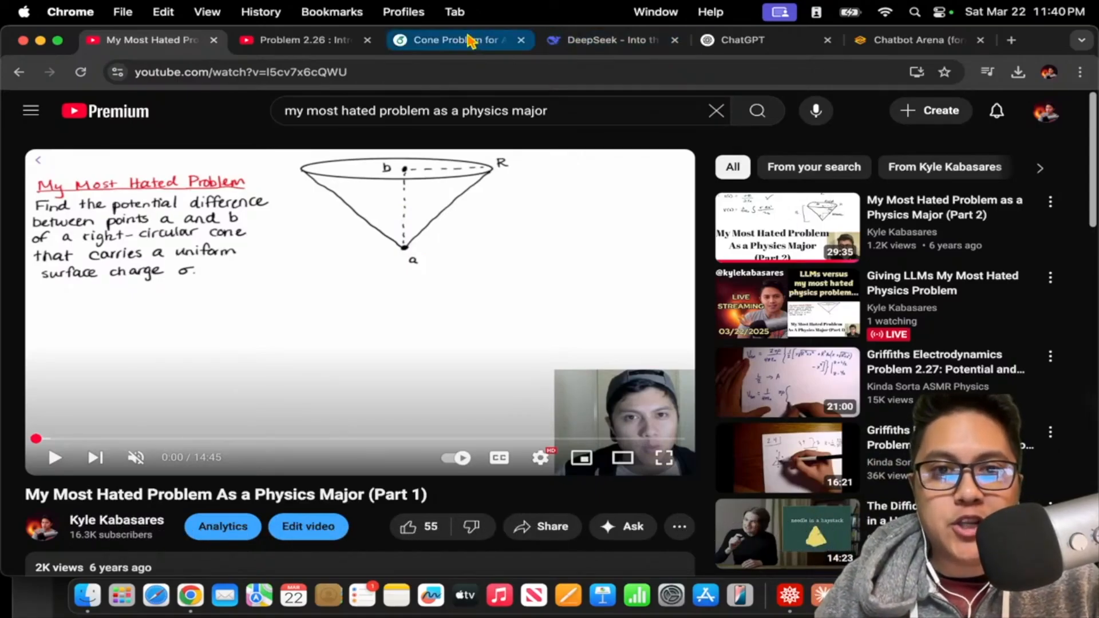
- Leave the YouTube cone video for the cone problem write-up while the AirDrop photos arrive
{"action": "left_click", "coordinate": [452, 40]}
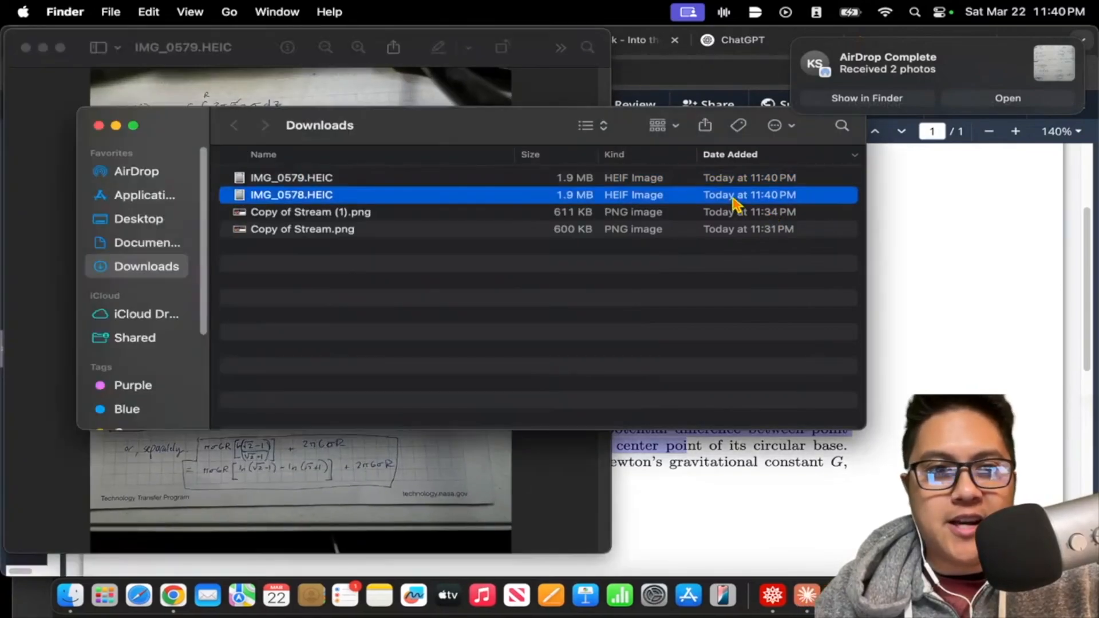
- View IMG_0578.HEIC in Preview enlarged and read down through the handwritten cone derivation
{"action": "double_click", "coordinate": [290, 195]}
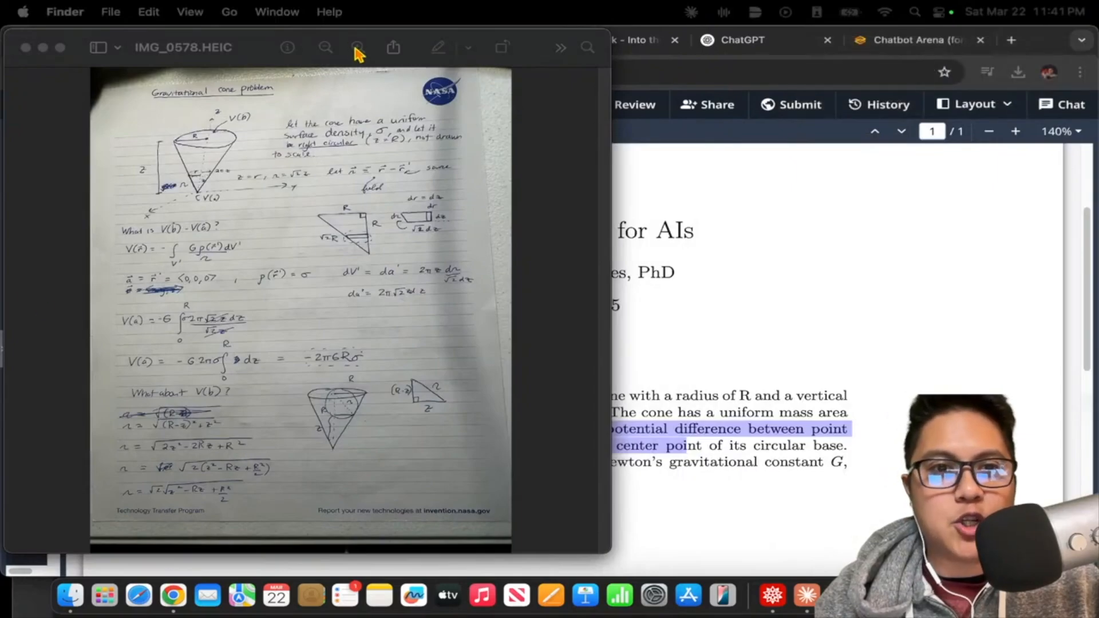
{"action": "left_click", "coordinate": [358, 47]}
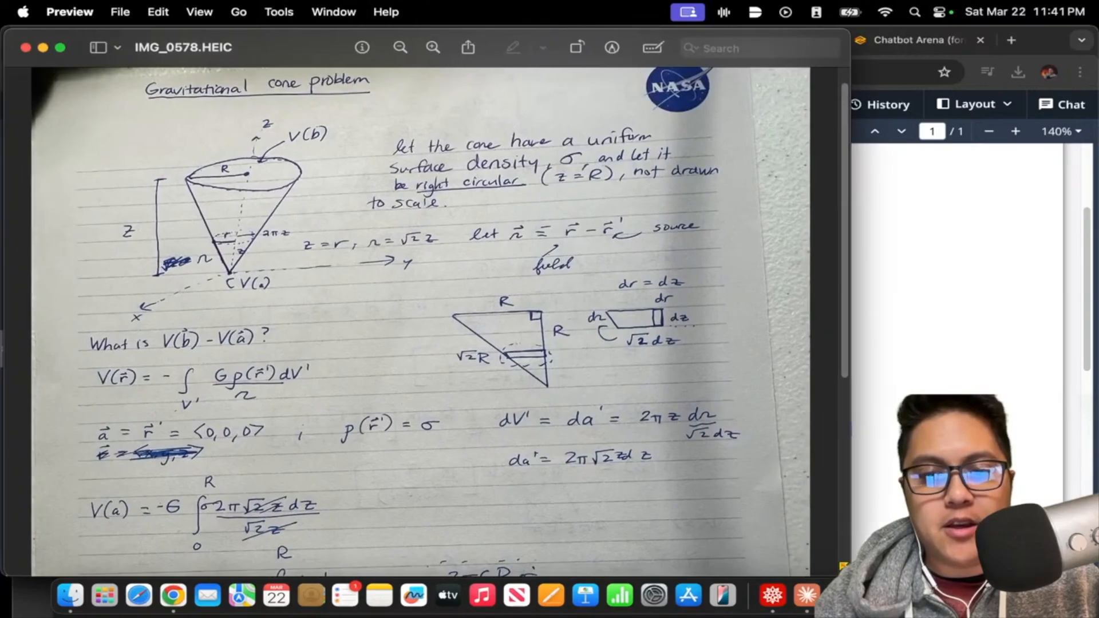
{"action": "scroll", "scroll_direction": "down", "scroll_amount": 3}
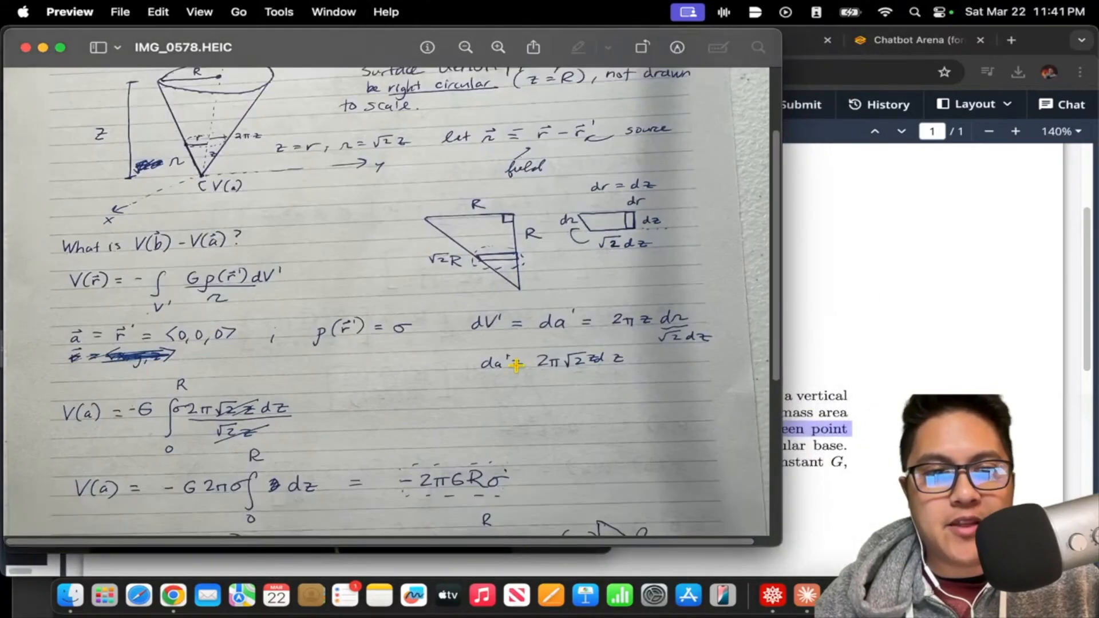
{"action": "scroll", "scroll_direction": "down", "scroll_amount": 3}
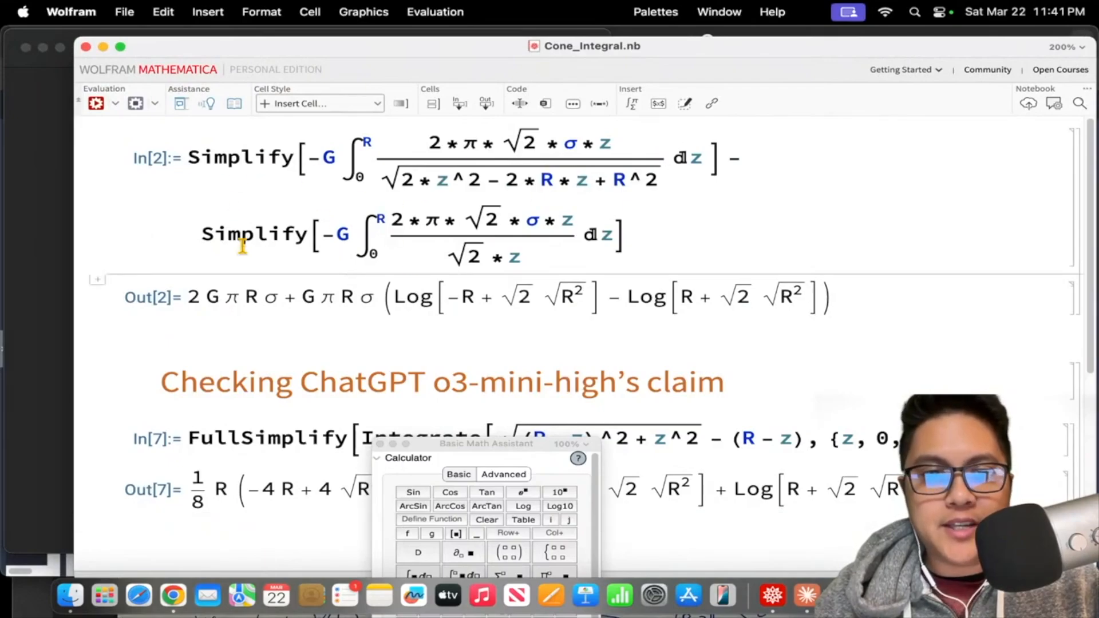
{"action": "left_click", "coordinate": [504, 297]}
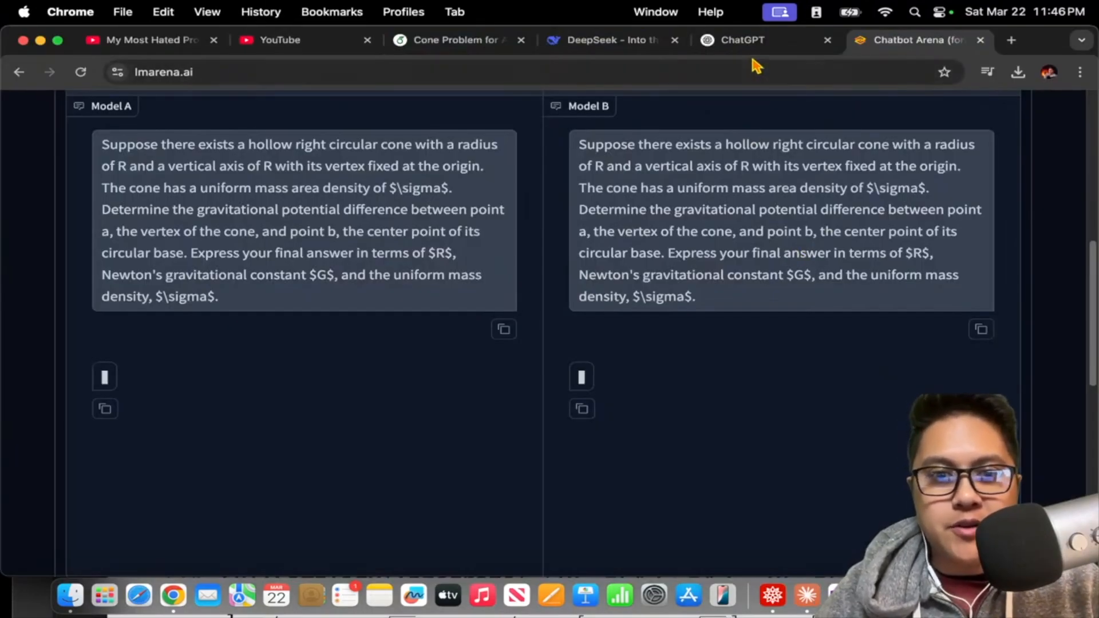
- Send the hollow-cone prompt to o3-mini-high and highlight its hollow-shell reasoning
{"action": "left_click", "coordinate": [743, 40]}
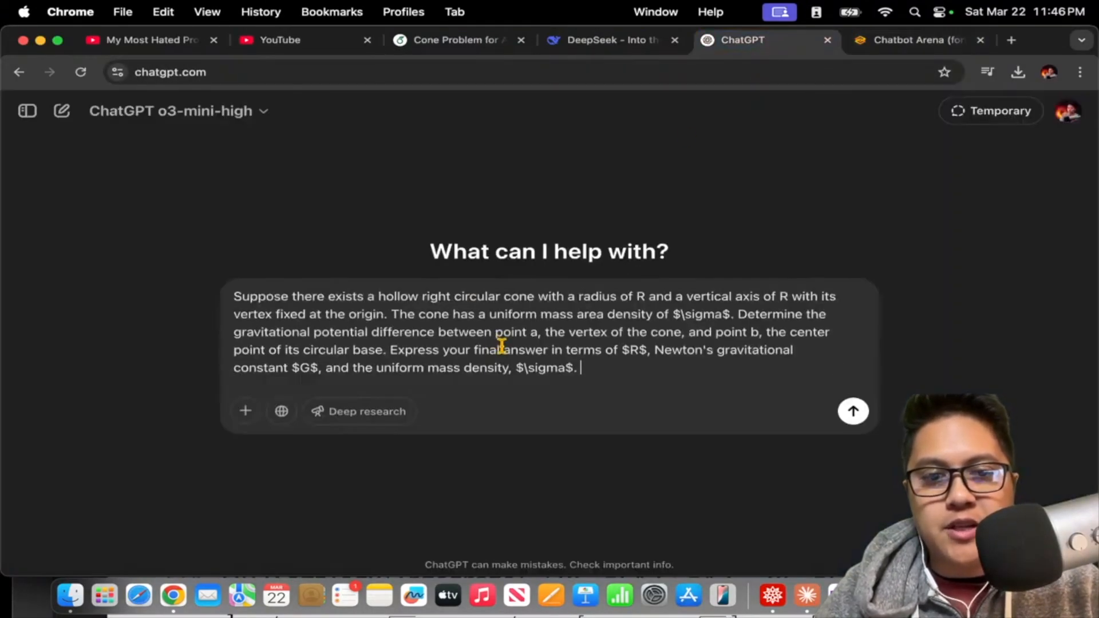
{"action": "left_click", "coordinate": [851, 411]}
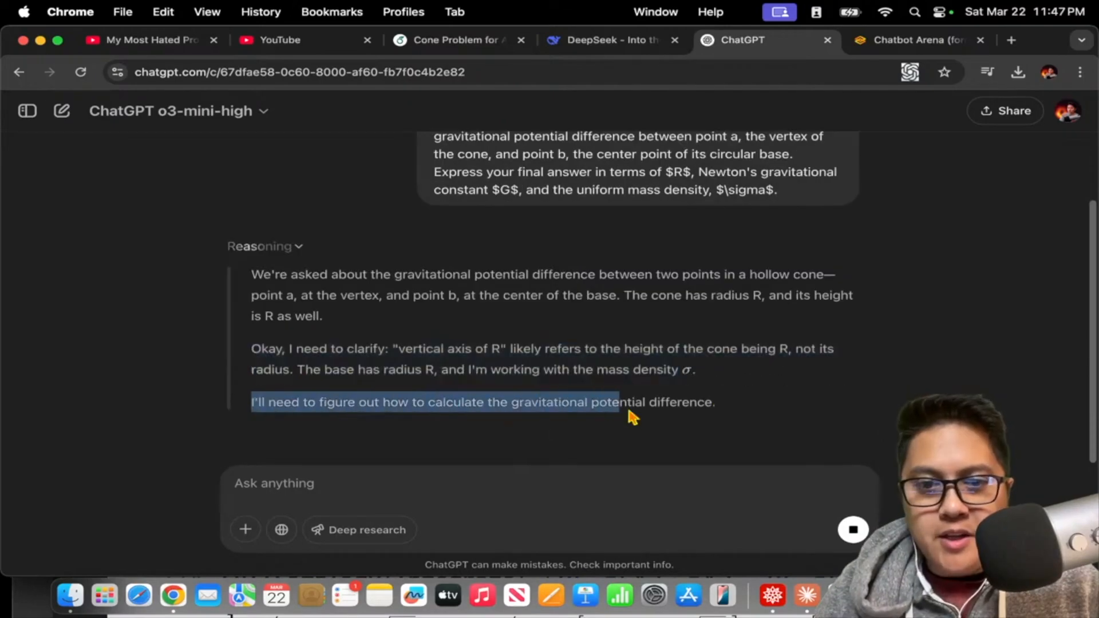
{"action": "scroll", "scroll_direction": "down", "scroll_amount": 3}
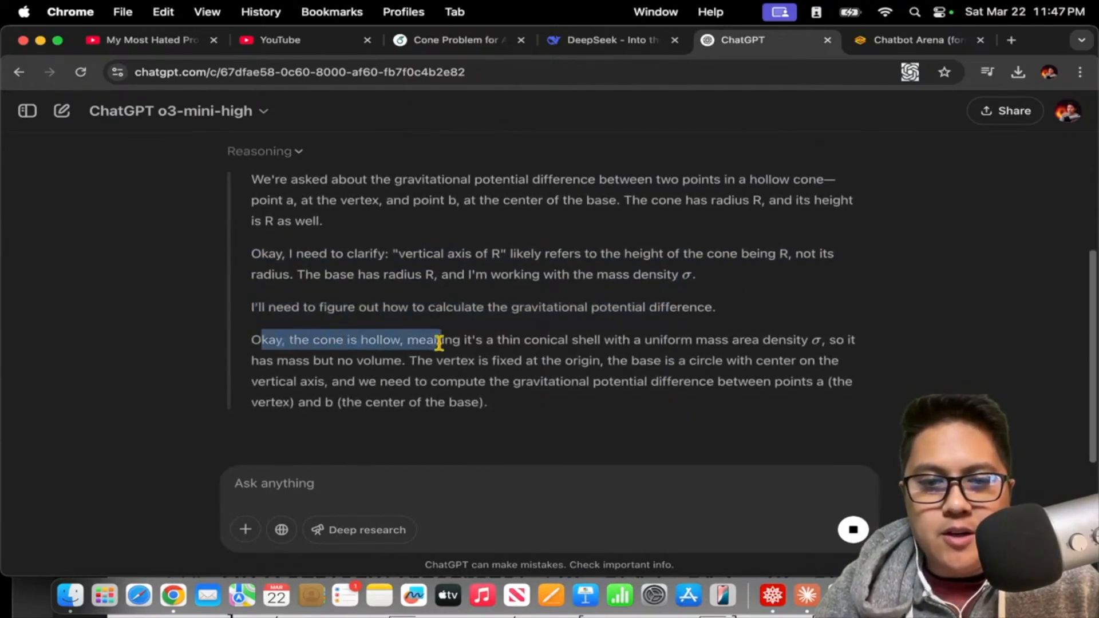
{"action": "left_click_drag", "start_coordinate": [435, 340], "coordinate": [791, 340]}
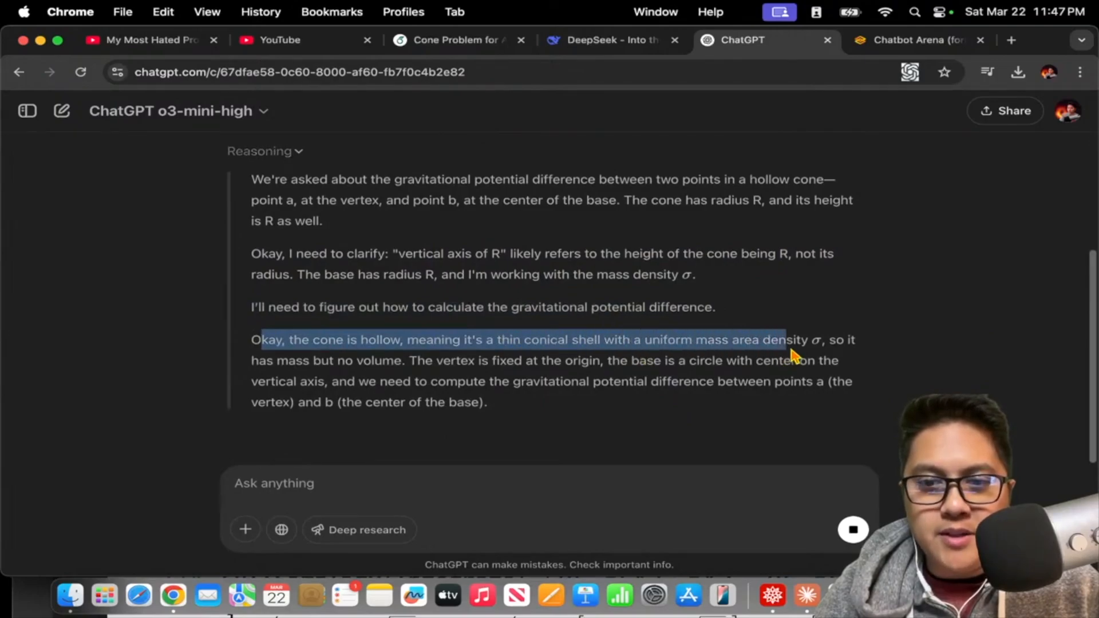
- Read on through the reasoning to the answer ΔΦ = 2πGσR(1 − ln(1+√2)), marking key lines
{"action": "scroll", "scroll_direction": "down", "scroll_amount": 3}
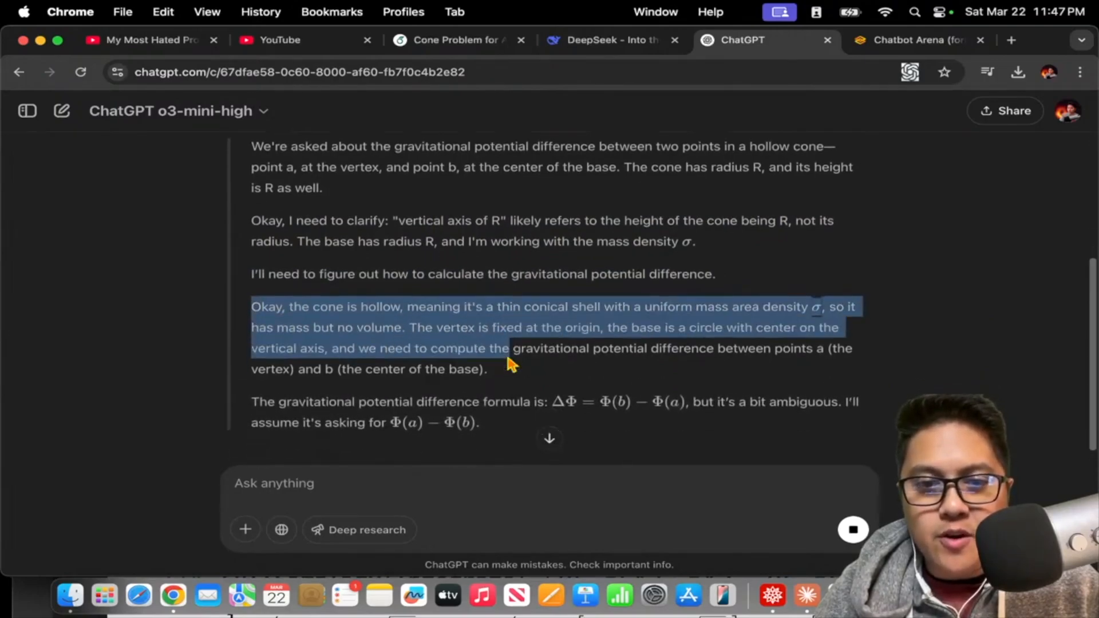
{"action": "scroll", "scroll_direction": "down", "scroll_amount": 3}
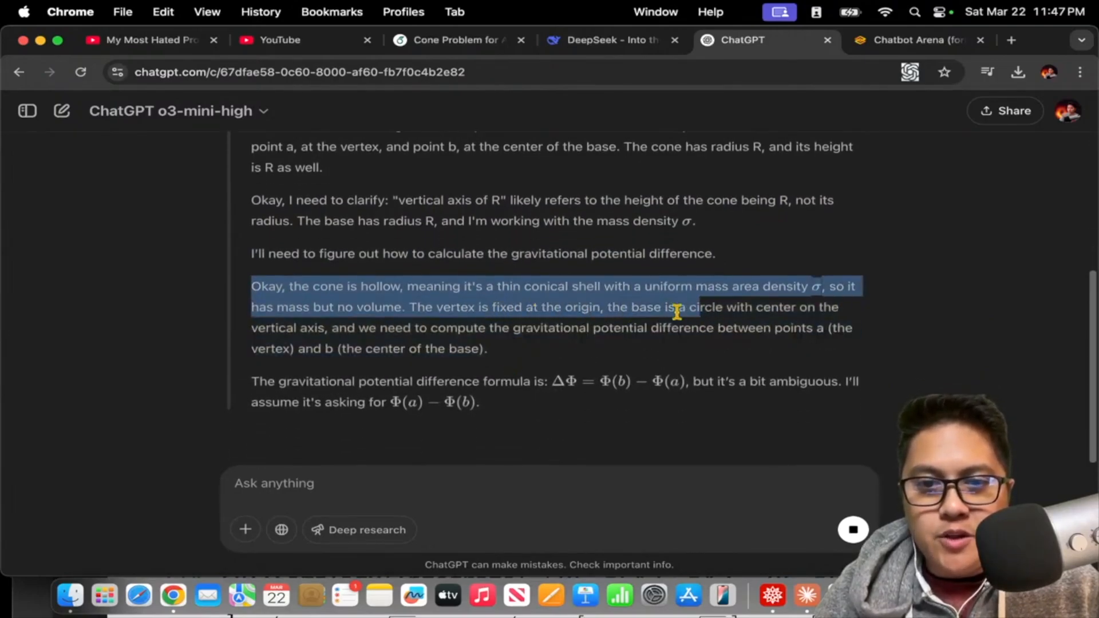
{"action": "left_click_drag", "start_coordinate": [686, 306], "coordinate": [483, 328]}
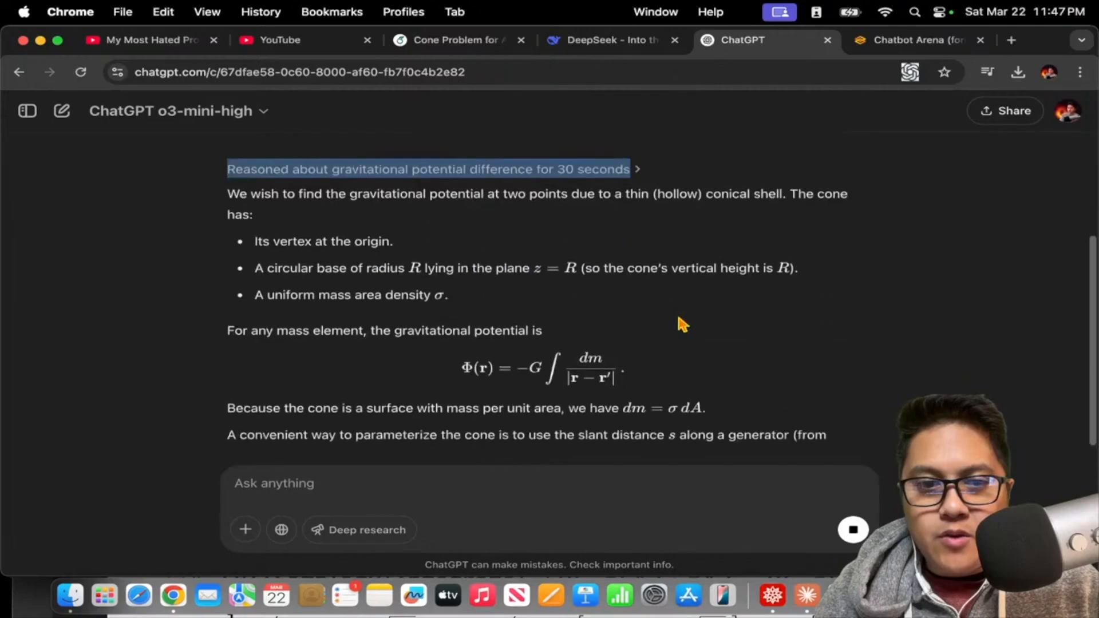
{"action": "scroll", "scroll_direction": "up", "scroll_amount": 3}
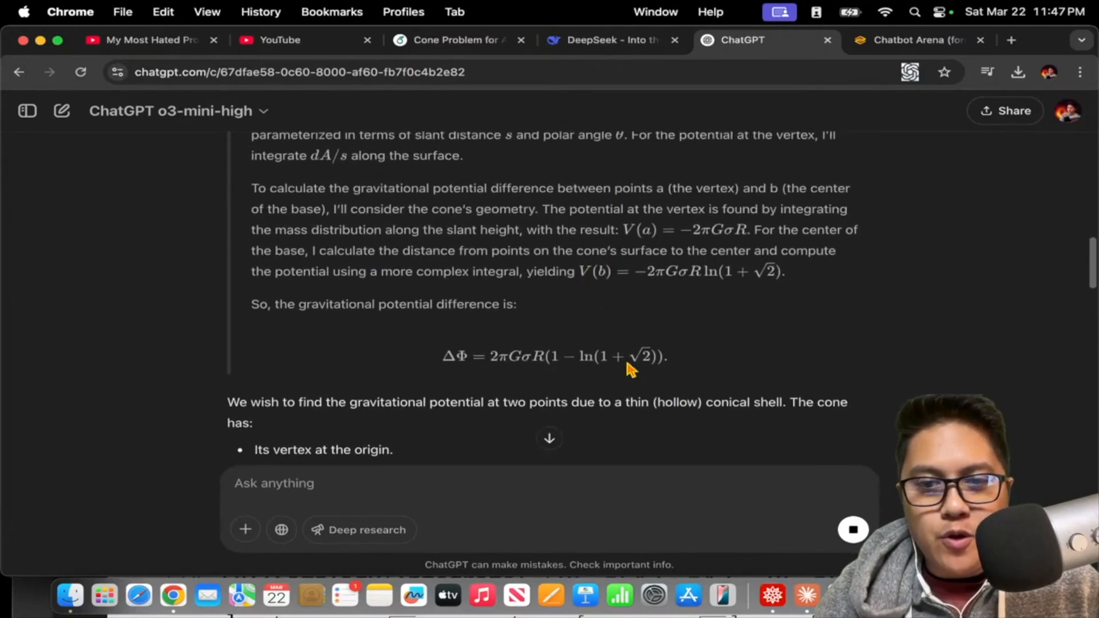
{"action": "scroll", "scroll_direction": "down", "scroll_amount": 3}
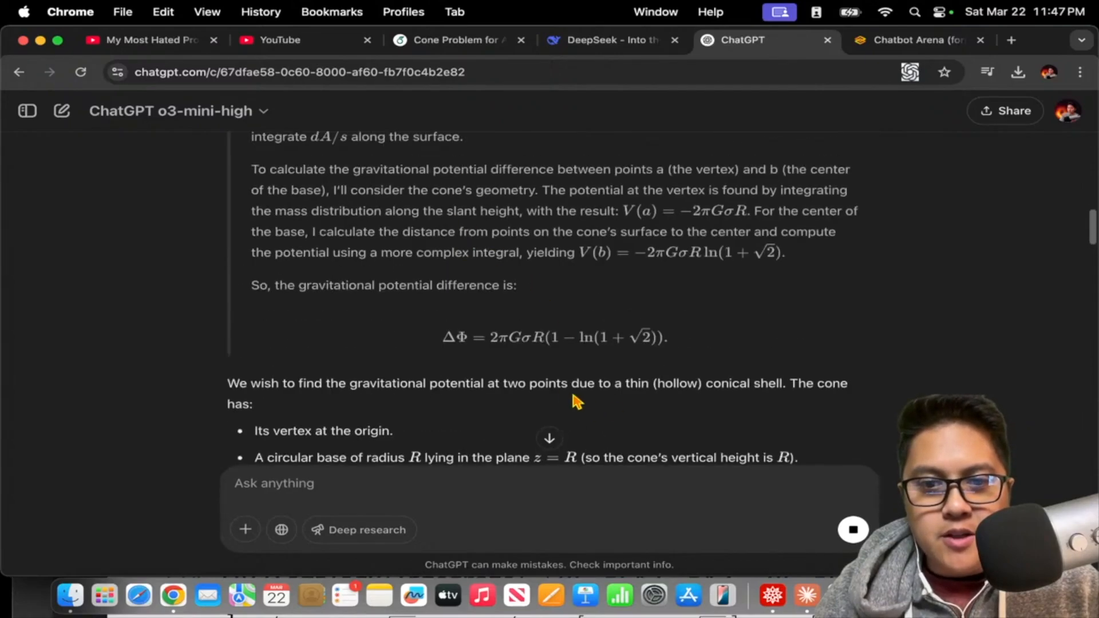
{"action": "left_click_drag", "start_coordinate": [443, 337], "coordinate": [667, 336]}
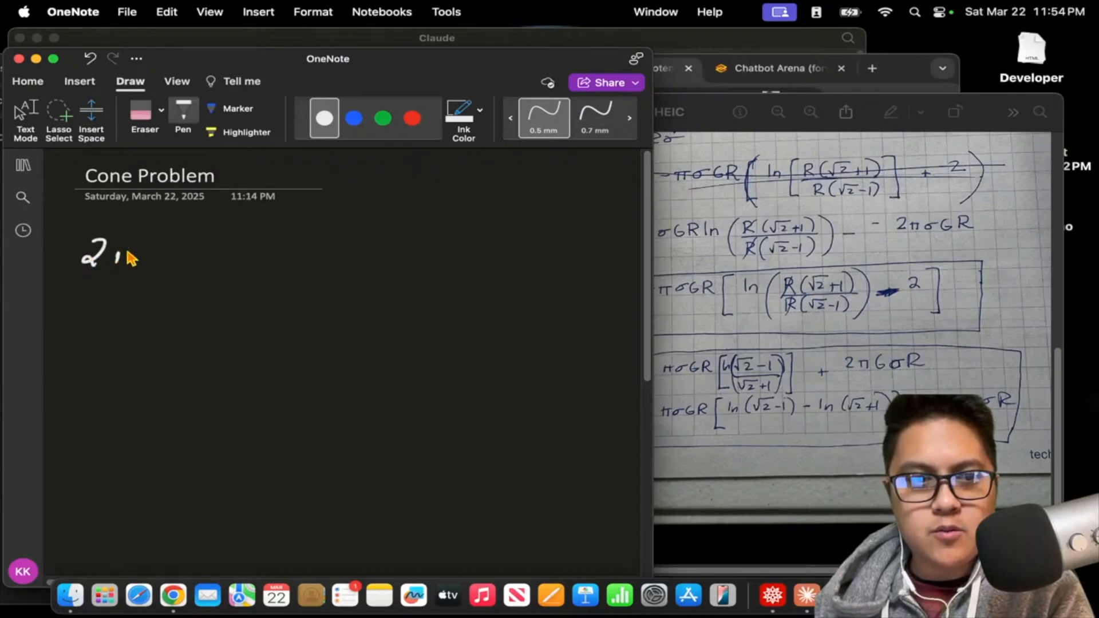
- Handwrite 2πGσR minus πσGR with an opening bracket on the Cone Problem page
{"action": "left_click_drag", "start_coordinate": [115, 252], "coordinate": [161, 255]}
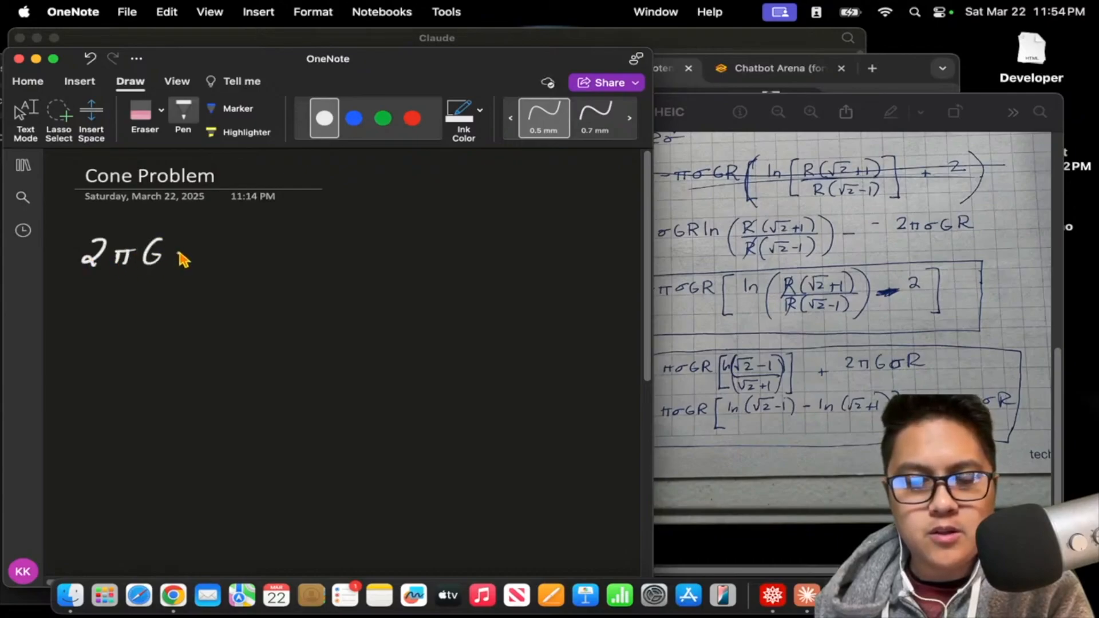
{"action": "left_click_drag", "start_coordinate": [168, 251], "coordinate": [224, 266]}
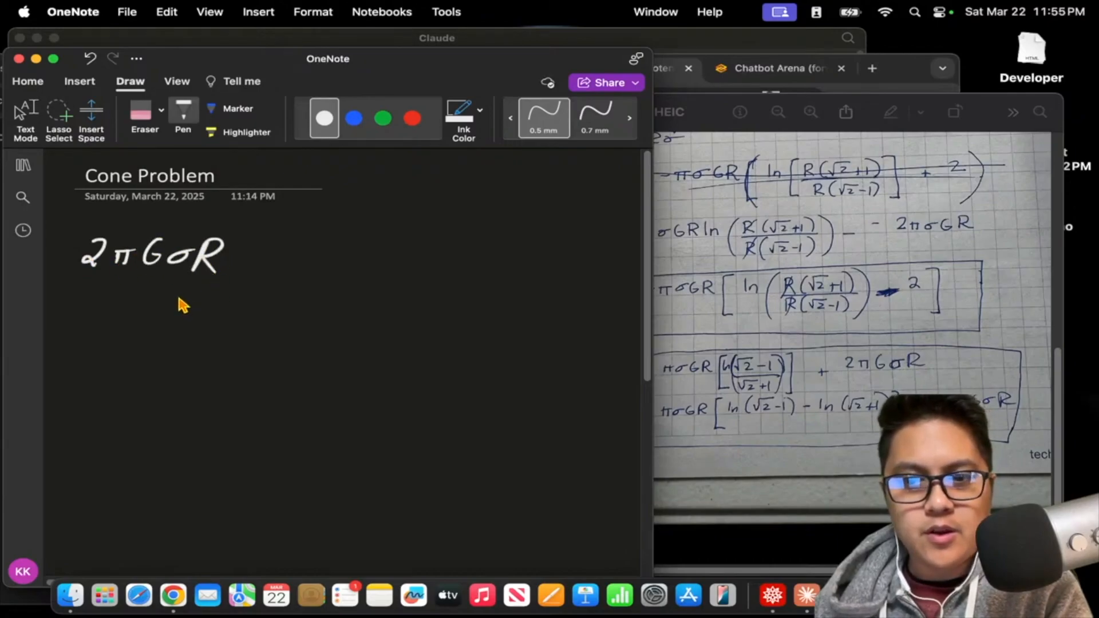
{"action": "left_click_drag", "start_coordinate": [84, 294], "coordinate": [83, 311]}
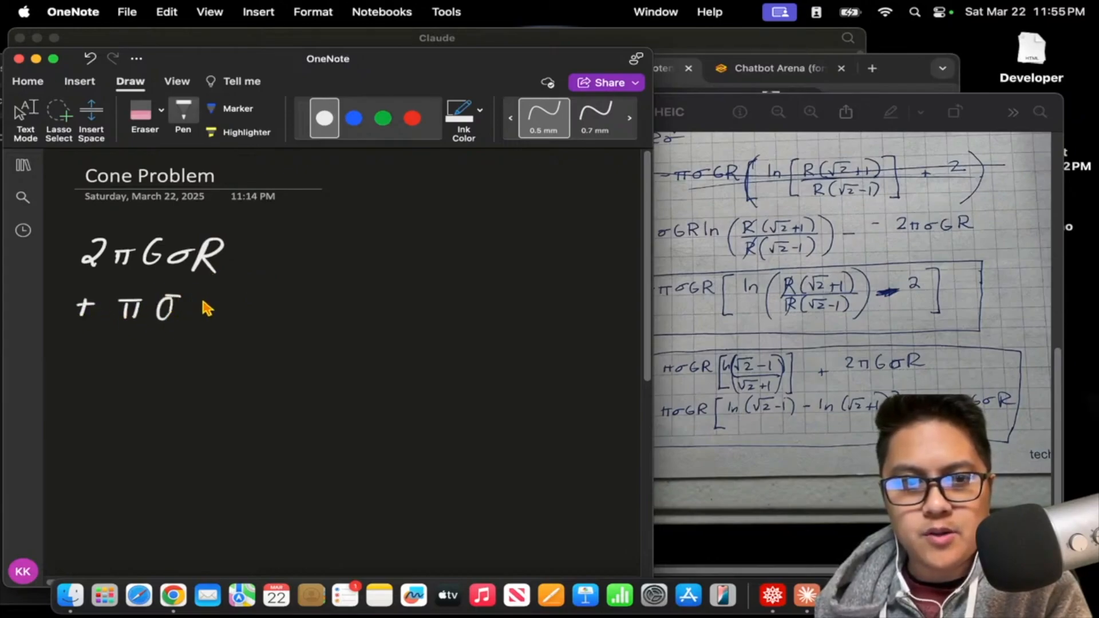
{"action": "left_click_drag", "start_coordinate": [182, 307], "coordinate": [231, 312]}
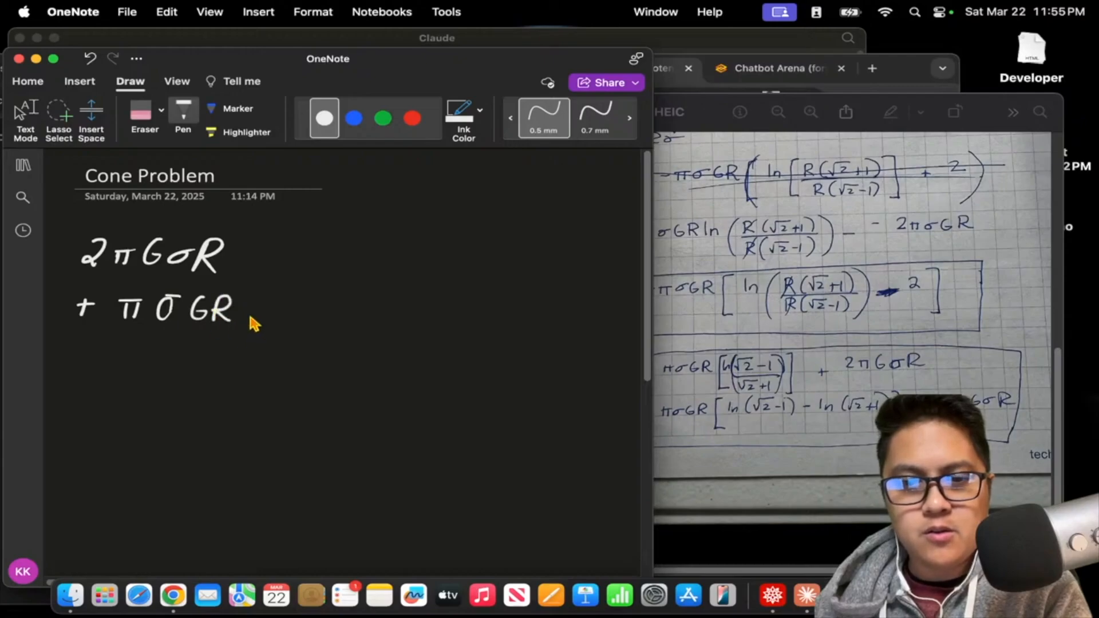
{"action": "left_click_drag", "start_coordinate": [255, 284], "coordinate": [255, 351]}
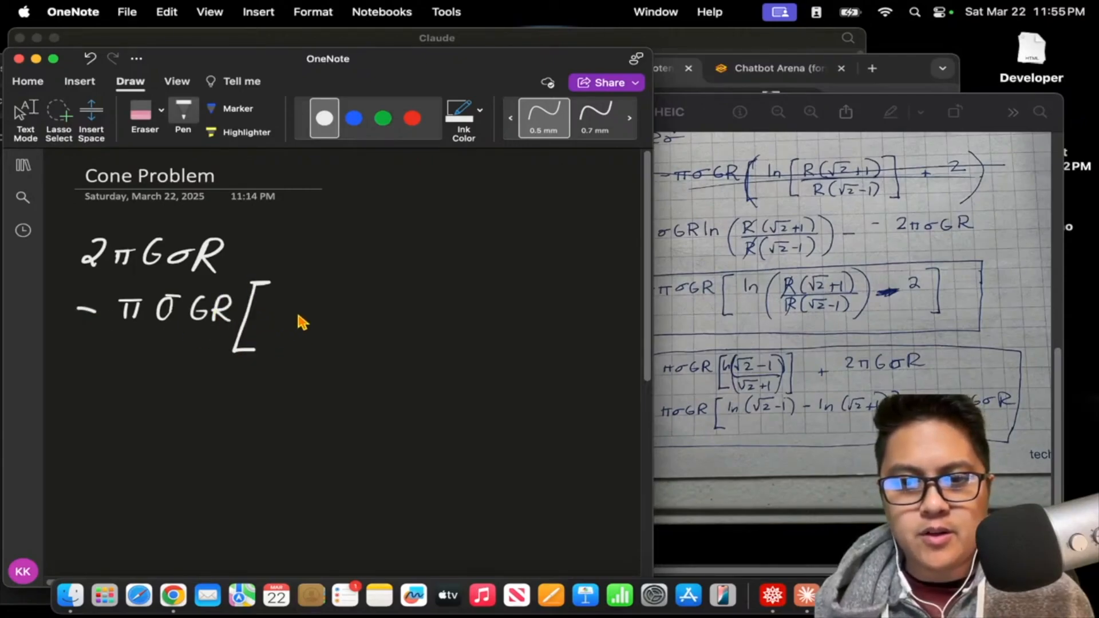
{"action": "mouse_move", "coordinate": [308, 303]}
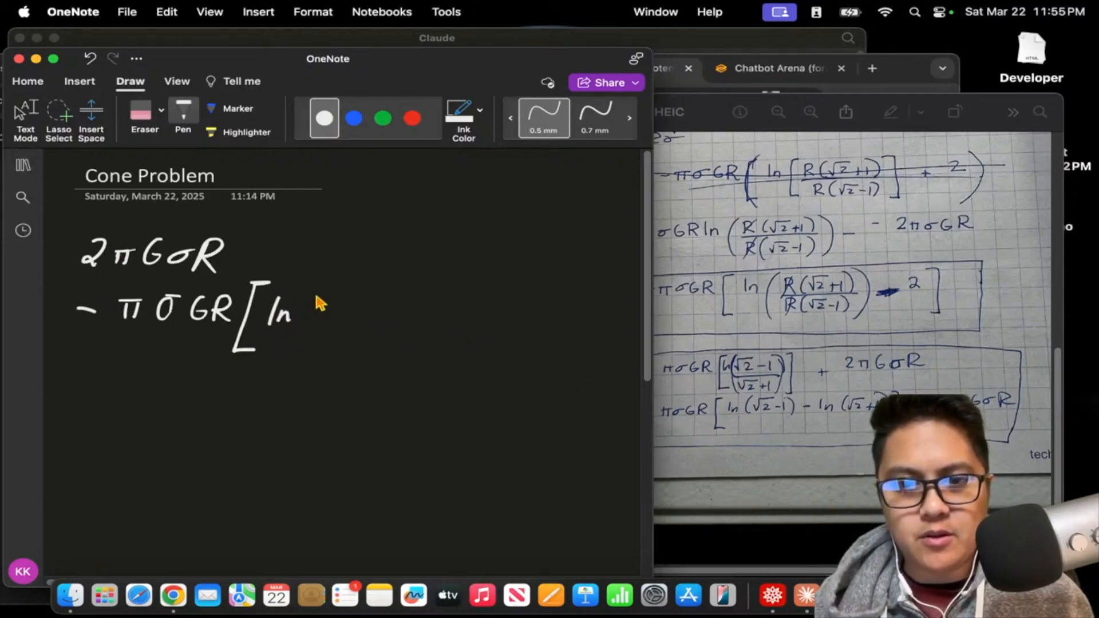
- Complete the bracket as [ln(√2+1) − ln(√2−1)]
{"action": "left_click_drag", "start_coordinate": [304, 298], "coordinate": [351, 327]}
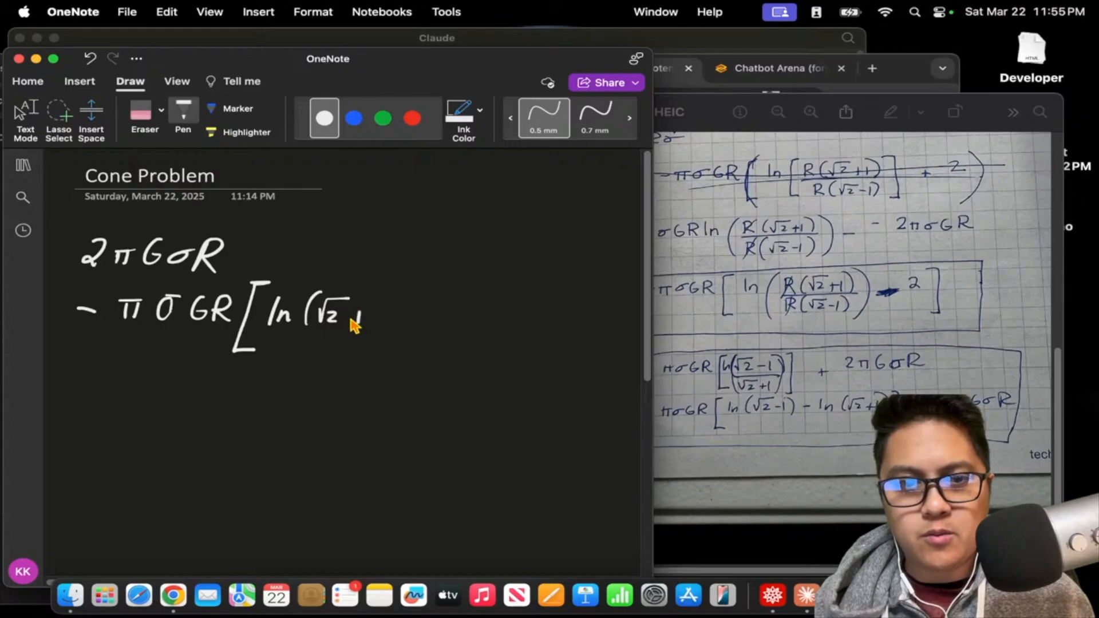
{"action": "left_click_drag", "start_coordinate": [357, 319], "coordinate": [410, 319]}
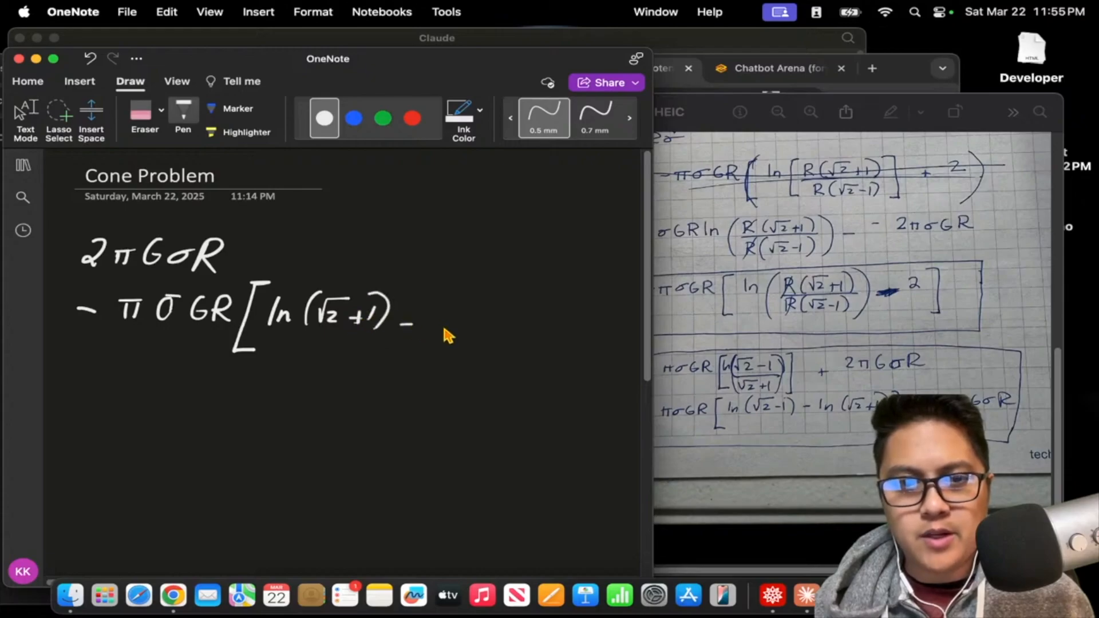
{"action": "left_click_drag", "start_coordinate": [435, 322], "coordinate": [511, 323]}
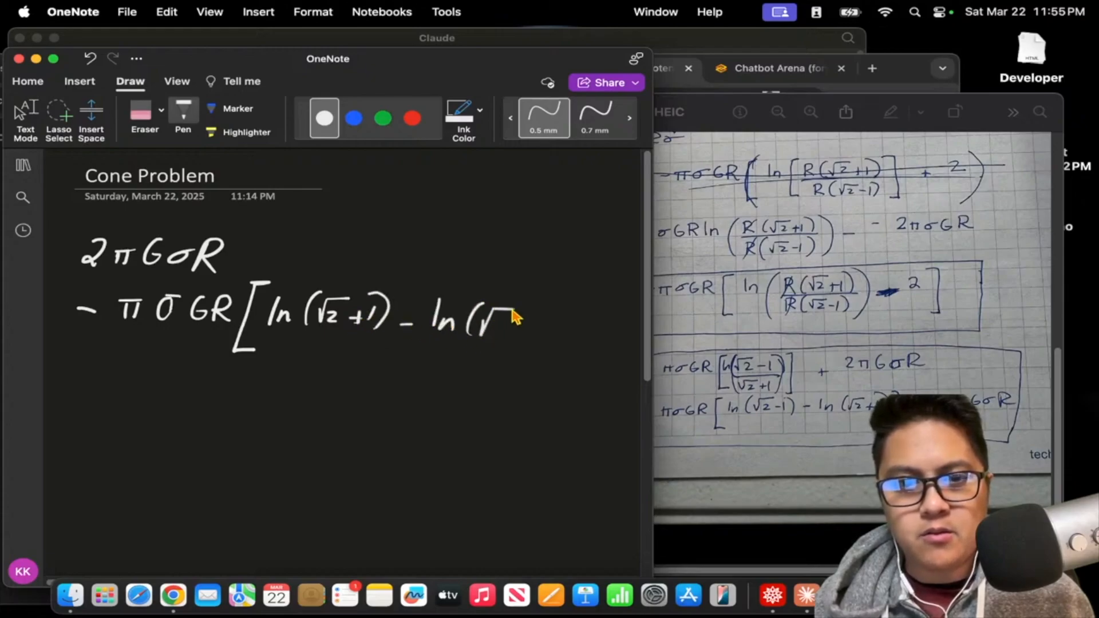
{"action": "left_click_drag", "start_coordinate": [476, 322], "coordinate": [568, 294]}
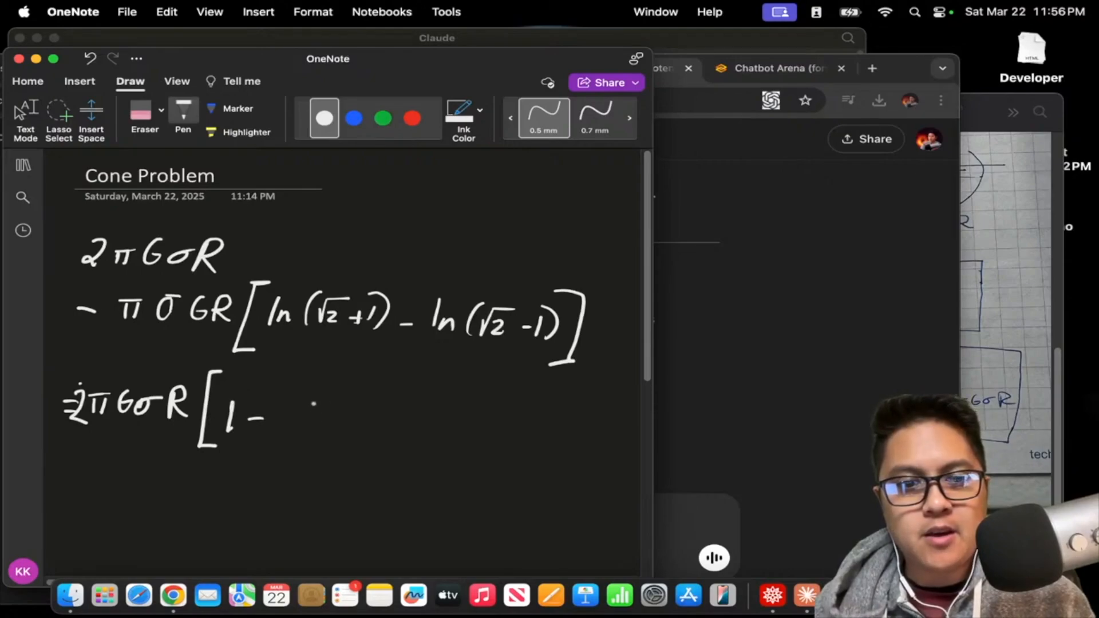
- Write the factored form 2πGσR[1 − ½[ln(√2+1) − ln(√2−1)]] below and annotate it in red ink
{"action": "left_click_drag", "start_coordinate": [301, 403], "coordinate": [357, 435]}
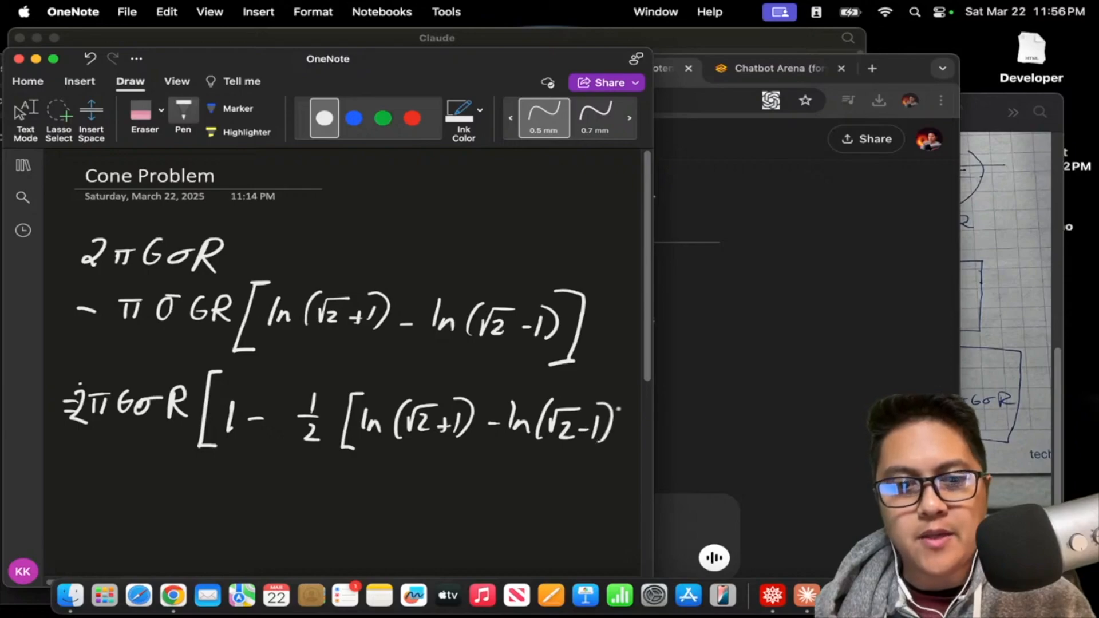
{"action": "left_click_drag", "start_coordinate": [617, 382], "coordinate": [617, 476]}
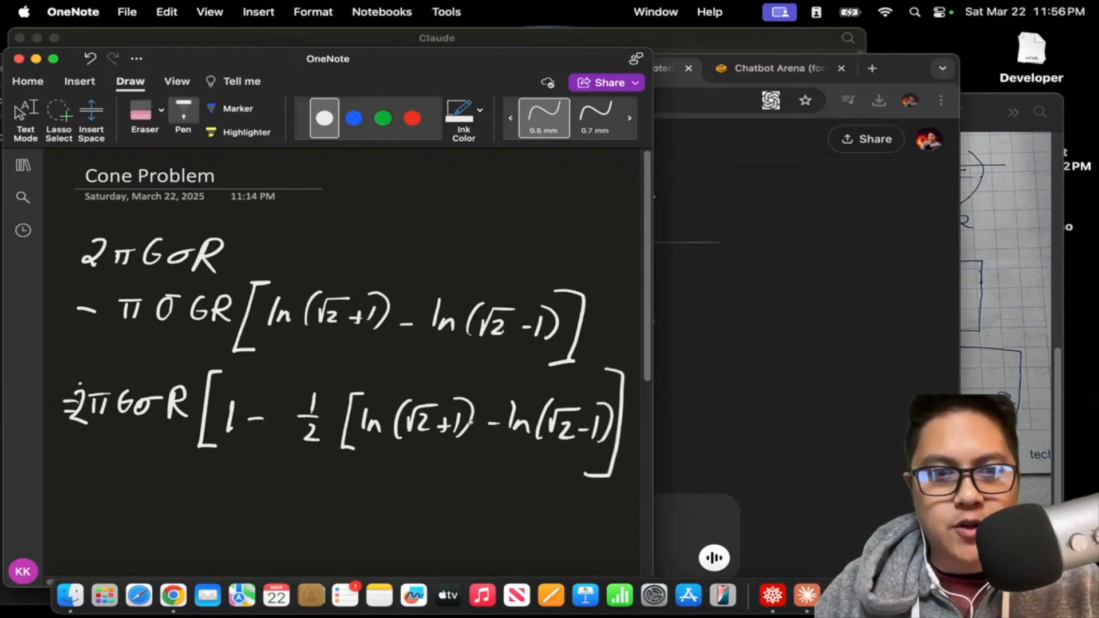
{"action": "left_click", "coordinate": [412, 118]}
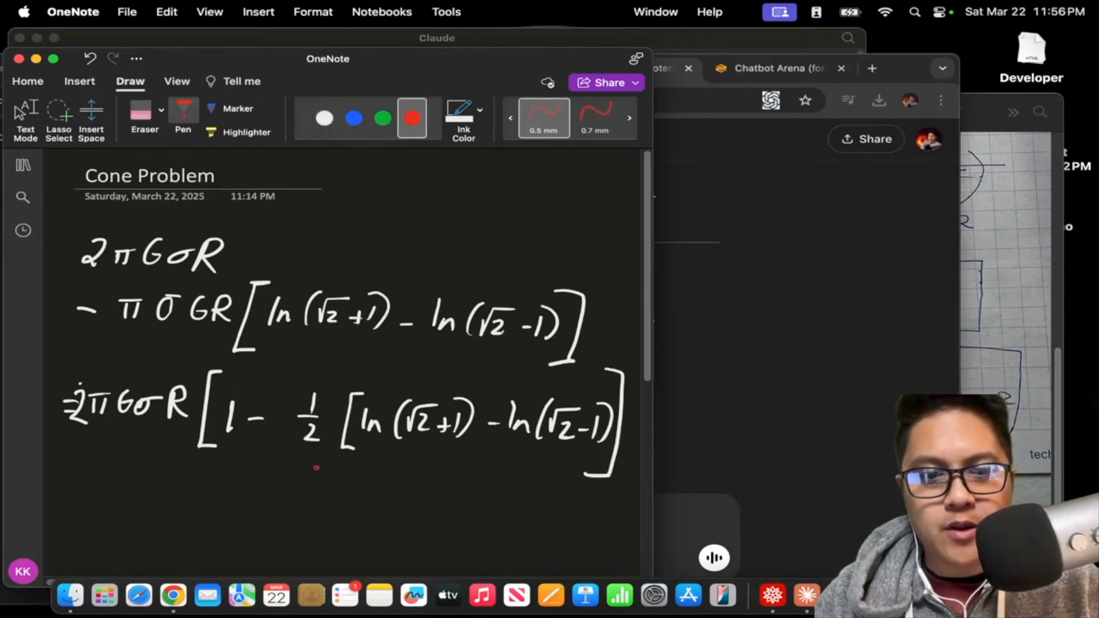
{"action": "left_click_drag", "start_coordinate": [316, 471], "coordinate": [575, 492]}
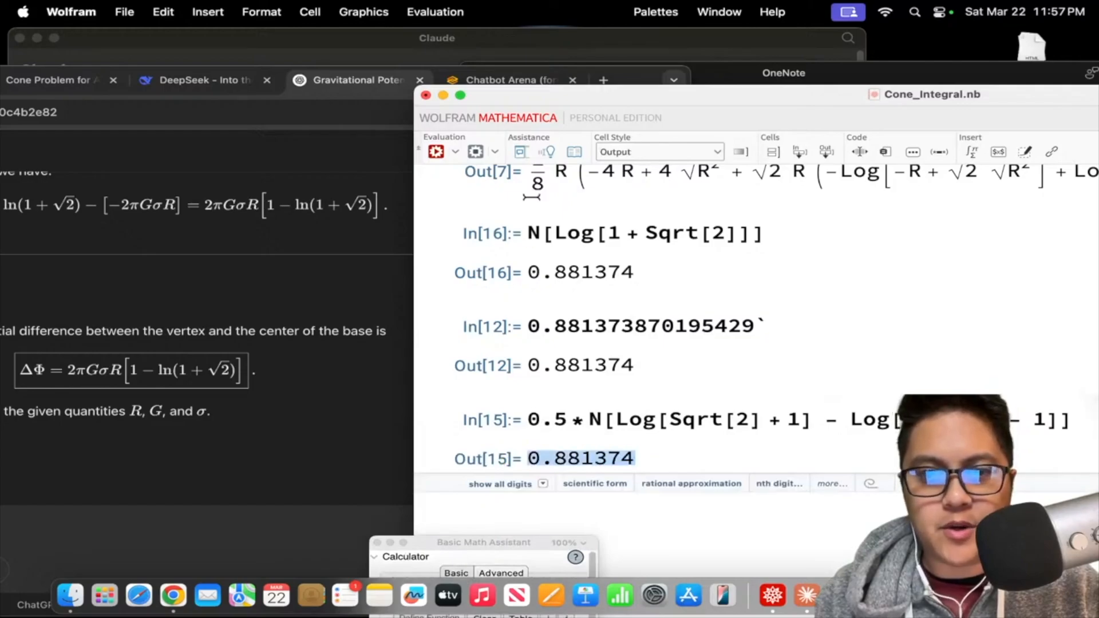
- After confirming both Mathematica values equal 0.881374, bring up the Griffiths Problem 2.26 video
{"action": "left_click", "coordinate": [643, 232]}
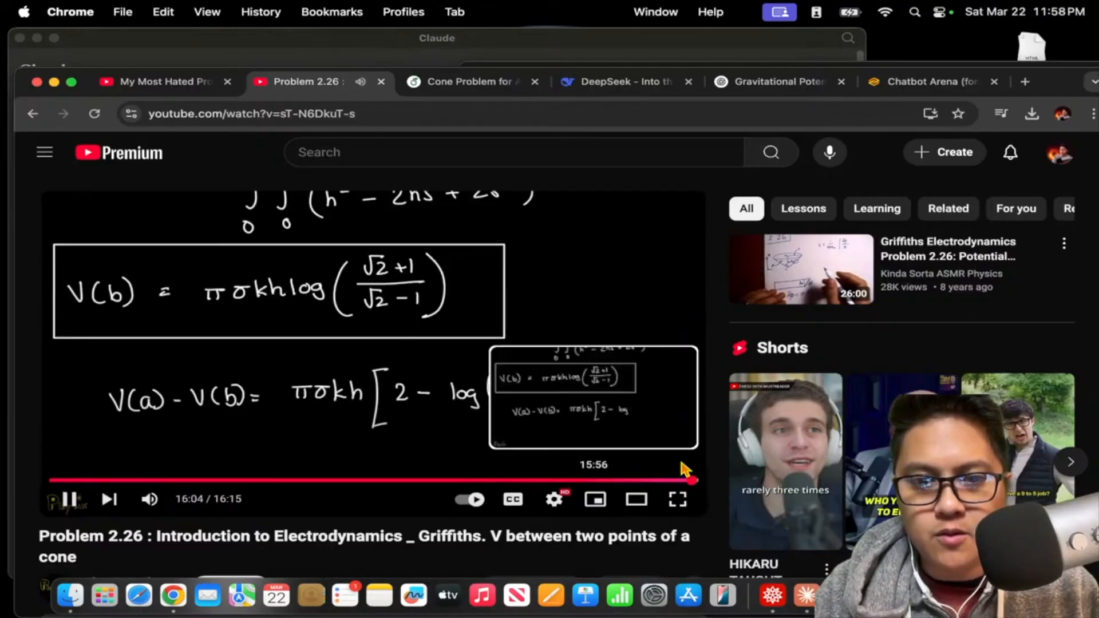
- Return from the video's final V(a)−V(b) result to the ChatGPT cone-potential conversation
{"action": "left_click", "coordinate": [70, 499]}
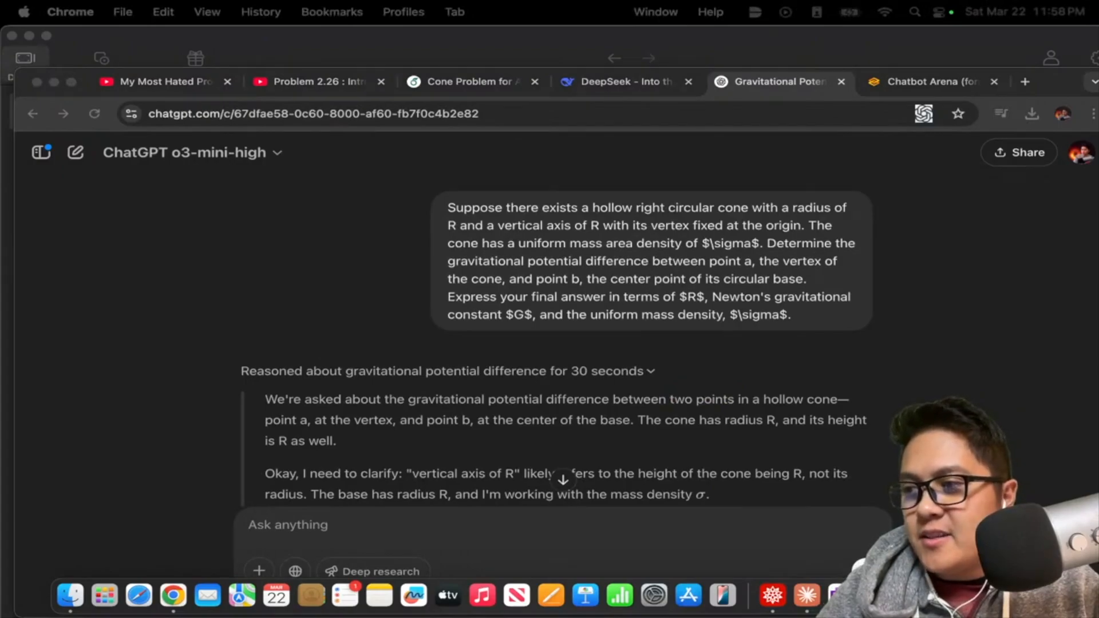
- Reach o3-mini-high's final answer 2πGσR[1 − ln(1+√2)], glance at the video, then go to Chatbot Arena
{"action": "scroll", "scroll_direction": "down", "scroll_amount": 3}
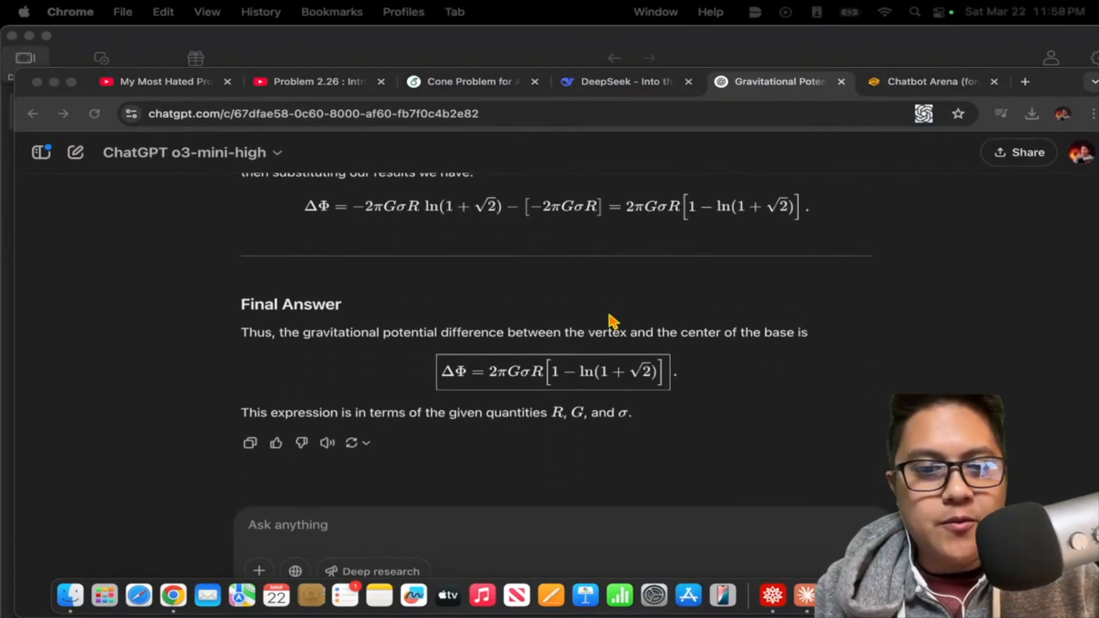
{"action": "left_click", "coordinate": [161, 82]}
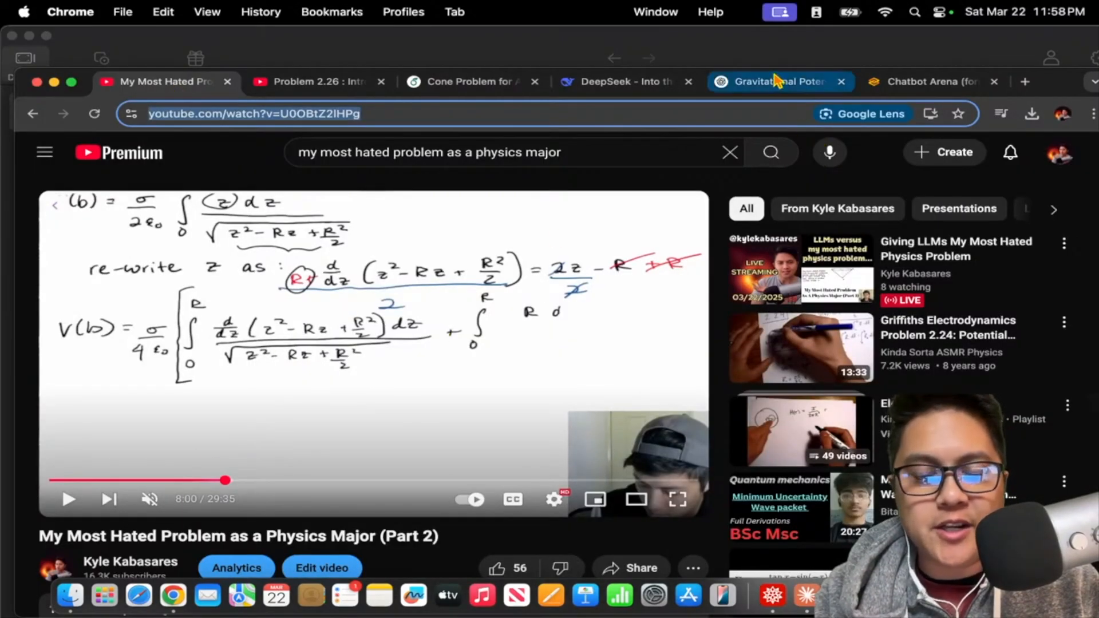
{"action": "mouse_move", "coordinate": [775, 81]}
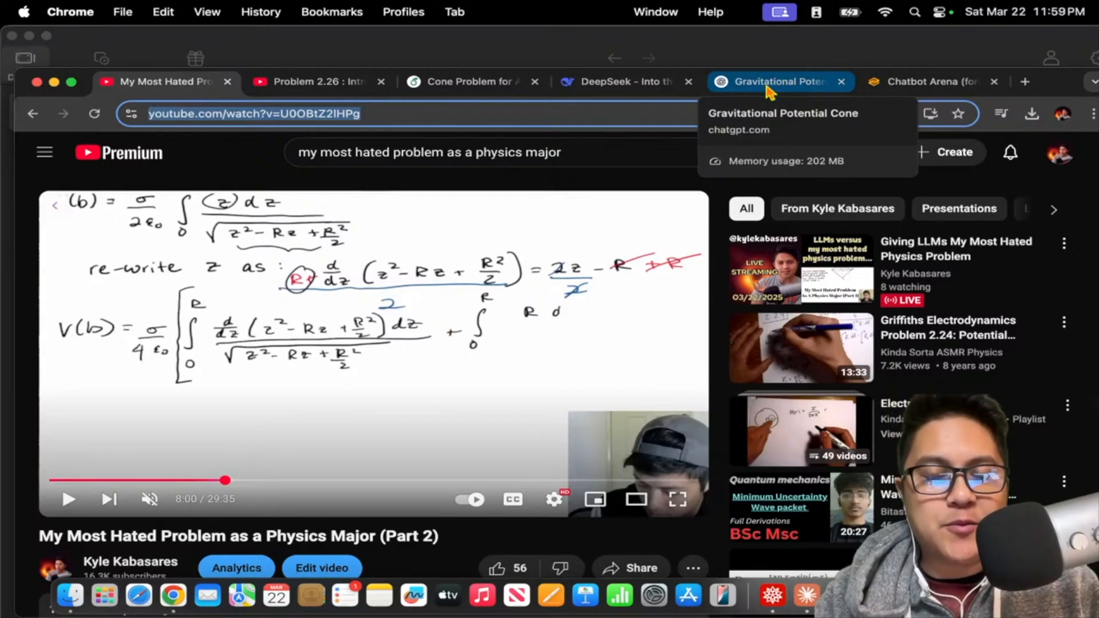
{"action": "left_click", "coordinate": [775, 81]}
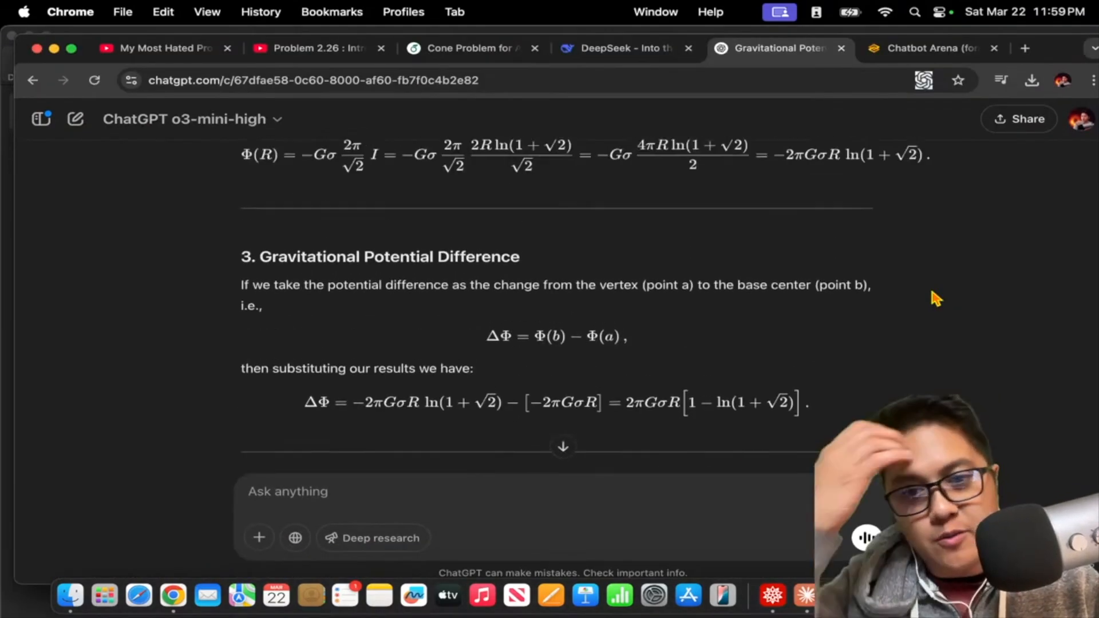
{"action": "scroll", "scroll_direction": "down", "scroll_amount": 3}
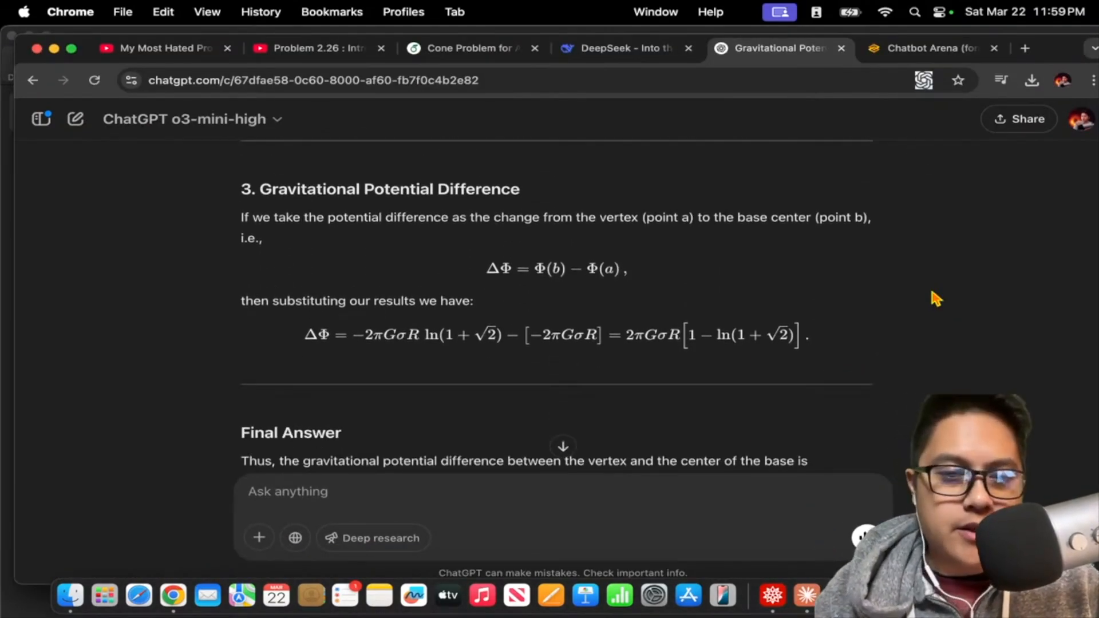
{"action": "left_click", "coordinate": [925, 48]}
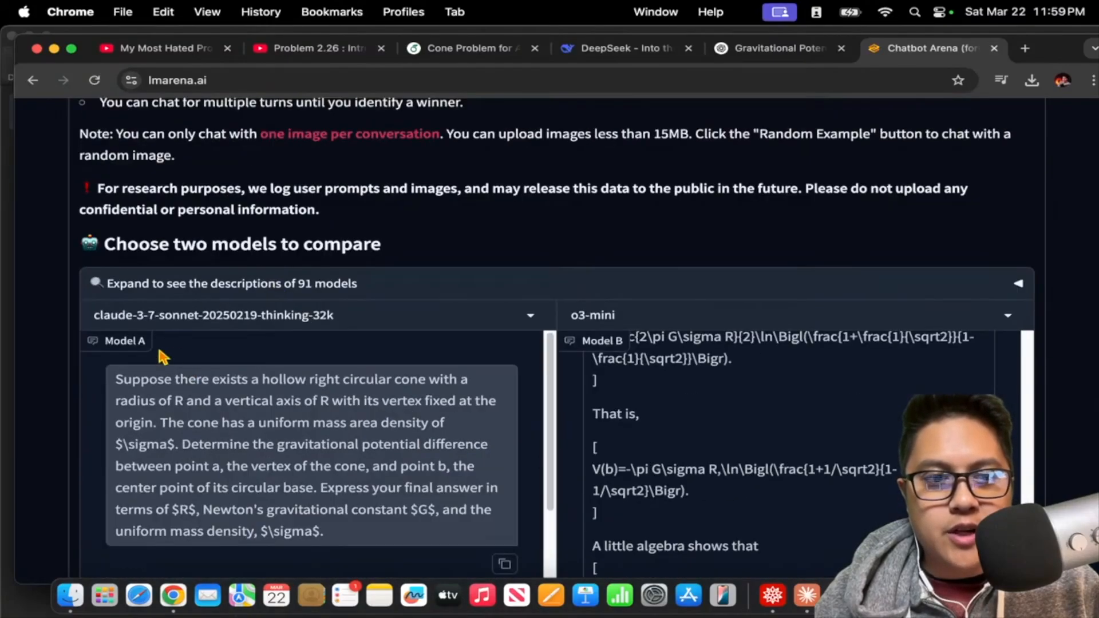
- Read both Arena final answers, Claude's 2πGσR(1 − ln(√2+1)), then move to the DeepSeek chat
{"action": "scroll", "scroll_direction": "down", "scroll_amount": 3}
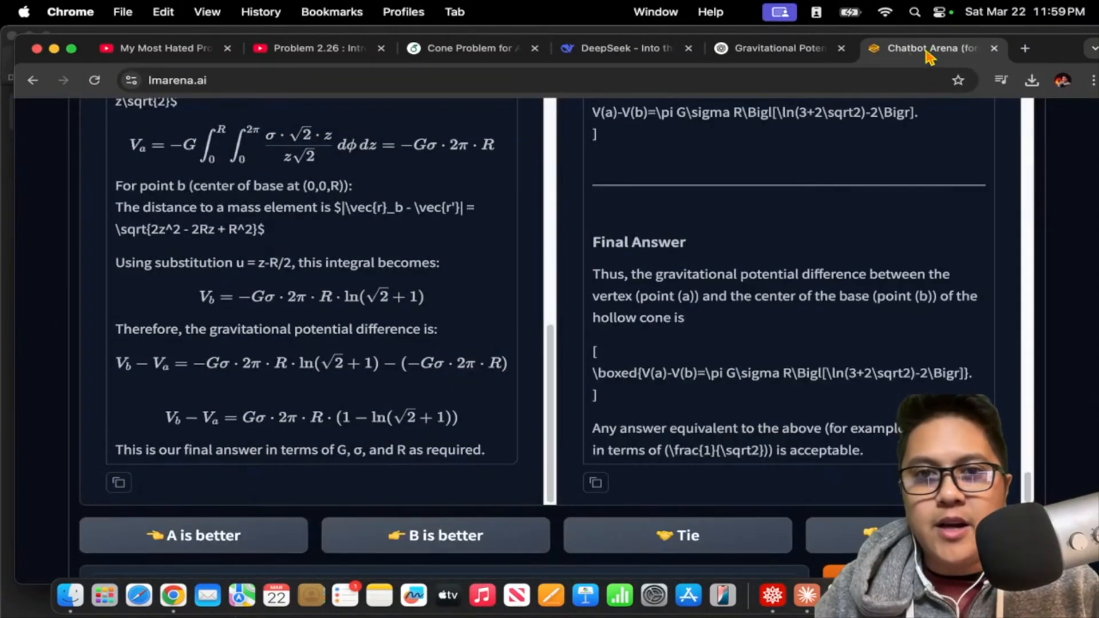
{"action": "left_click", "coordinate": [619, 48]}
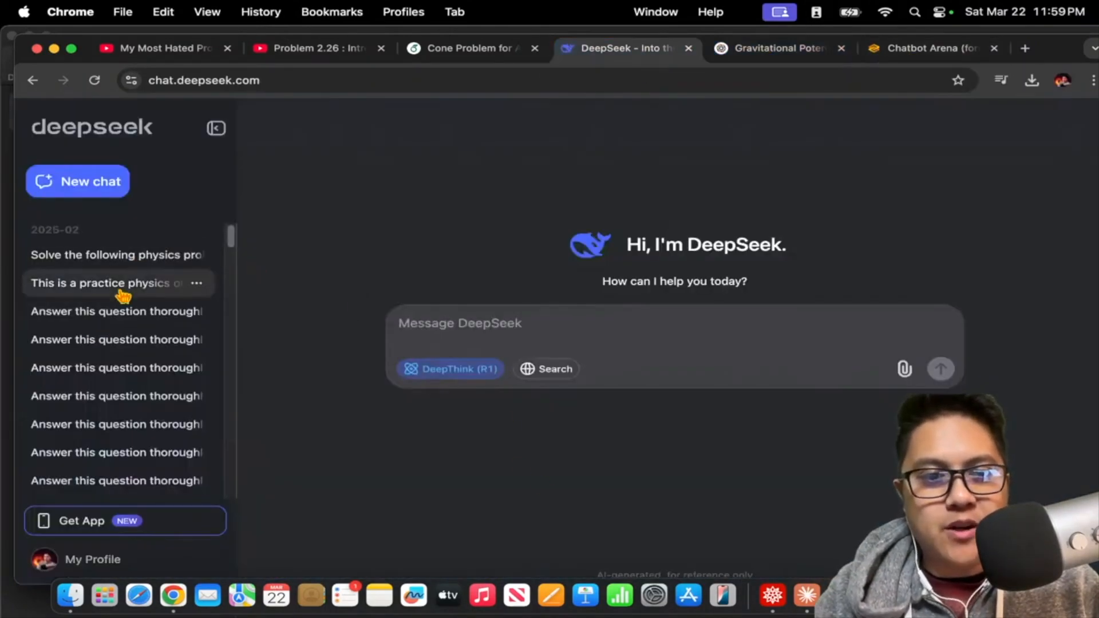
- Copy the hollow-cone statement from Overleaf and pose it in a fresh DeepSeek DeepThink chat
{"action": "left_click", "coordinate": [216, 128]}
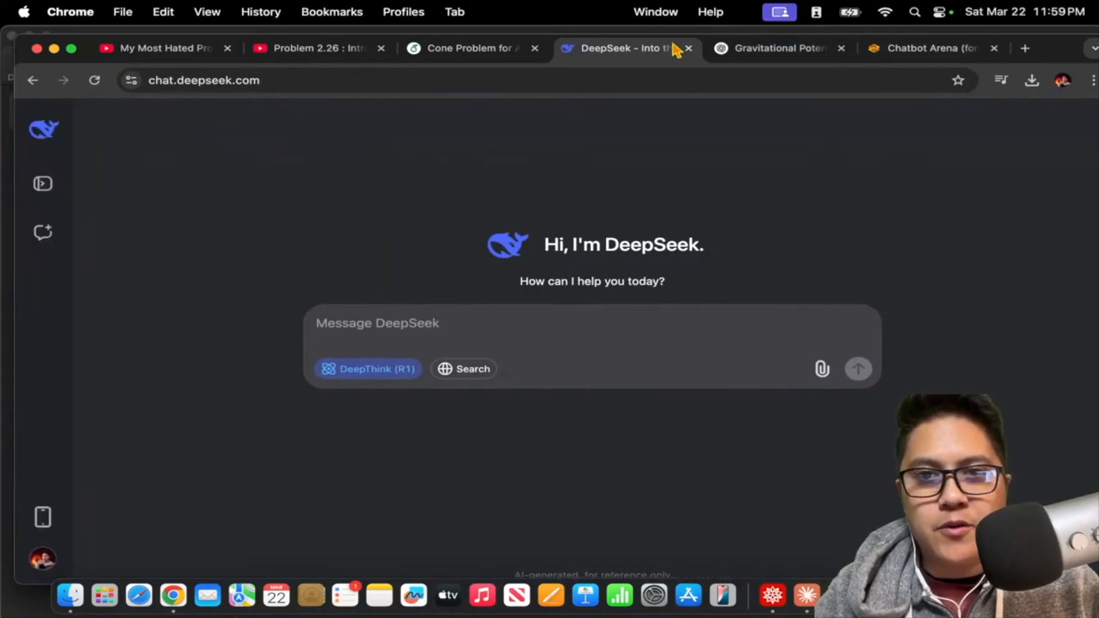
{"action": "left_click", "coordinate": [469, 49]}
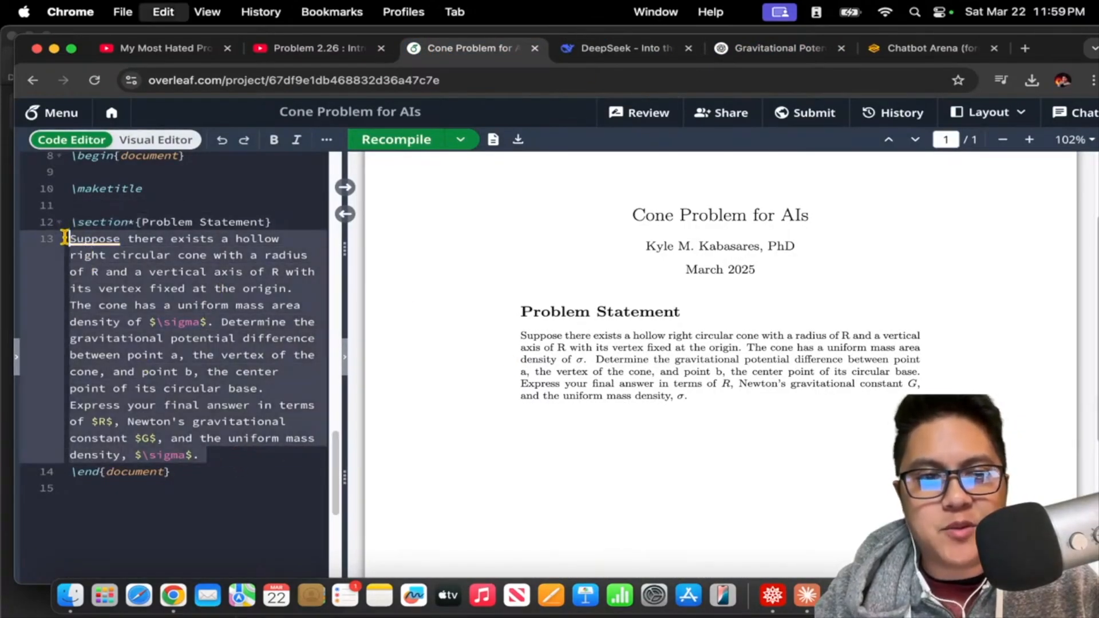
{"action": "left_click", "coordinate": [619, 48]}
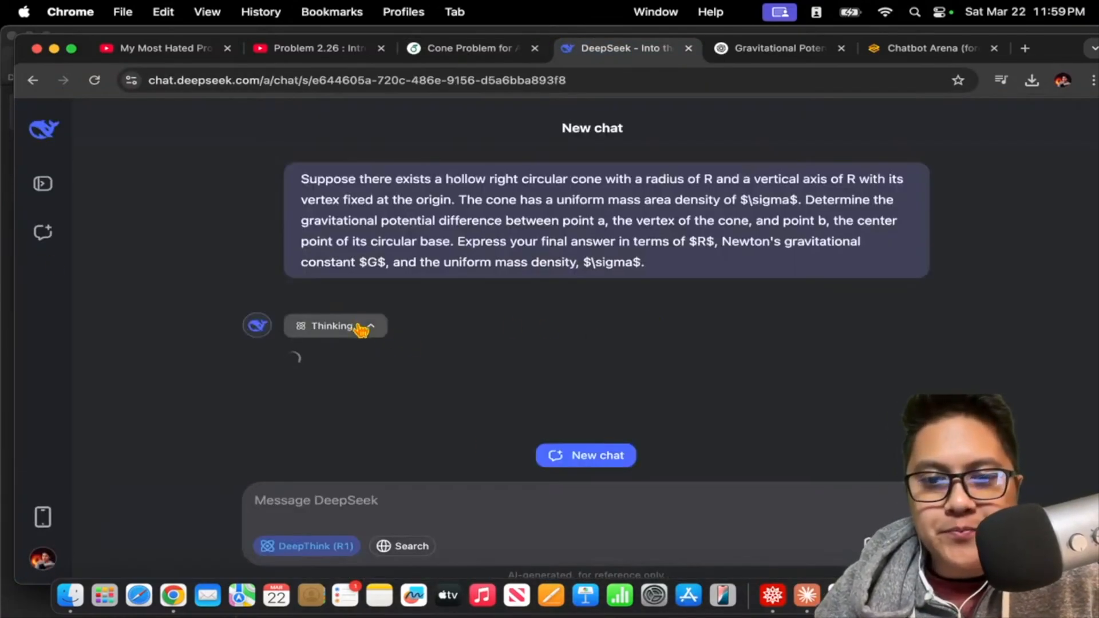
{"action": "mouse_move", "coordinate": [613, 346]}
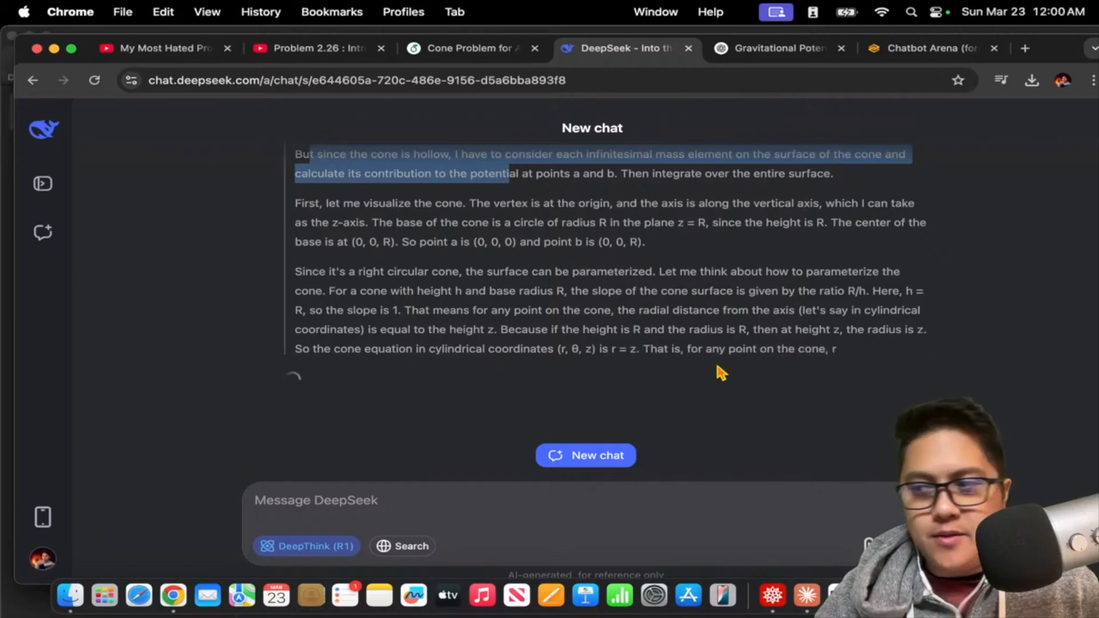
- Read through DeepSeek R1's surface-integral reasoning, then return to the Arena side-by-side answers
{"action": "scroll", "scroll_direction": "down", "scroll_amount": 3}
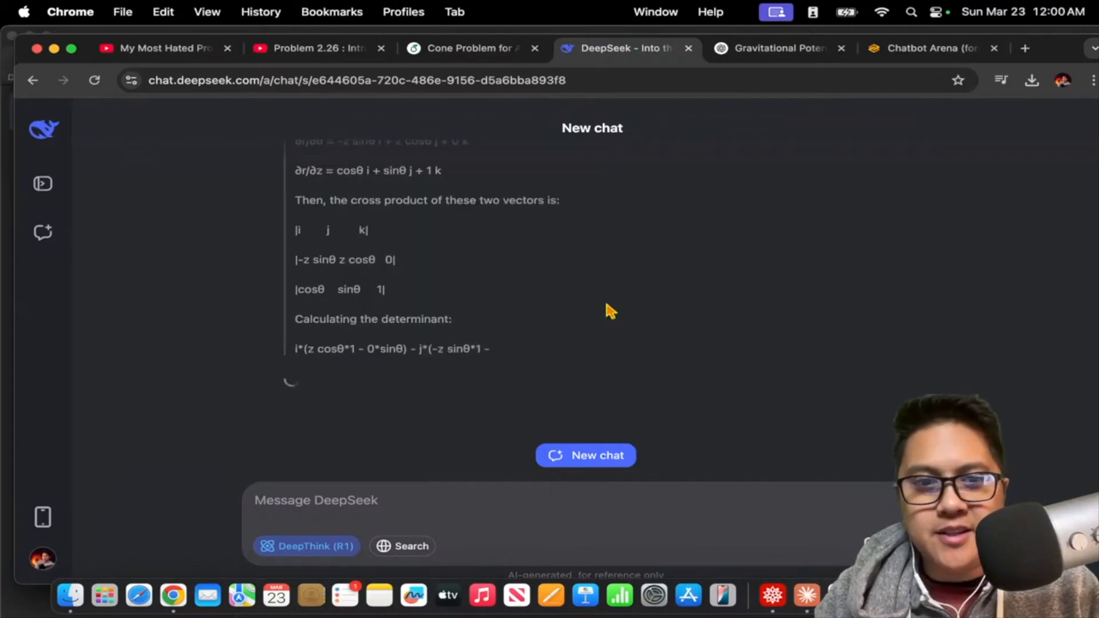
{"action": "scroll", "scroll_direction": "down", "scroll_amount": 3}
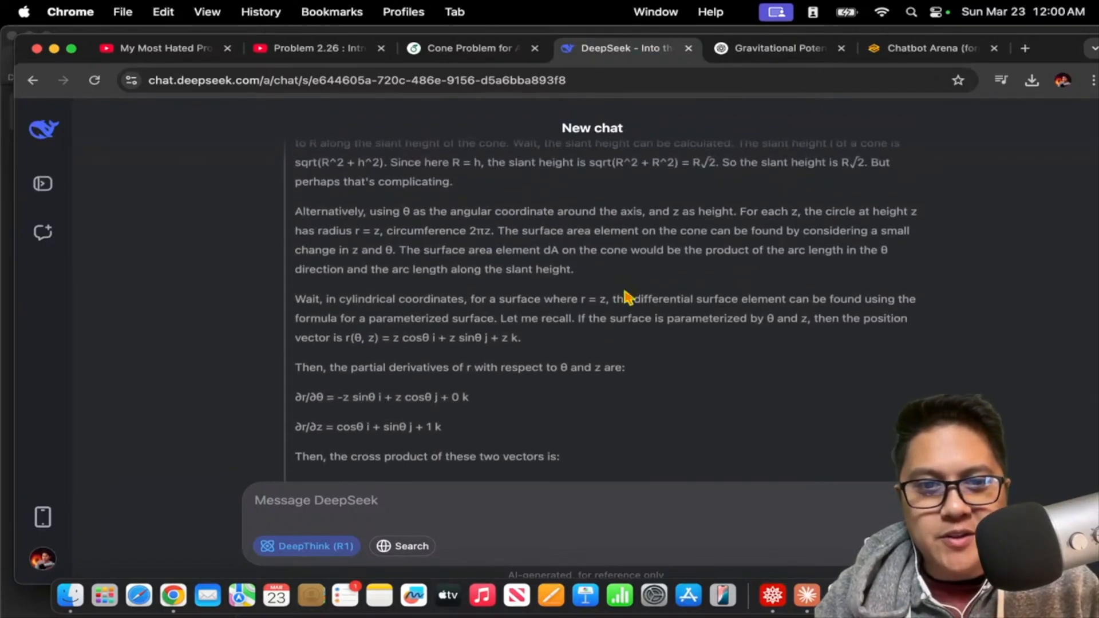
{"action": "scroll", "scroll_direction": "down", "scroll_amount": 3}
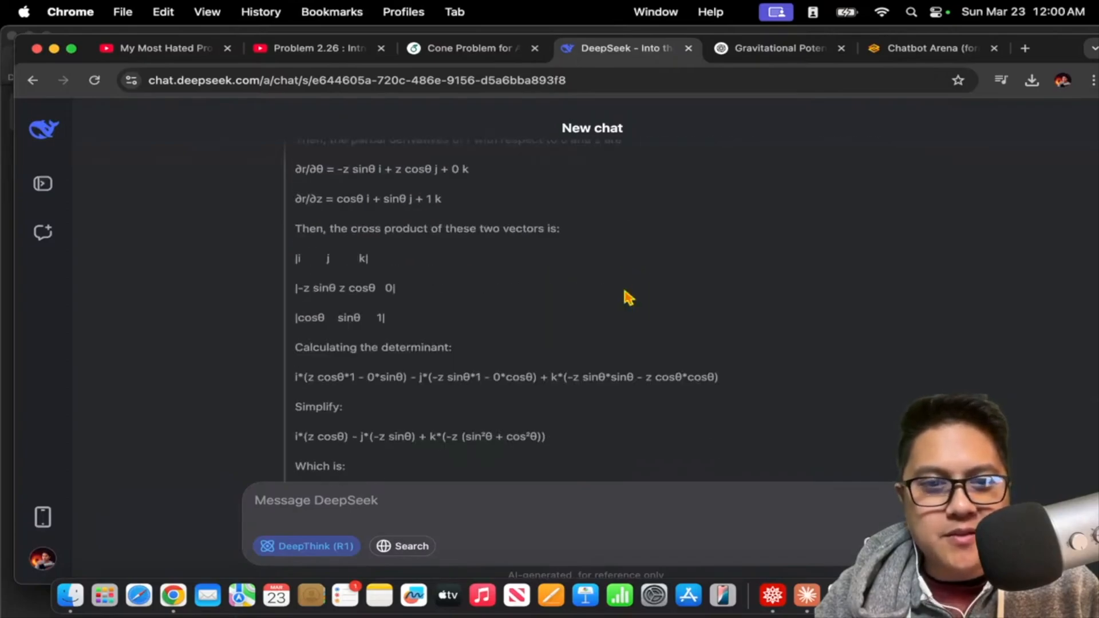
{"action": "scroll", "scroll_direction": "down", "scroll_amount": 3}
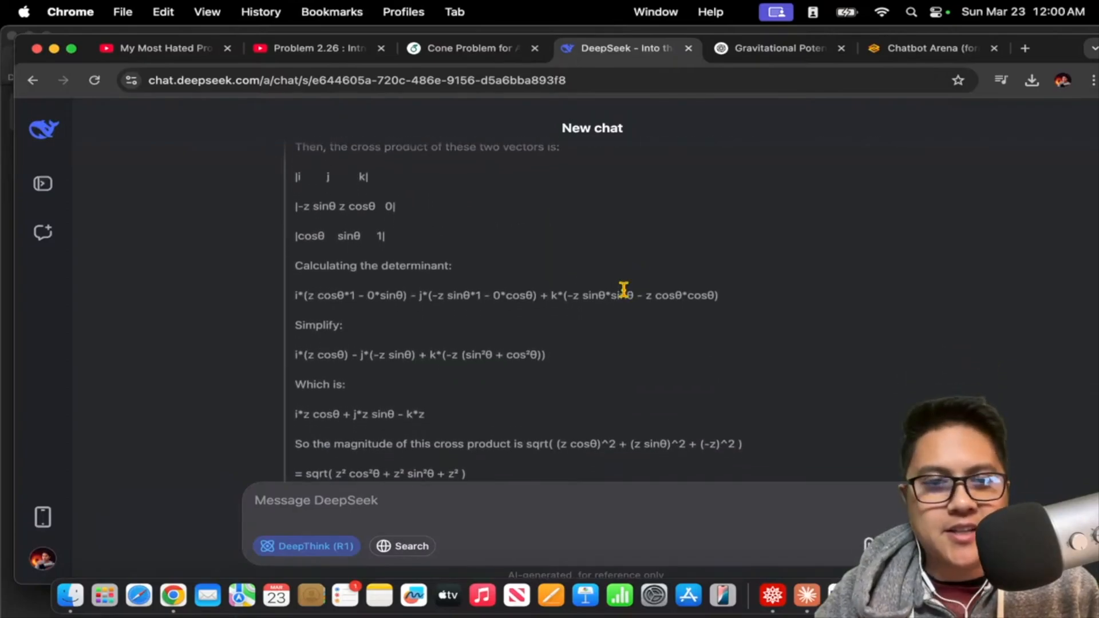
{"action": "scroll", "scroll_direction": "up", "scroll_amount": 3}
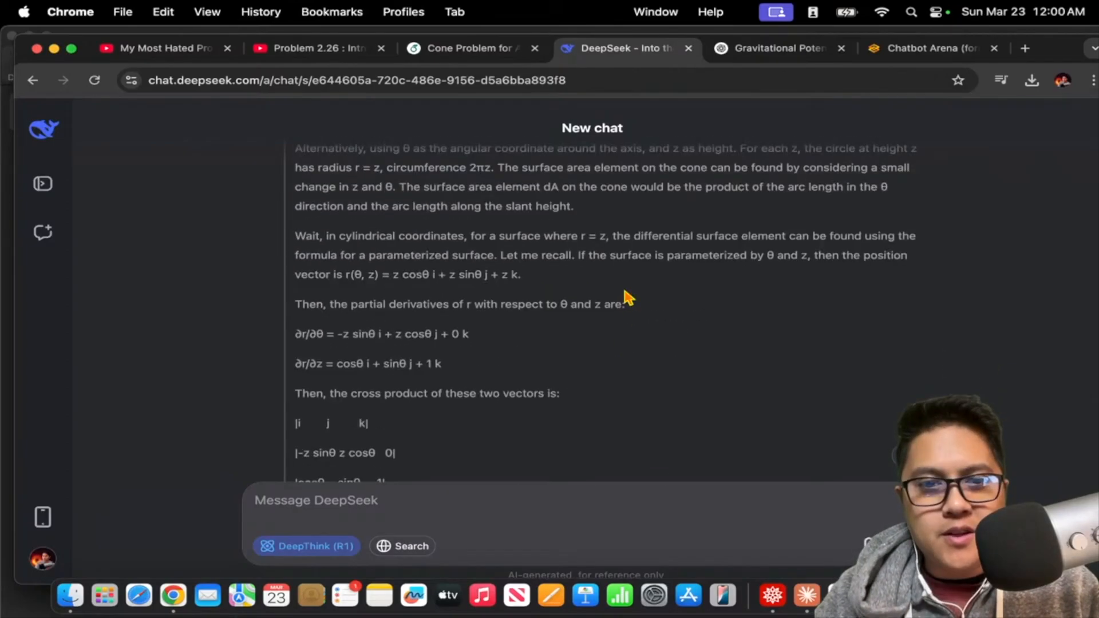
{"action": "scroll", "scroll_direction": "down", "scroll_amount": 3}
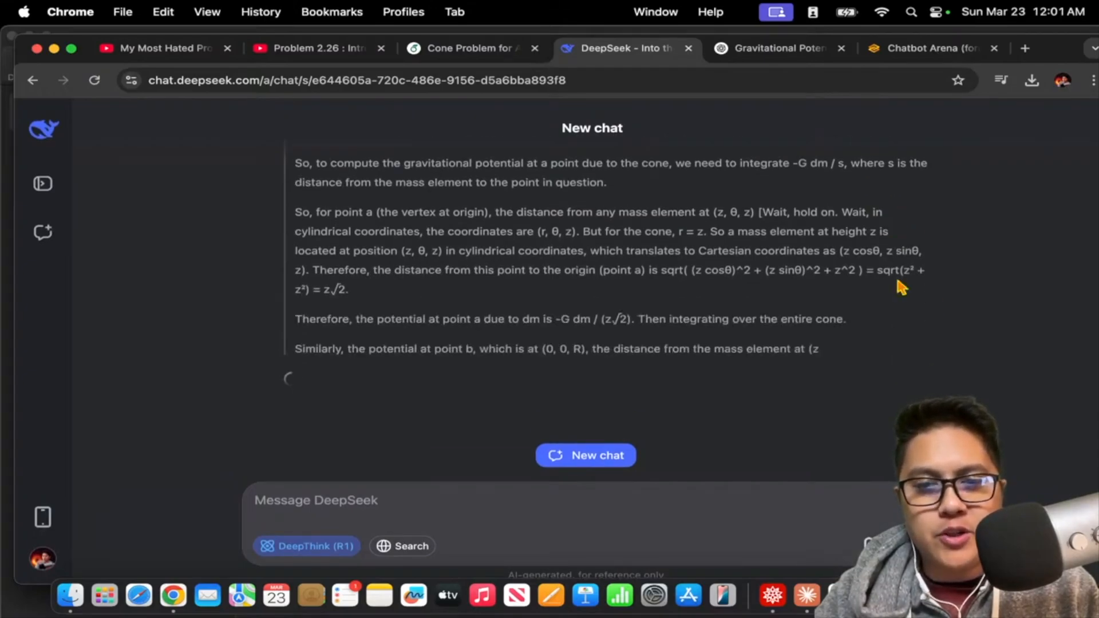
{"action": "left_click", "coordinate": [928, 49]}
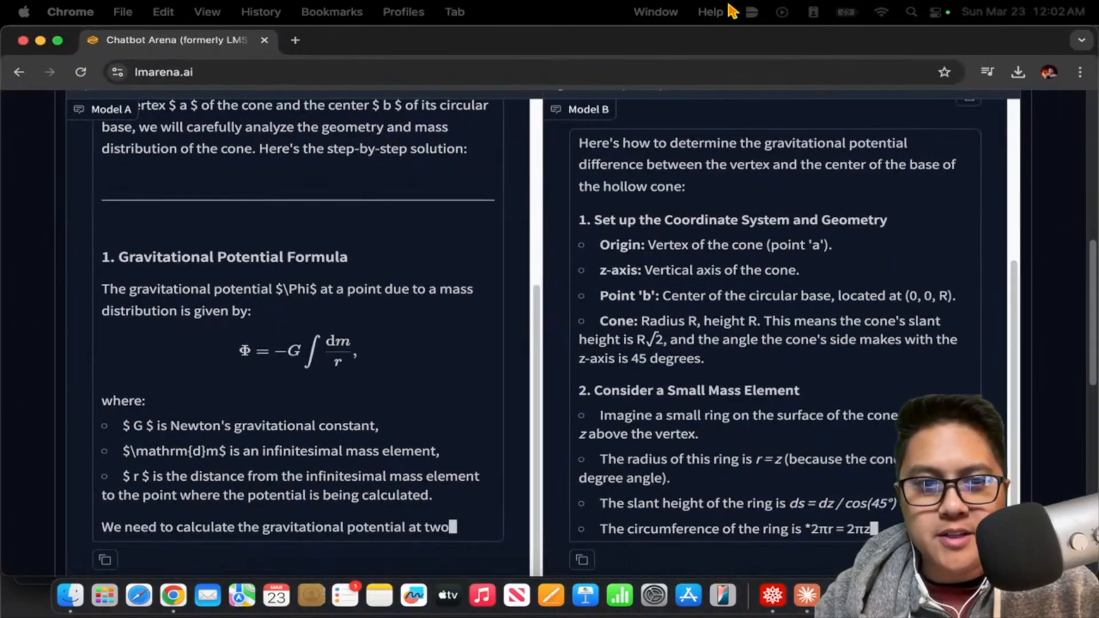
{"action": "scroll", "scroll_direction": "down", "scroll_amount": 3}
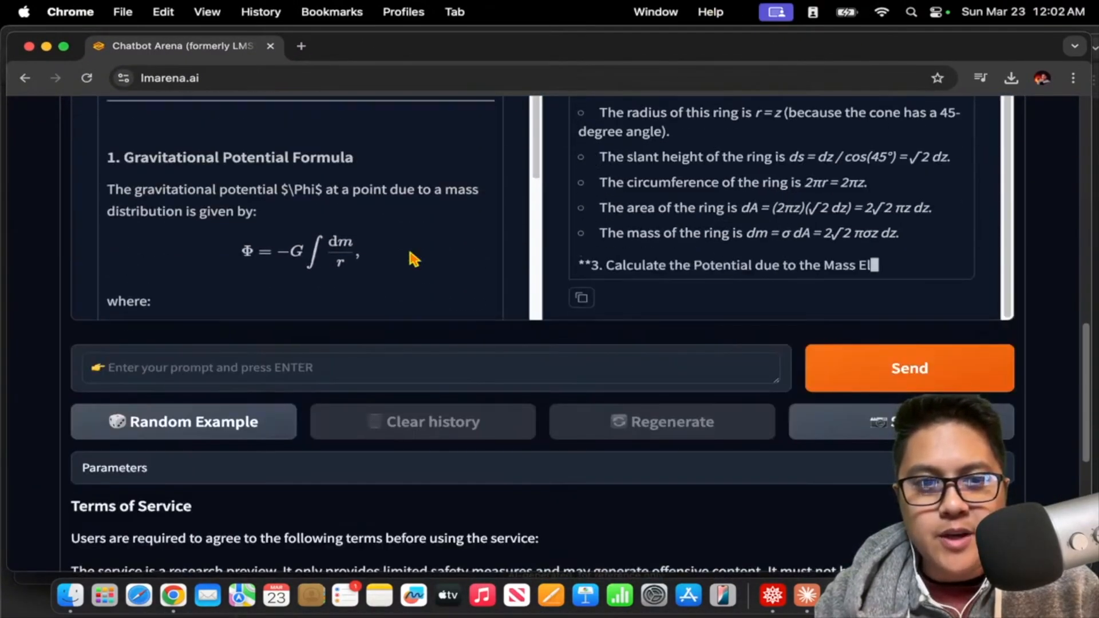
{"action": "scroll", "scroll_direction": "down", "scroll_amount": 3}
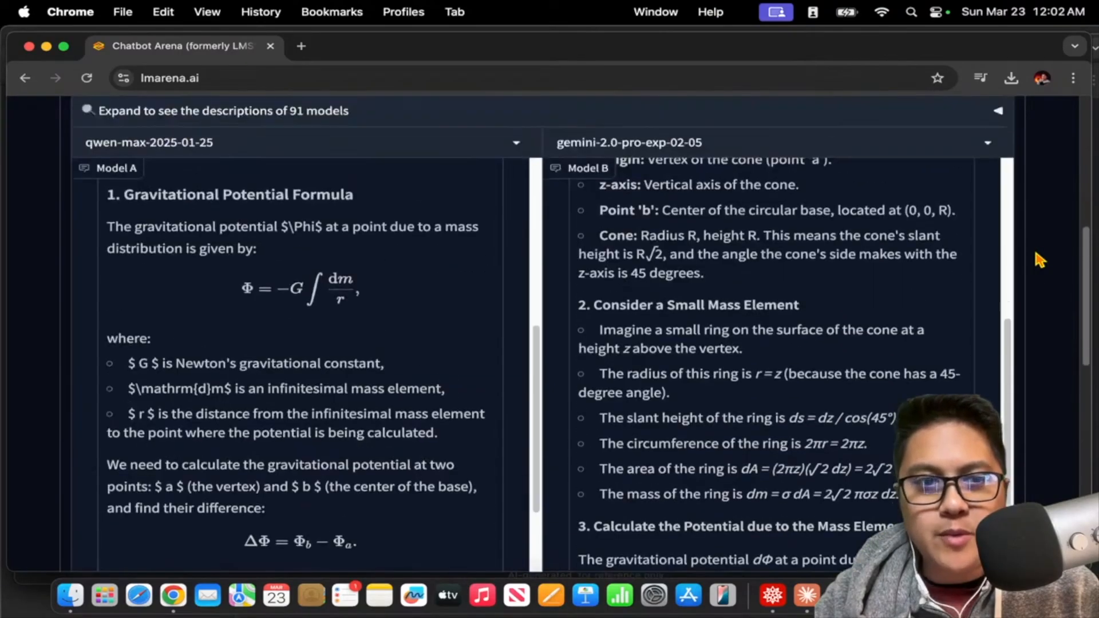
{"action": "scroll", "scroll_direction": "down", "scroll_amount": 3}
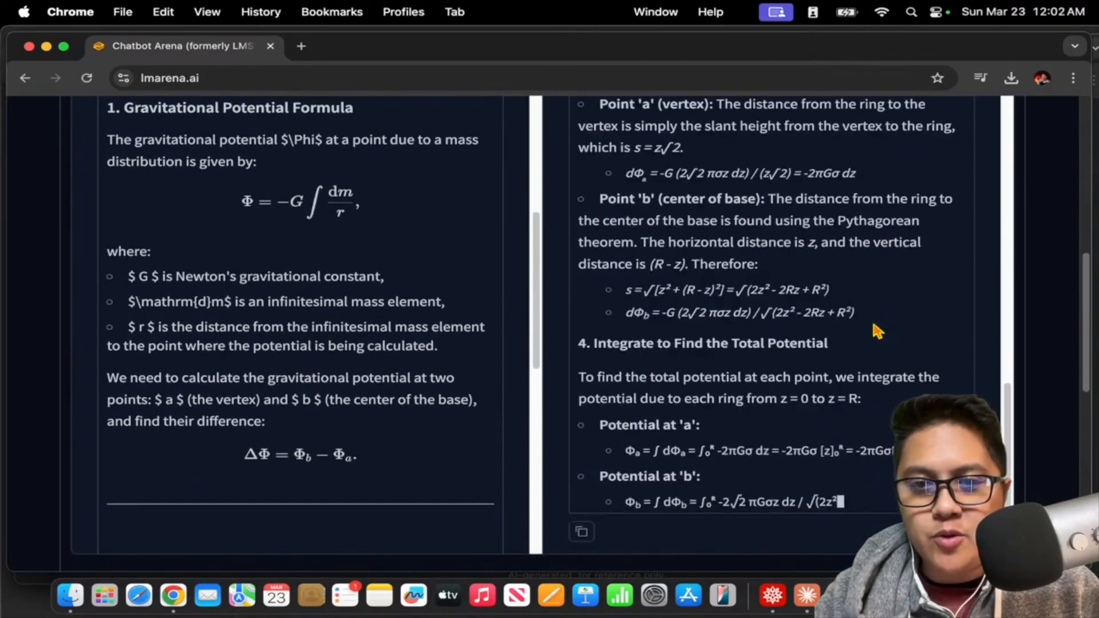
{"action": "scroll", "scroll_direction": "down", "scroll_amount": 3}
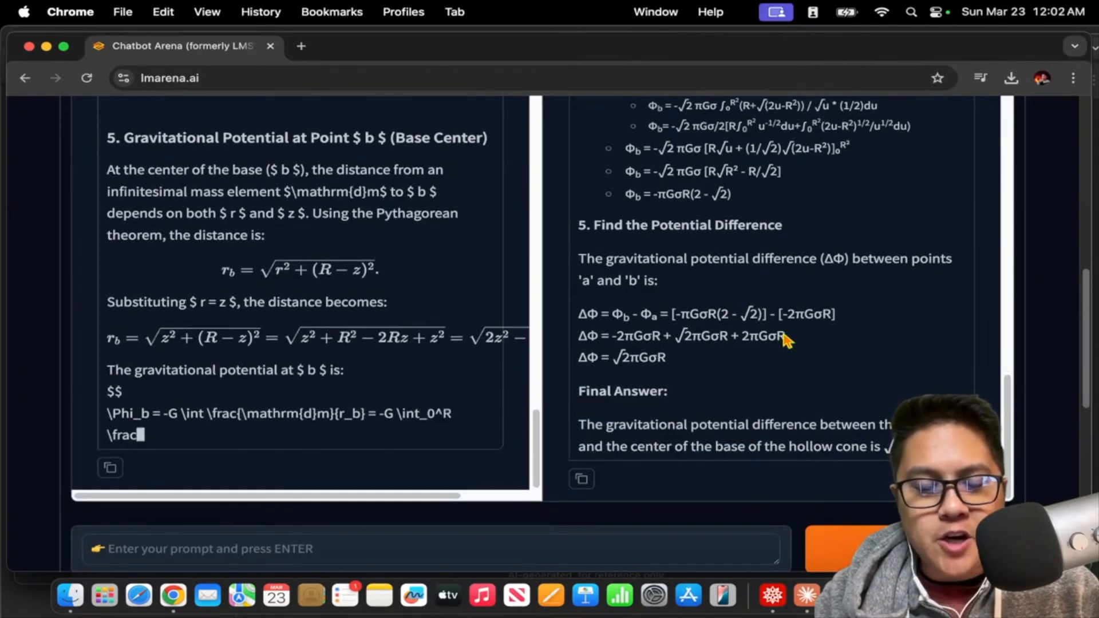
{"action": "scroll", "scroll_direction": "down", "scroll_amount": 3}
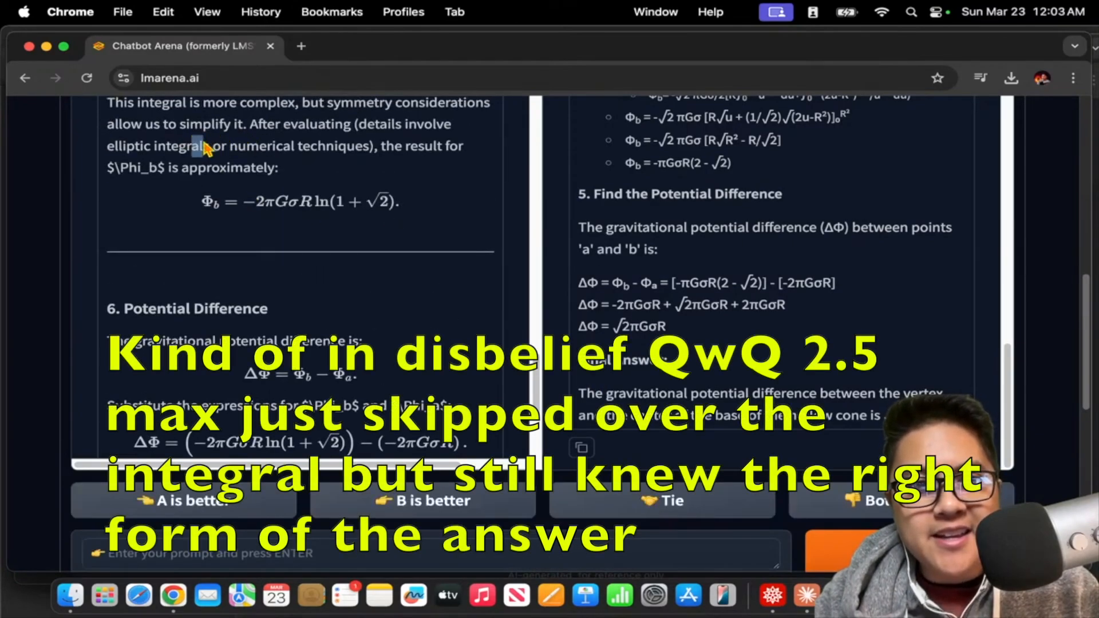
{"action": "scroll", "scroll_direction": "down", "scroll_amount": 3}
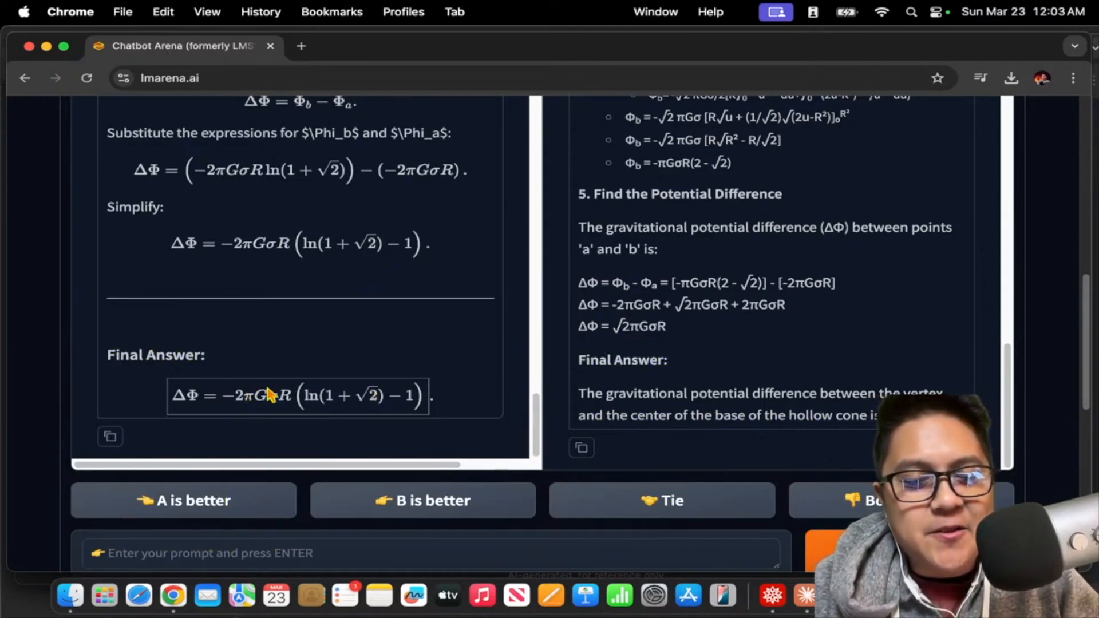
{"action": "scroll", "scroll_direction": "down", "scroll_amount": 3}
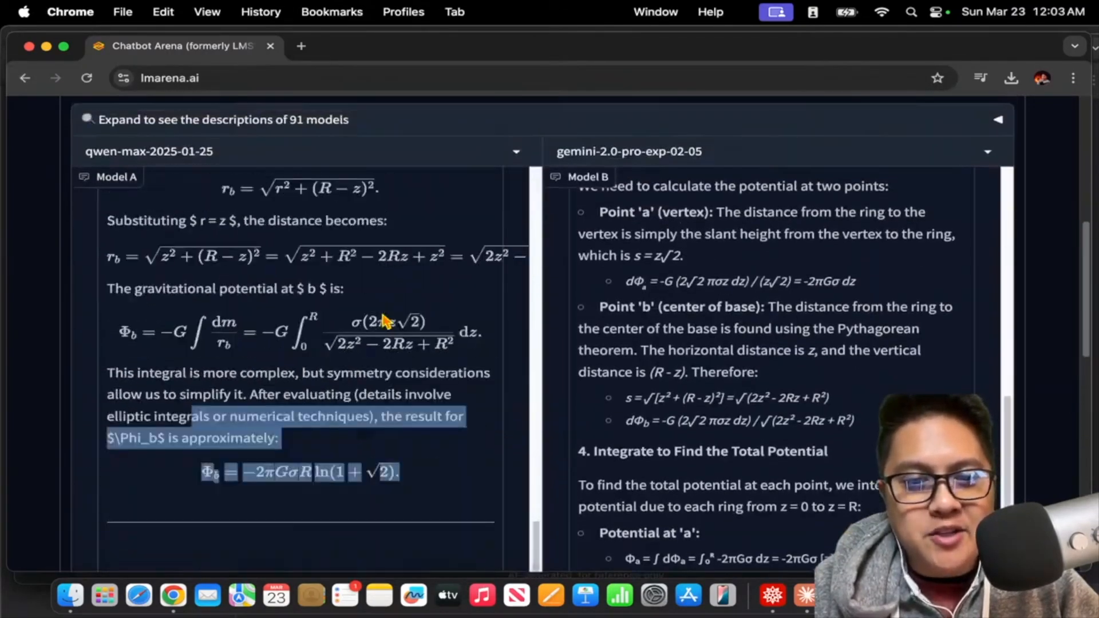
{"action": "scroll", "scroll_direction": "down", "scroll_amount": 3}
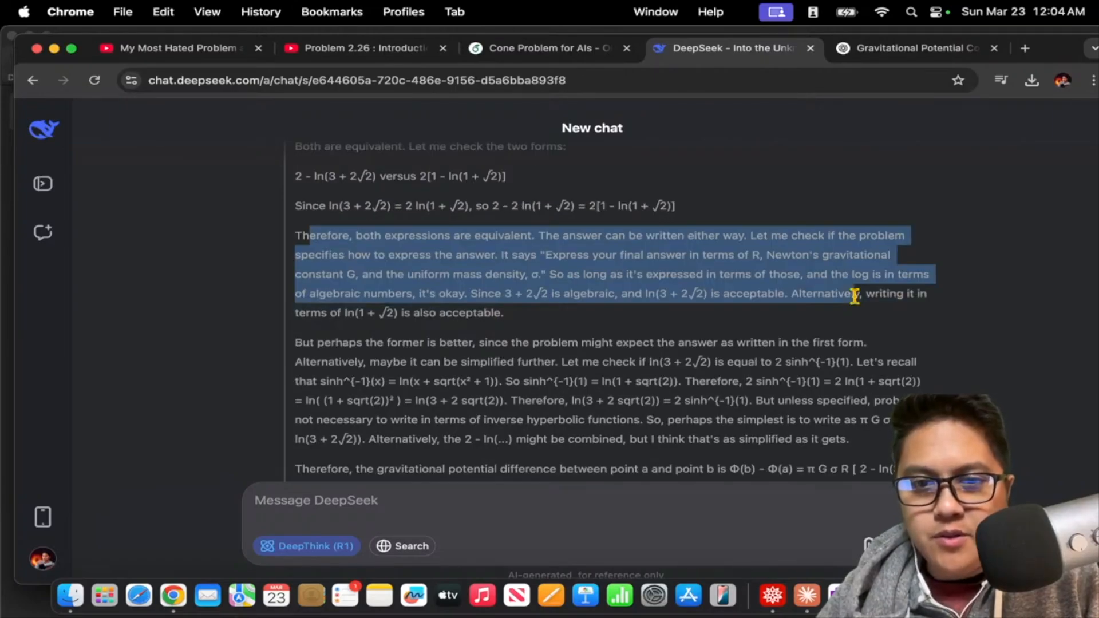
{"action": "scroll", "scroll_direction": "down", "scroll_amount": 3}
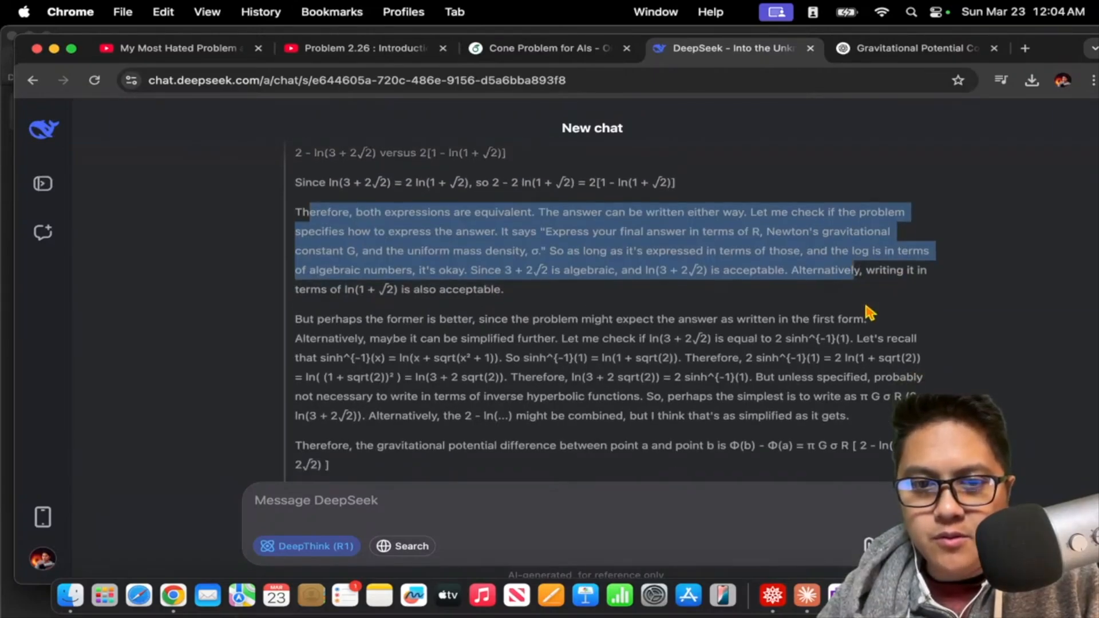
{"action": "scroll", "scroll_direction": "down", "scroll_amount": 3}
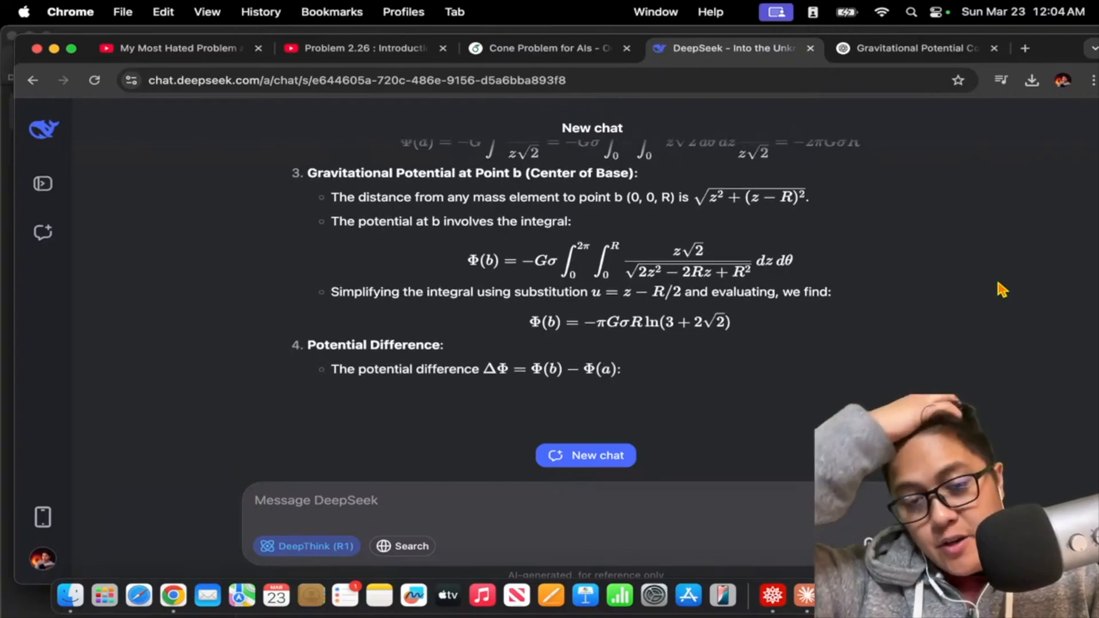
{"action": "scroll", "scroll_direction": "down", "scroll_amount": 3}
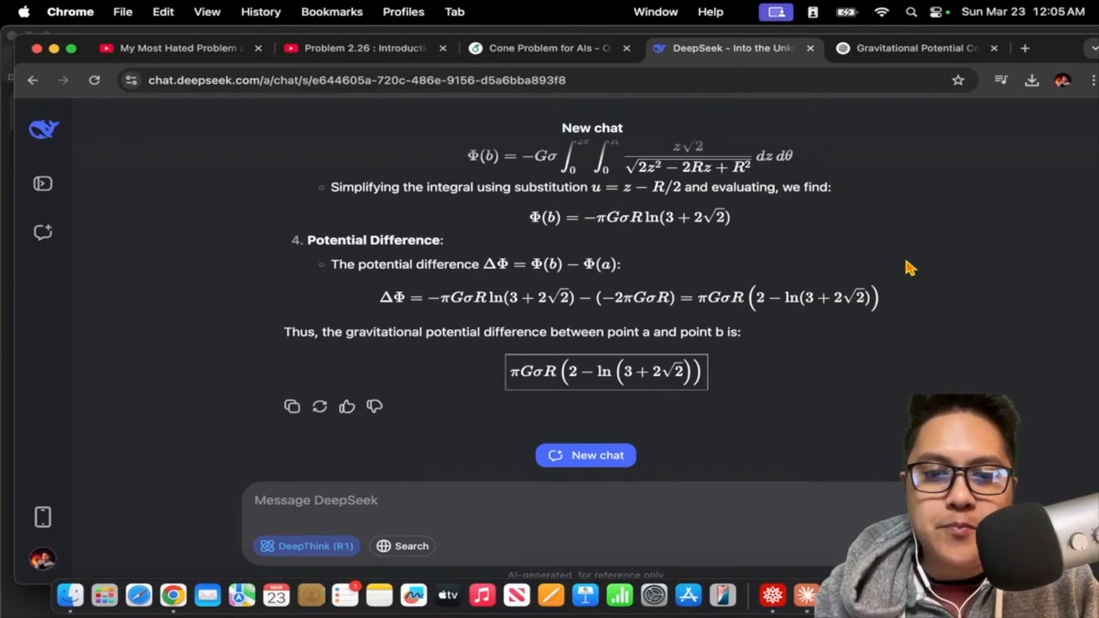
{"action": "mouse_move", "coordinate": [842, 376]}
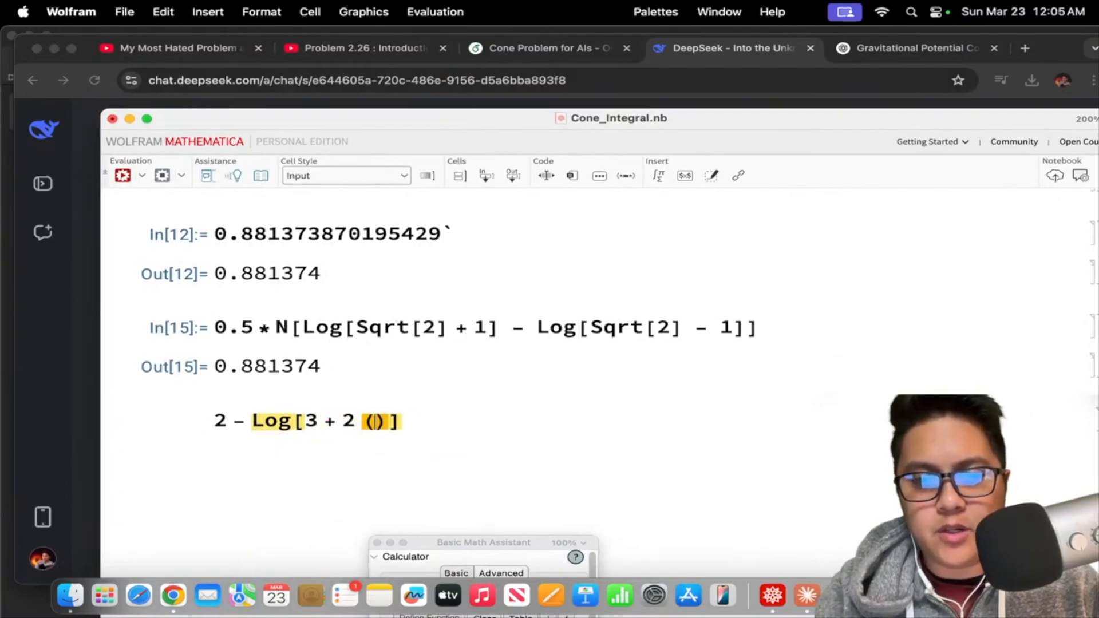
- Evaluate N[Log[3+2*Sqrt[2]]] in Cone_Integral.nb, giving 1.76275 for DeepSeek's log term
{"action": "type", "text": "Sqrt[2]"}
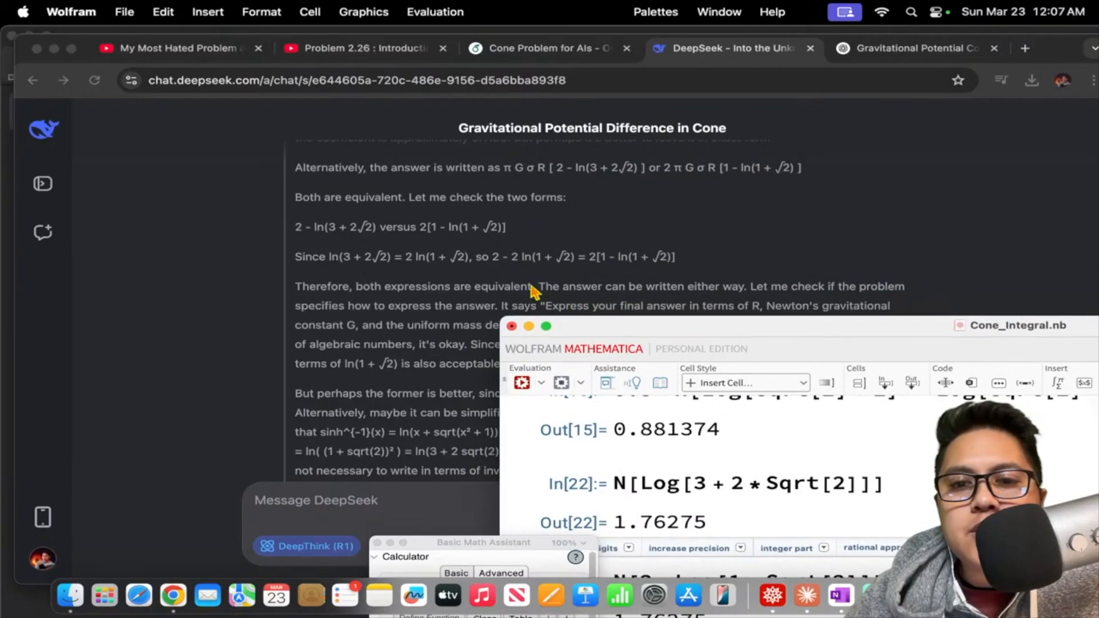
{"action": "mouse_move", "coordinate": [831, 323]}
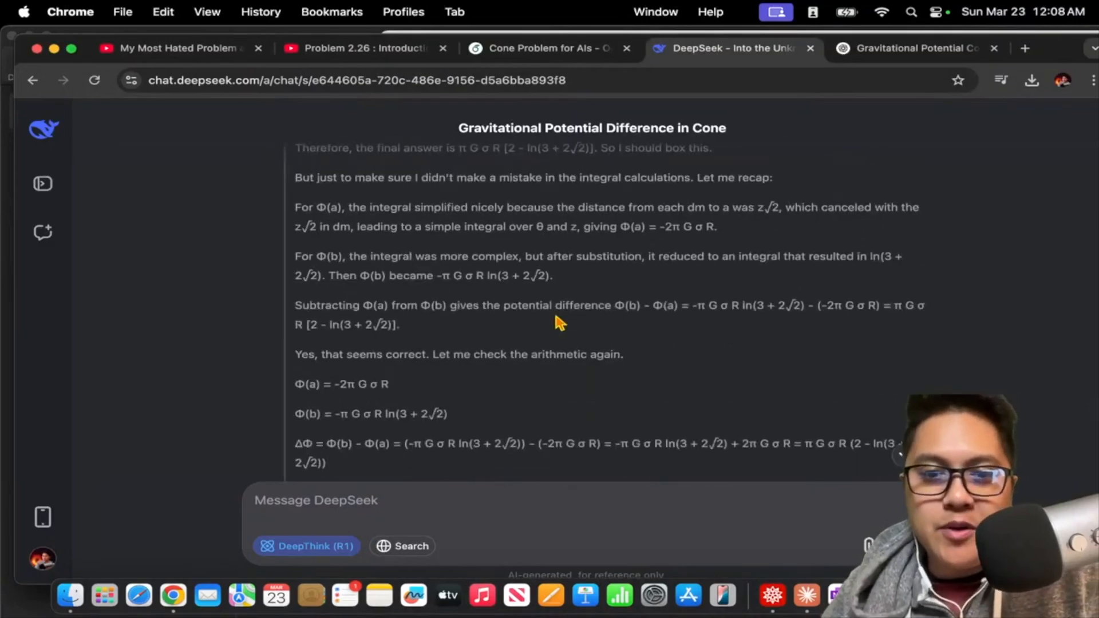
- Leave DeepSeek's 280-second reasoning recap and return to ChatGPT o3-mini-high's cone conversation
{"action": "scroll", "scroll_direction": "down", "scroll_amount": 3}
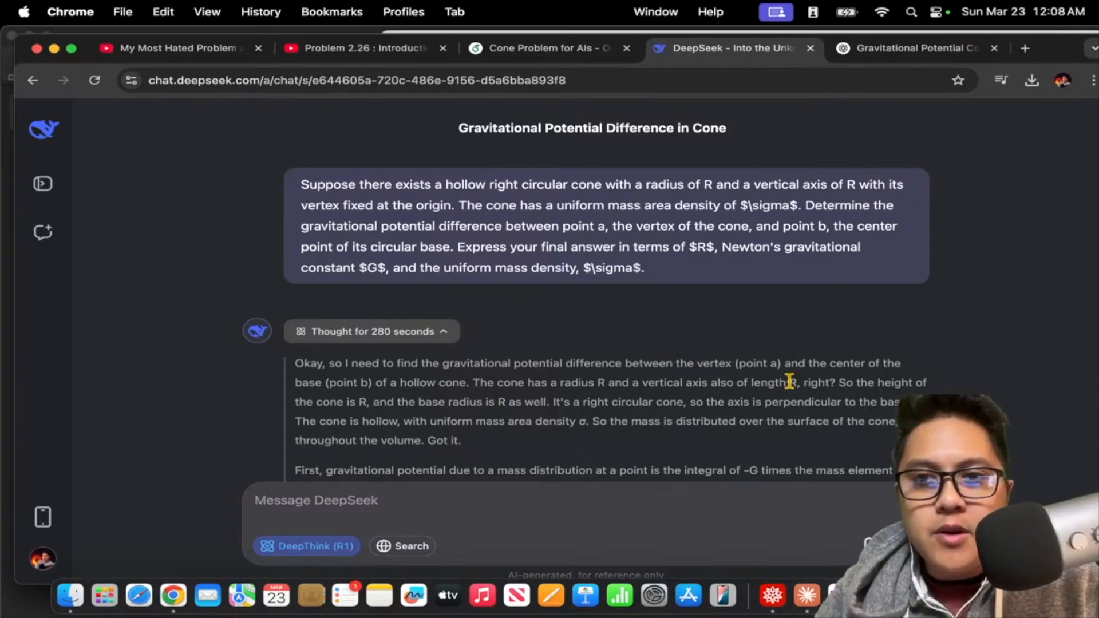
{"action": "left_click", "coordinate": [916, 48]}
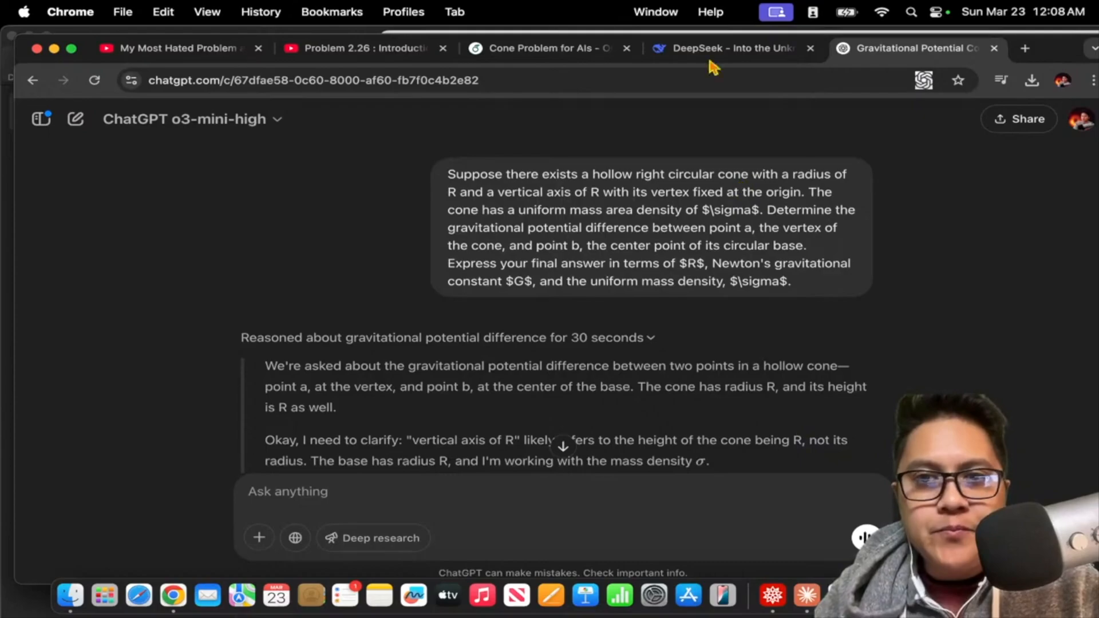
{"action": "left_click", "coordinate": [729, 48]}
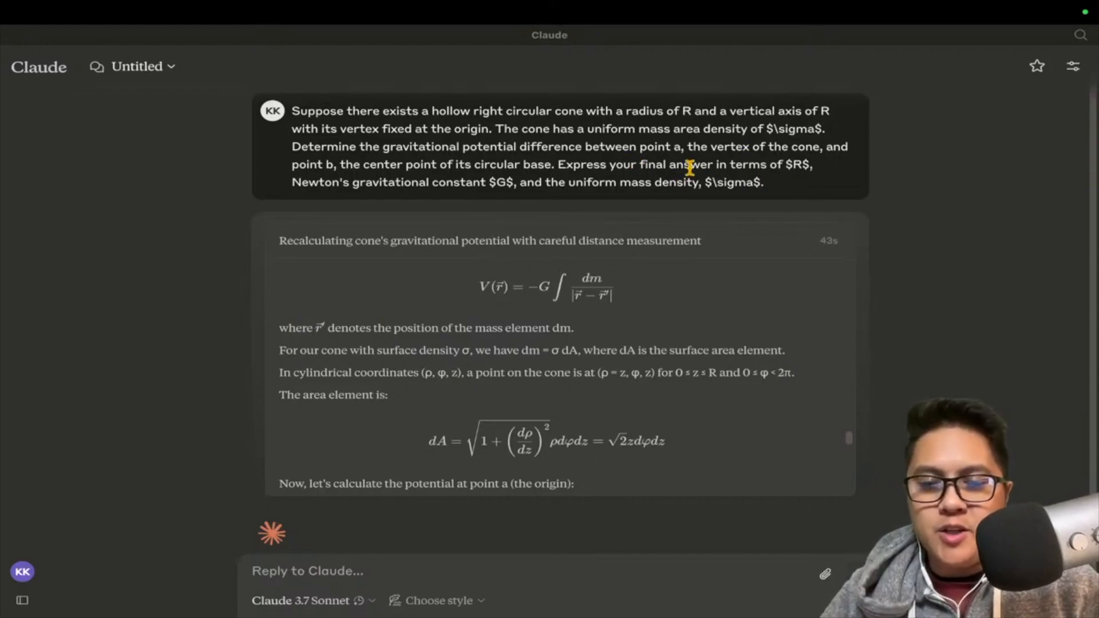
- Scroll Claude's response down to its final result V_b − V_a = πGσR(2 − ln(2√2 + 3))
{"action": "scroll", "scroll_direction": "down", "scroll_amount": 3}
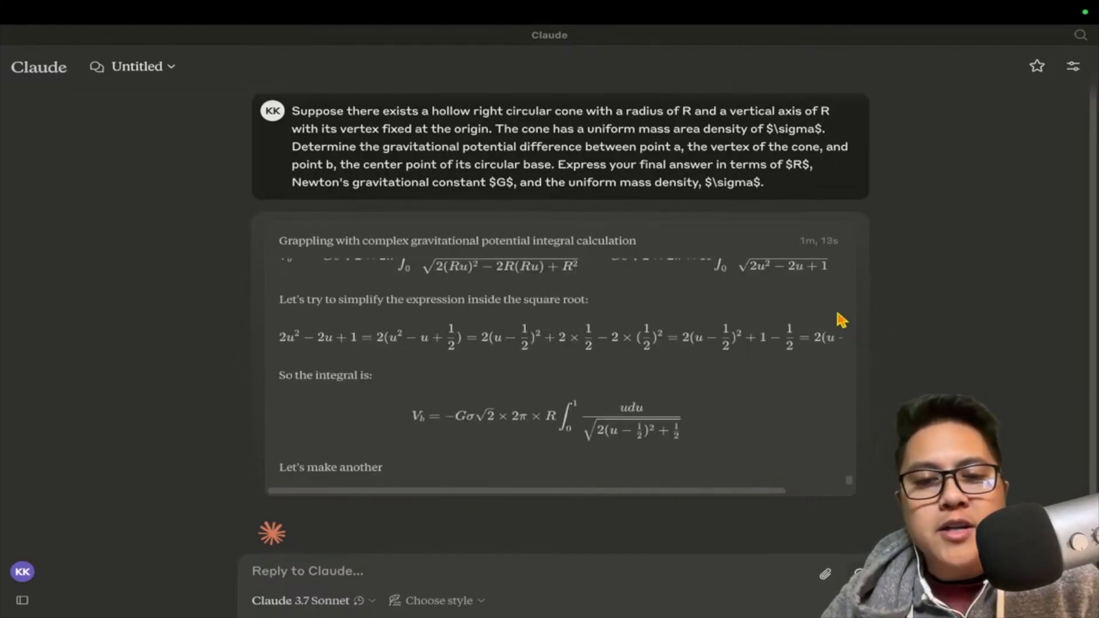
{"action": "scroll", "scroll_direction": "down", "scroll_amount": 3}
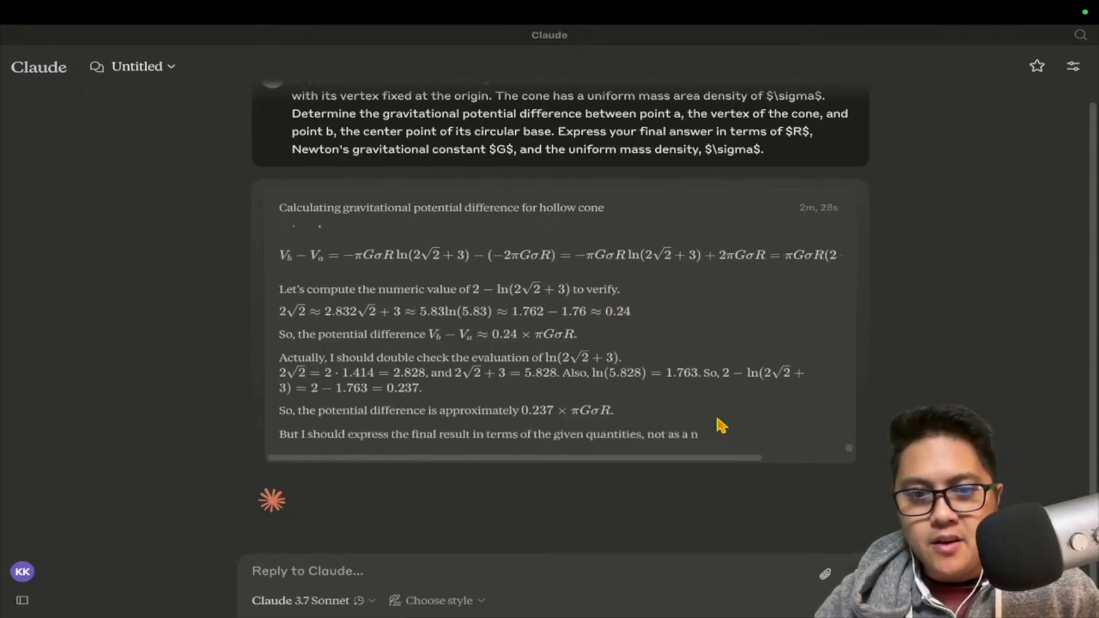
{"action": "scroll", "scroll_direction": "down", "scroll_amount": 3}
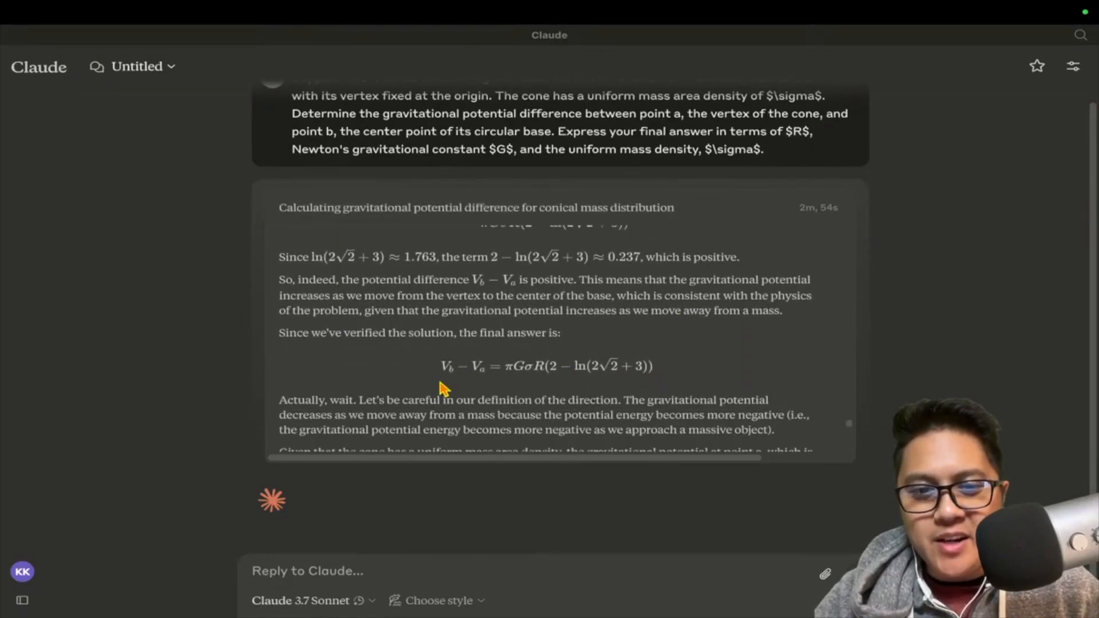
{"action": "scroll", "scroll_direction": "down", "scroll_amount": 3}
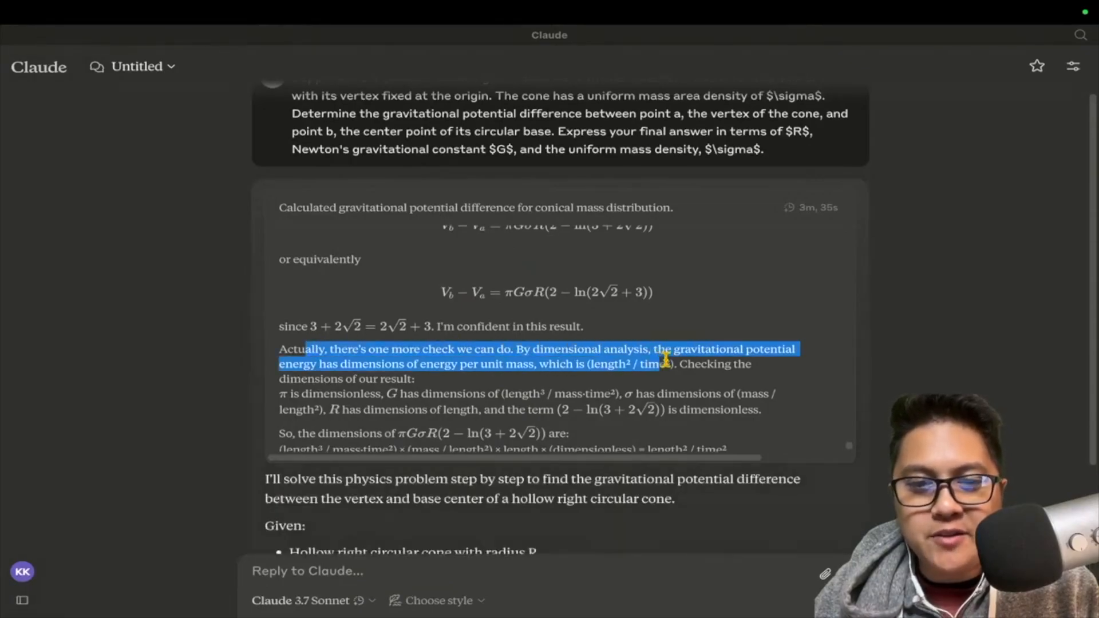
{"action": "scroll", "scroll_direction": "down", "scroll_amount": 3}
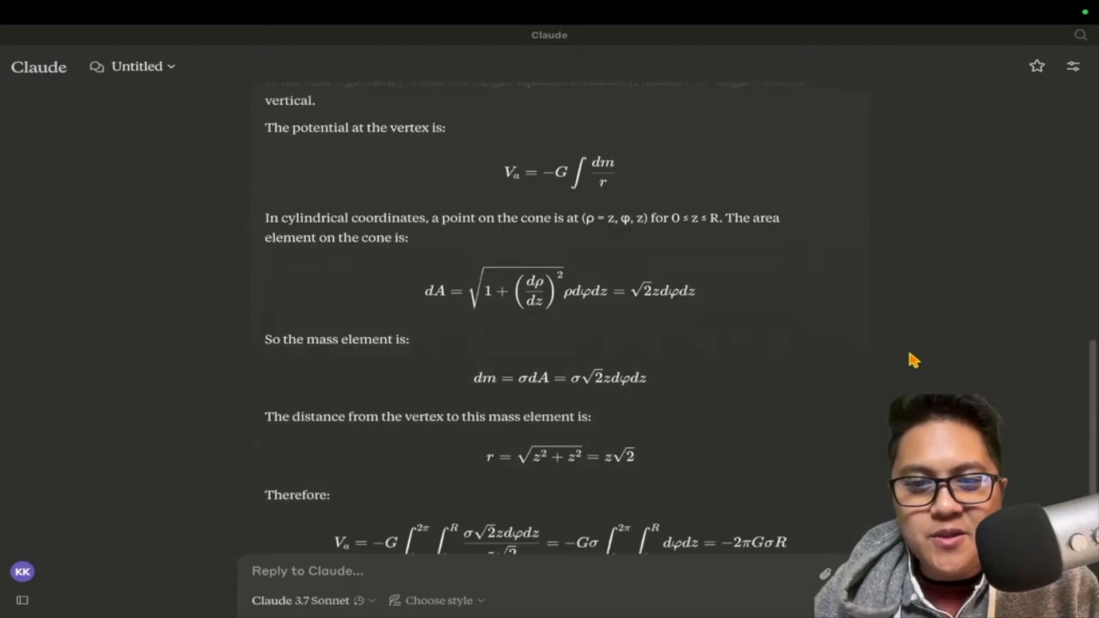
{"action": "scroll", "scroll_direction": "down", "scroll_amount": 3}
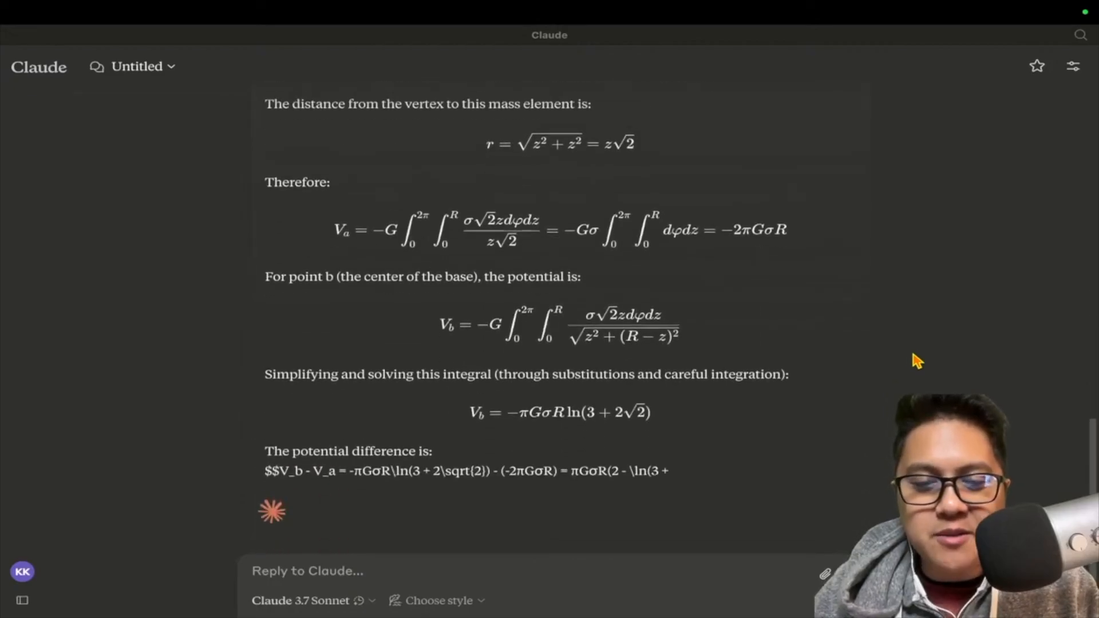
{"action": "scroll", "scroll_direction": "down", "scroll_amount": 3}
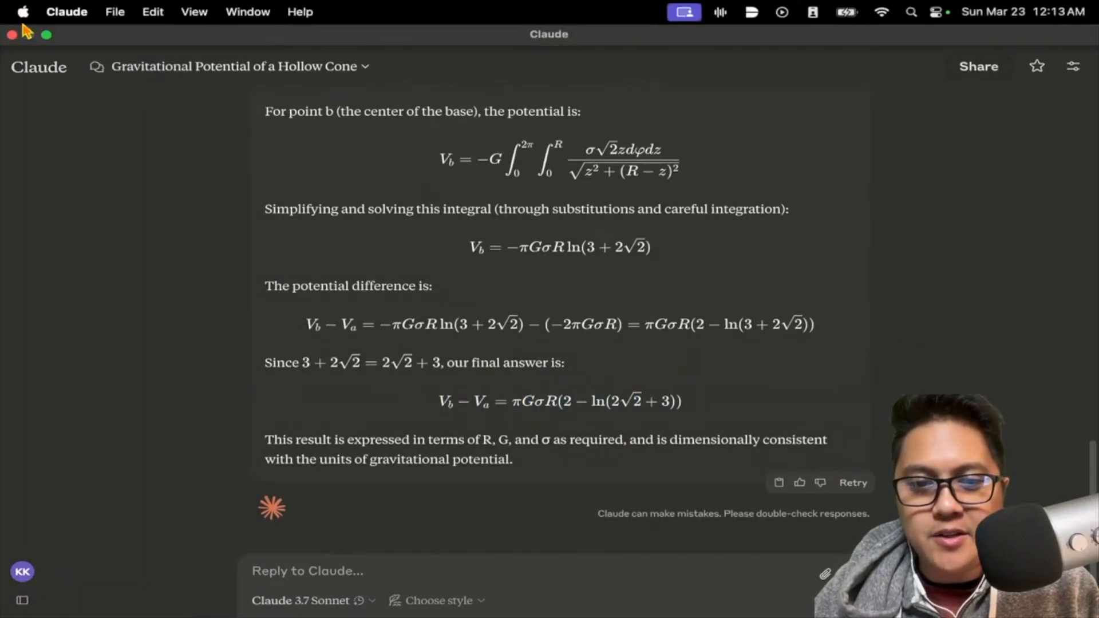
- Evaluate Claude's Log[2*Sqrt[2]+…] expression numerically, getting 1.76275 to match ln(3+2√2)
{"action": "type", "text": "Lo"}
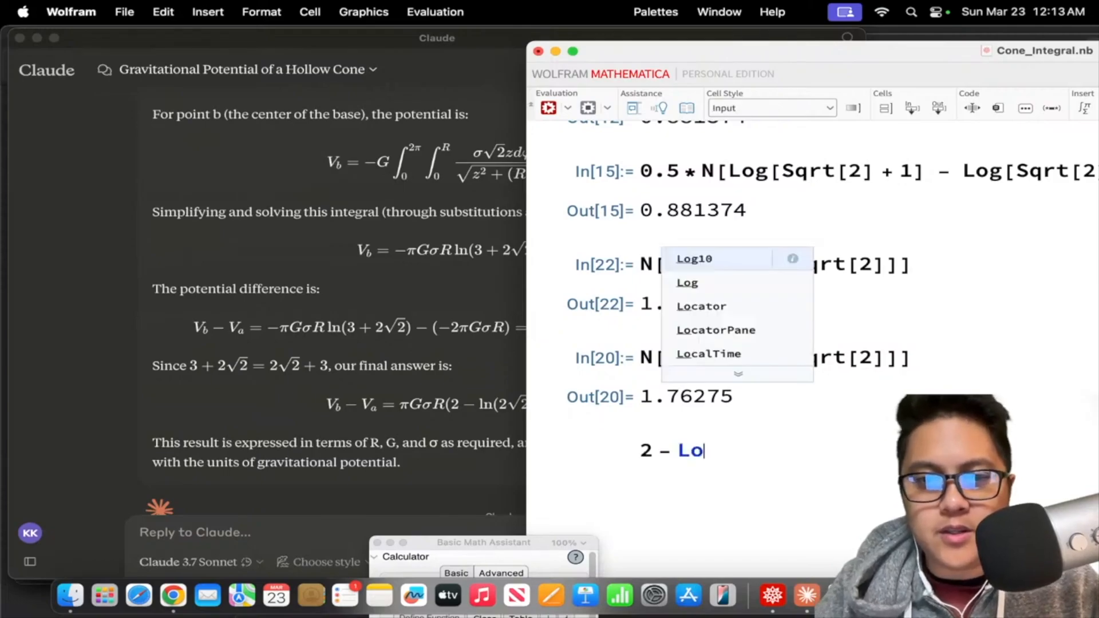
{"action": "type", "text": "g"}
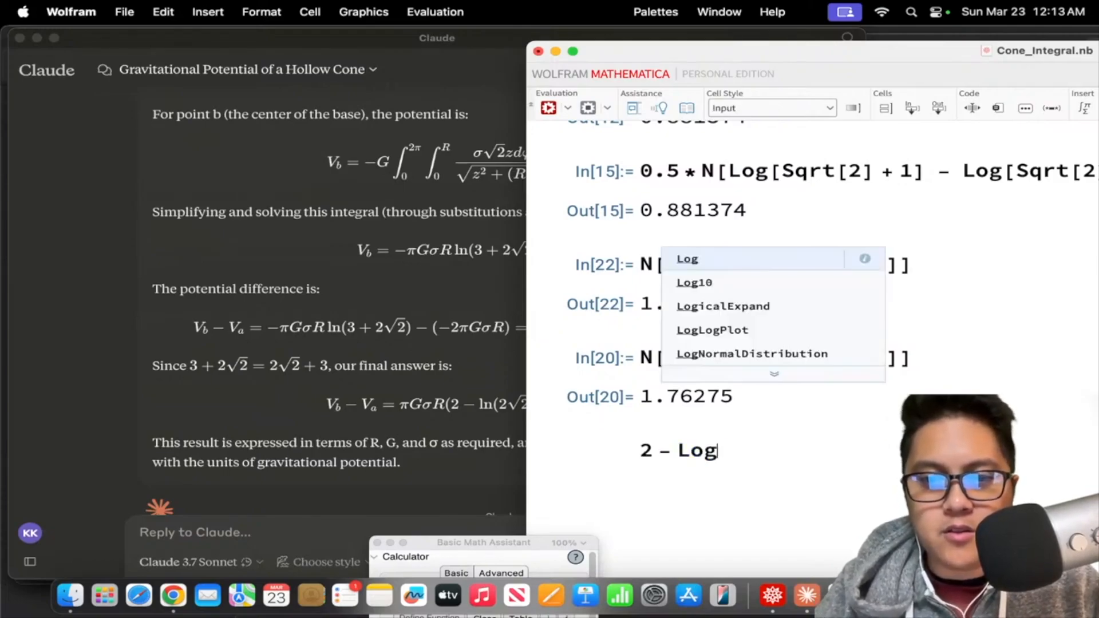
{"action": "type", "text": "[2 * Sqrt[2]]"}
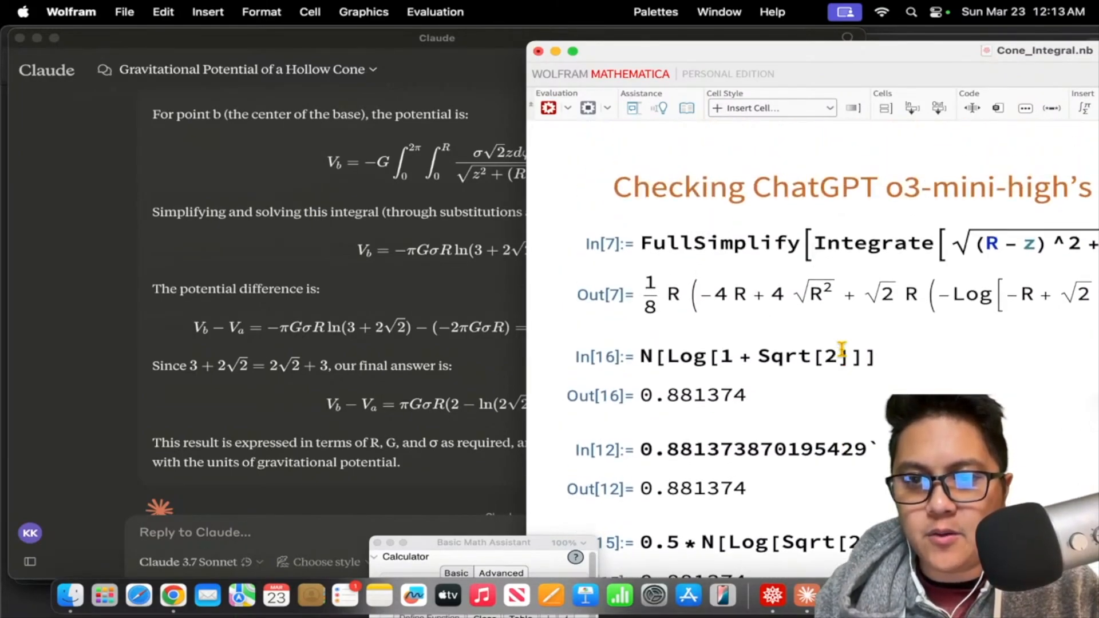
{"action": "scroll", "scroll_direction": "down", "scroll_amount": 3}
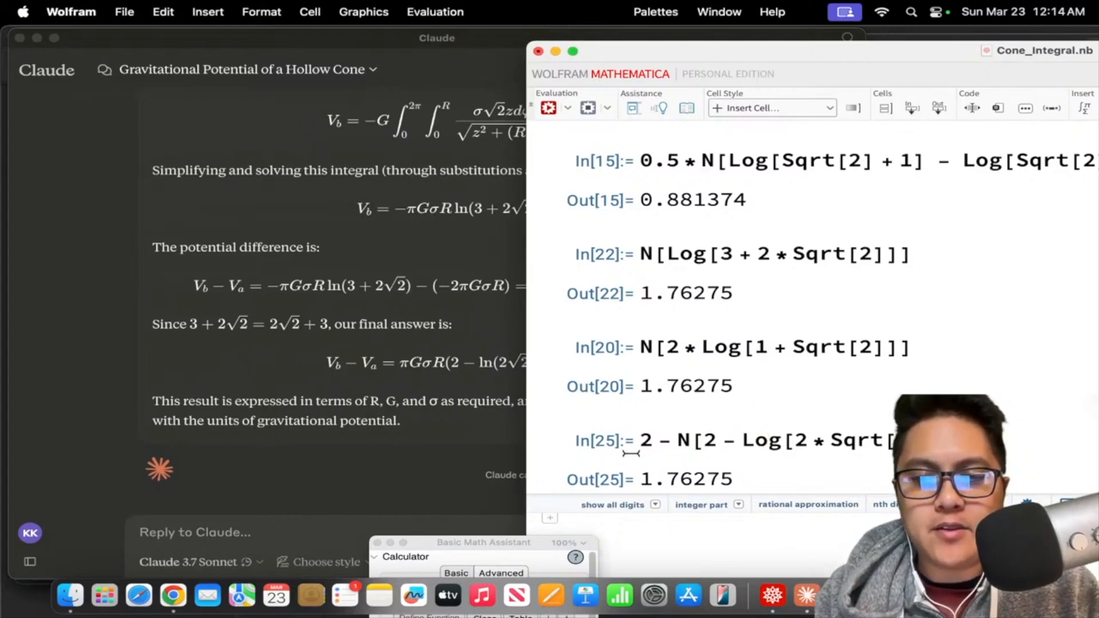
{"action": "mouse_move", "coordinate": [710, 481]}
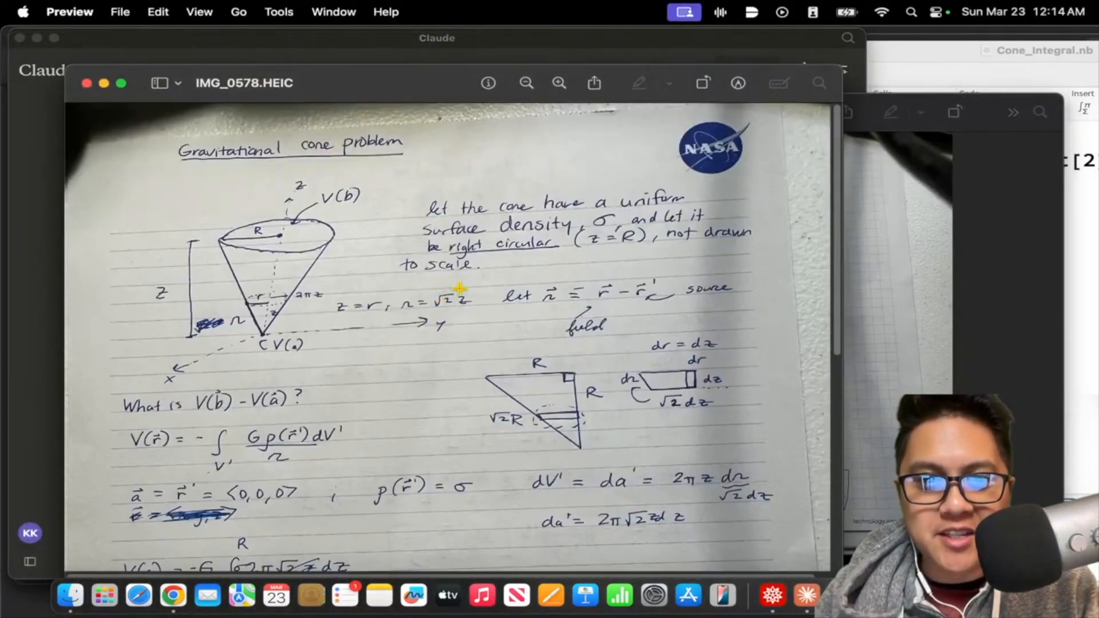
{"action": "mouse_move", "coordinate": [694, 204]}
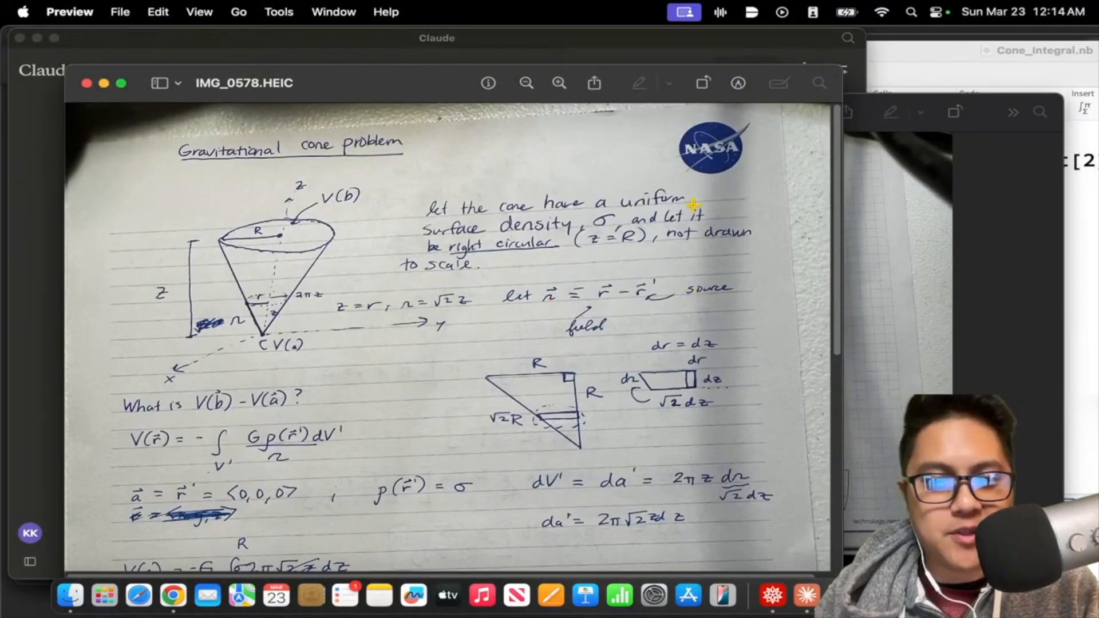
{"action": "scroll", "scroll_direction": "down", "scroll_amount": 3}
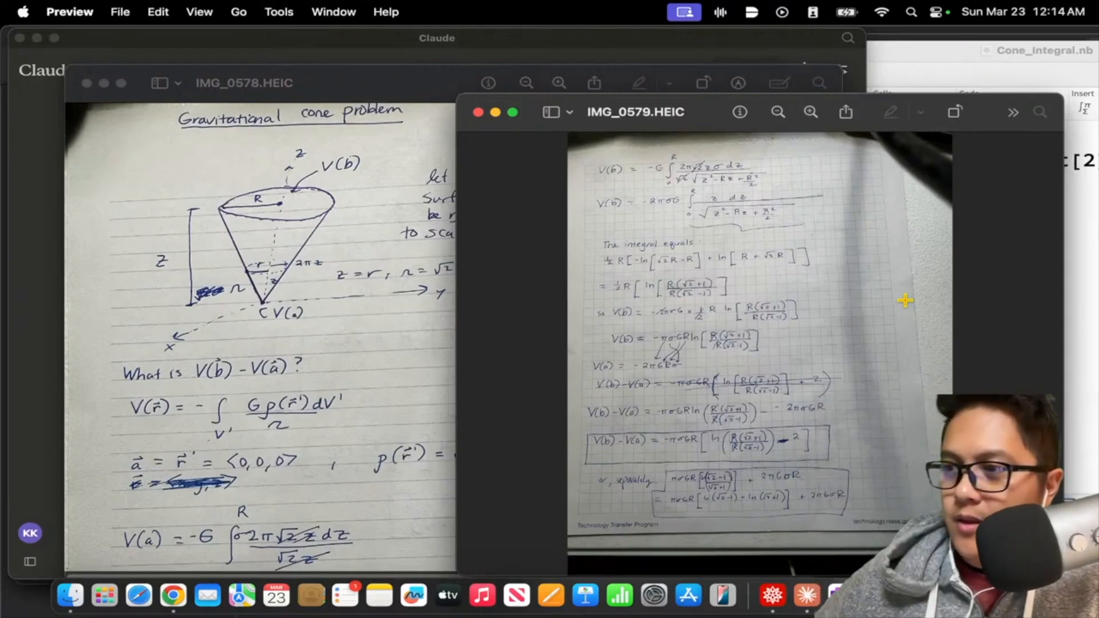
{"action": "mouse_move", "coordinate": [547, 175]}
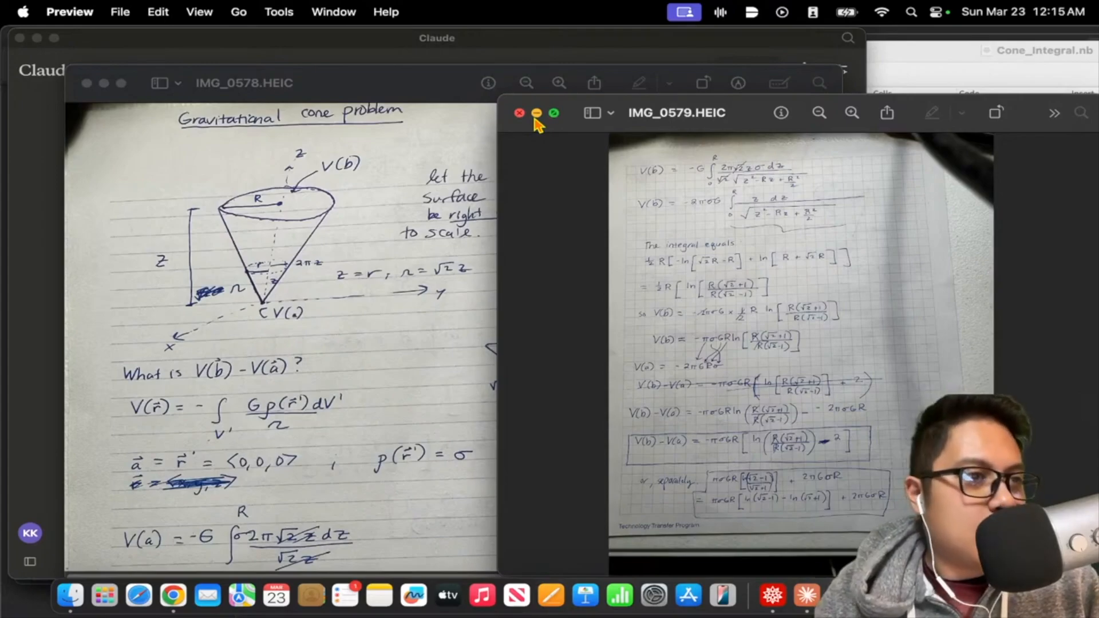
{"action": "left_click", "coordinate": [519, 112]}
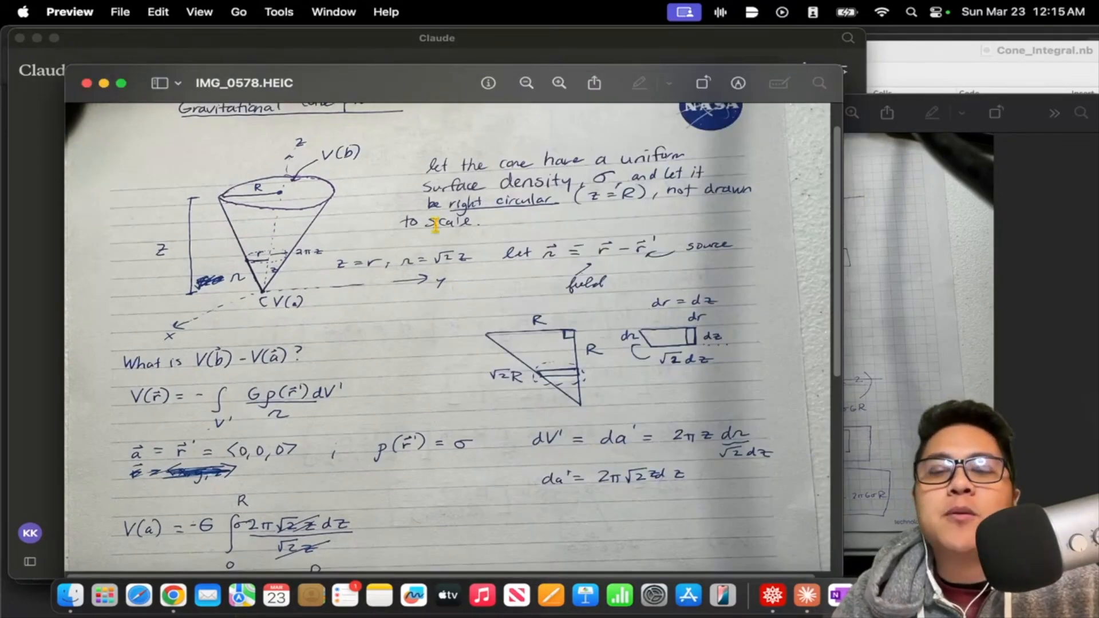
{"action": "scroll", "scroll_direction": "down", "scroll_amount": 3}
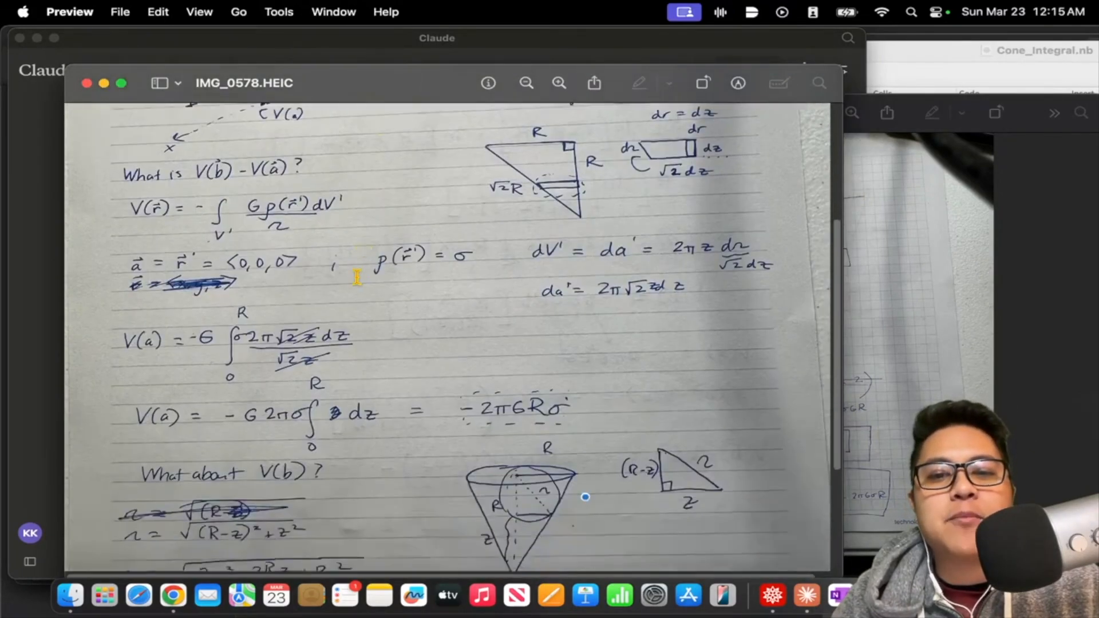
{"action": "scroll", "scroll_direction": "down", "scroll_amount": 3}
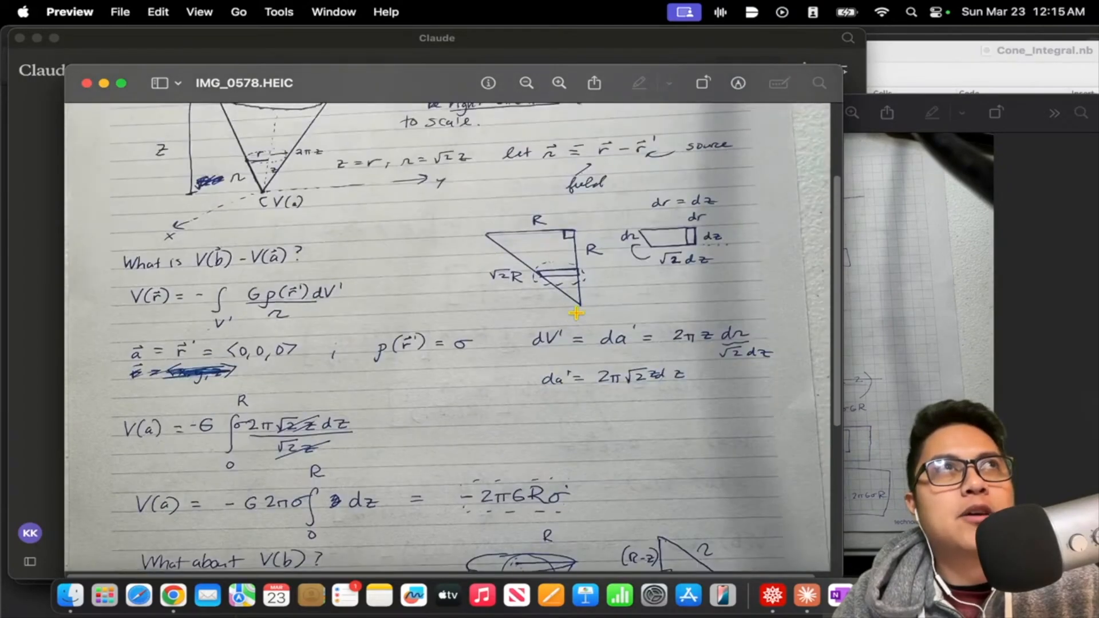
{"action": "scroll", "scroll_direction": "down", "scroll_amount": 3}
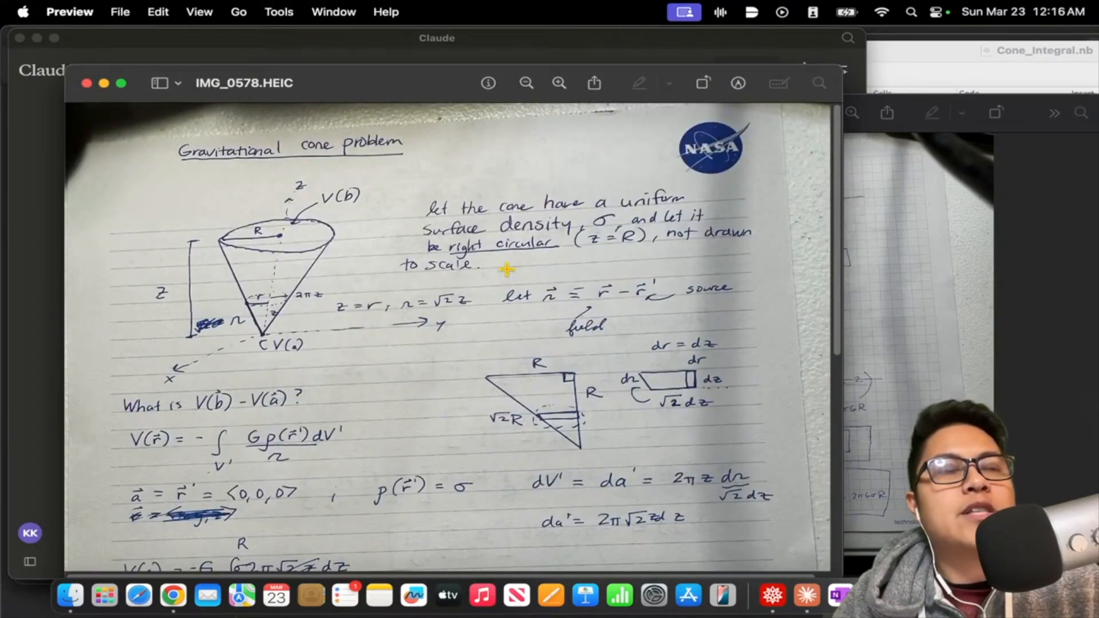
{"action": "mouse_move", "coordinate": [499, 254]}
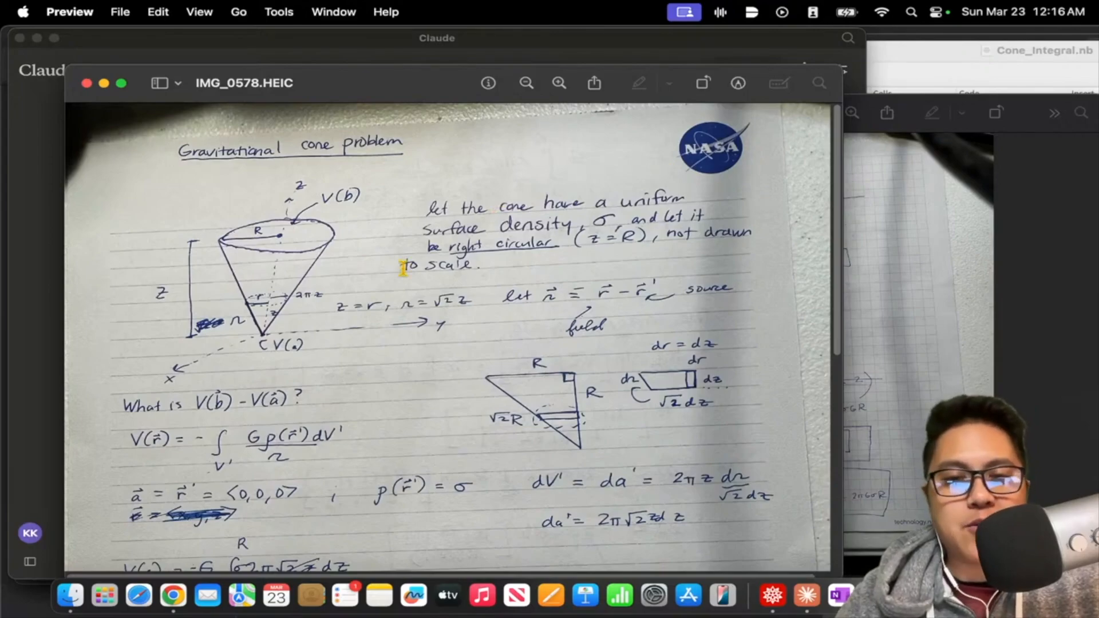
{"action": "scroll", "scroll_direction": "down", "scroll_amount": 3}
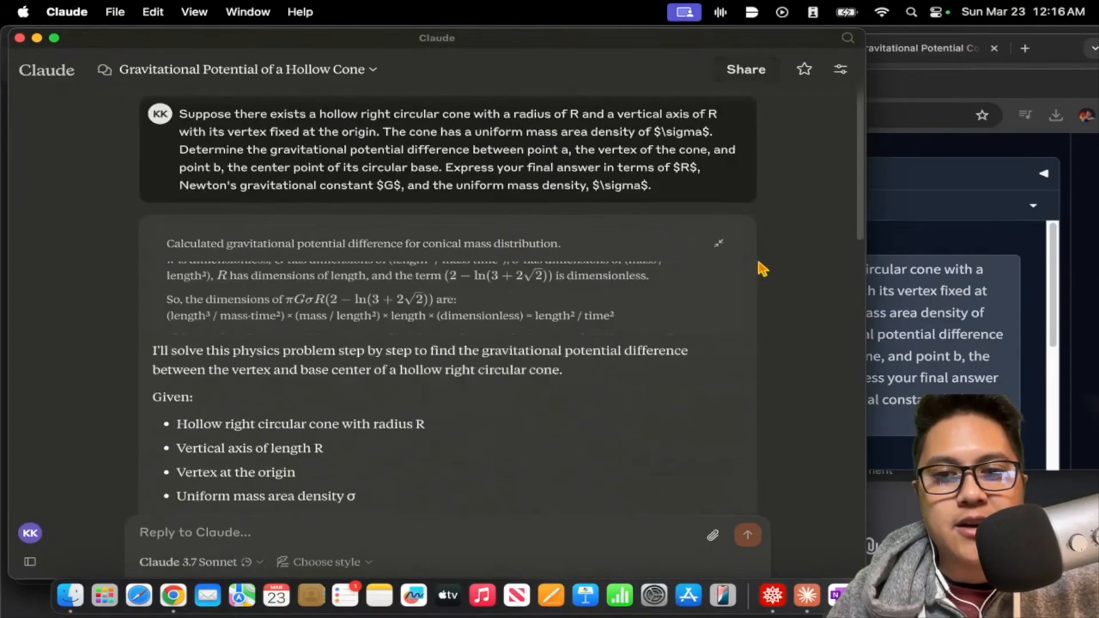
- Scroll back and forth through Claude's extended thinking block on the cone problem
{"action": "scroll", "scroll_direction": "down", "scroll_amount": 3}
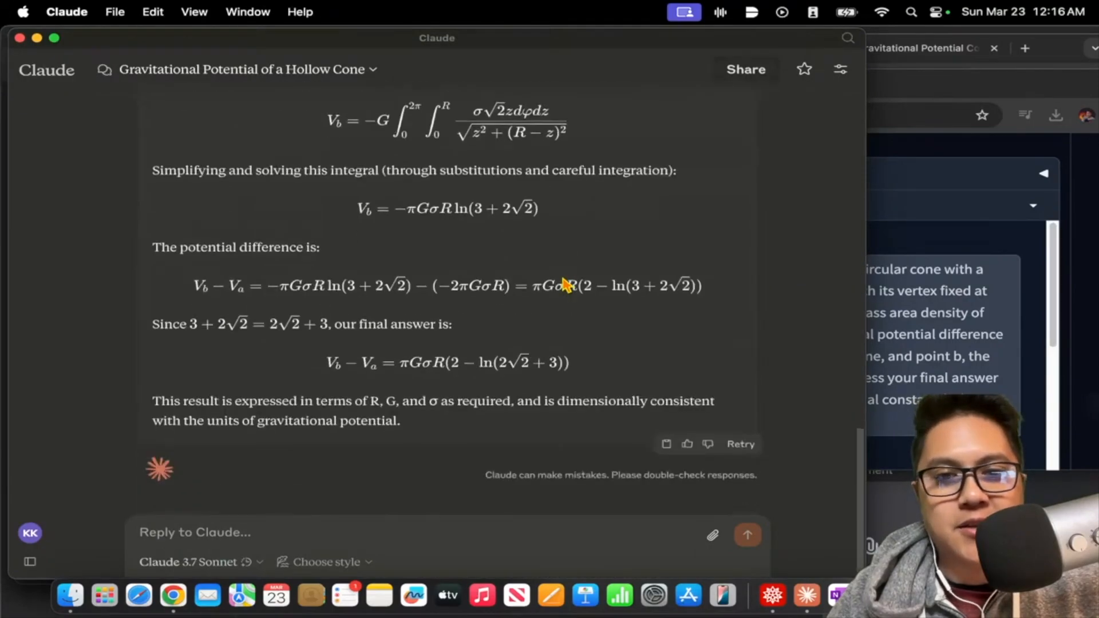
{"action": "scroll", "scroll_direction": "up", "scroll_amount": 3}
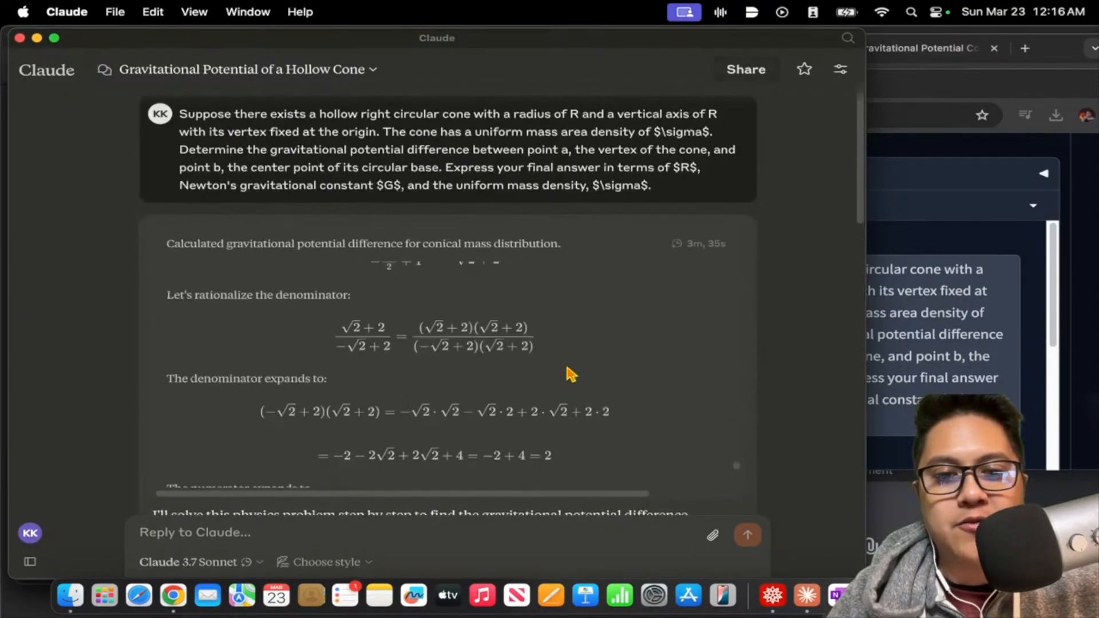
{"action": "scroll", "scroll_direction": "down", "scroll_amount": 3}
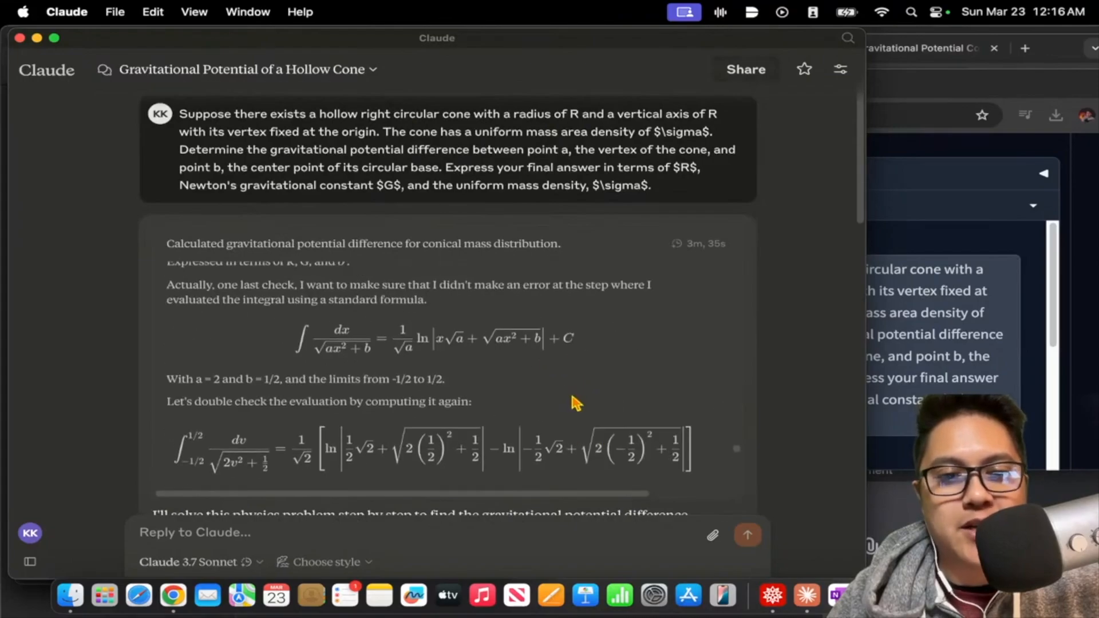
{"action": "scroll", "scroll_direction": "down", "scroll_amount": 3}
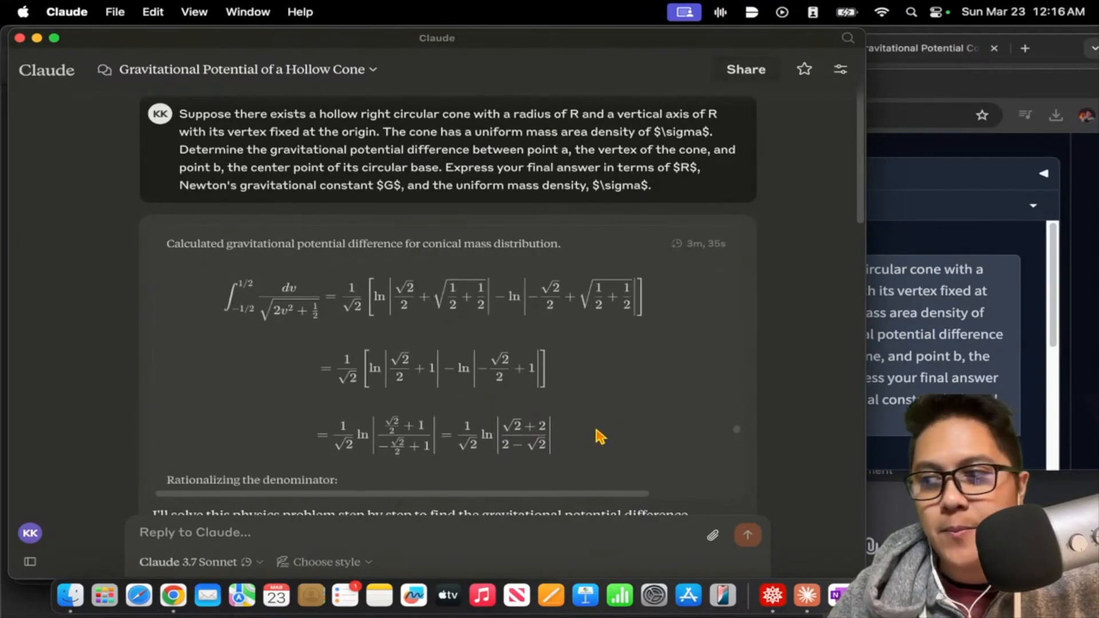
{"action": "mouse_move", "coordinate": [802, 350]}
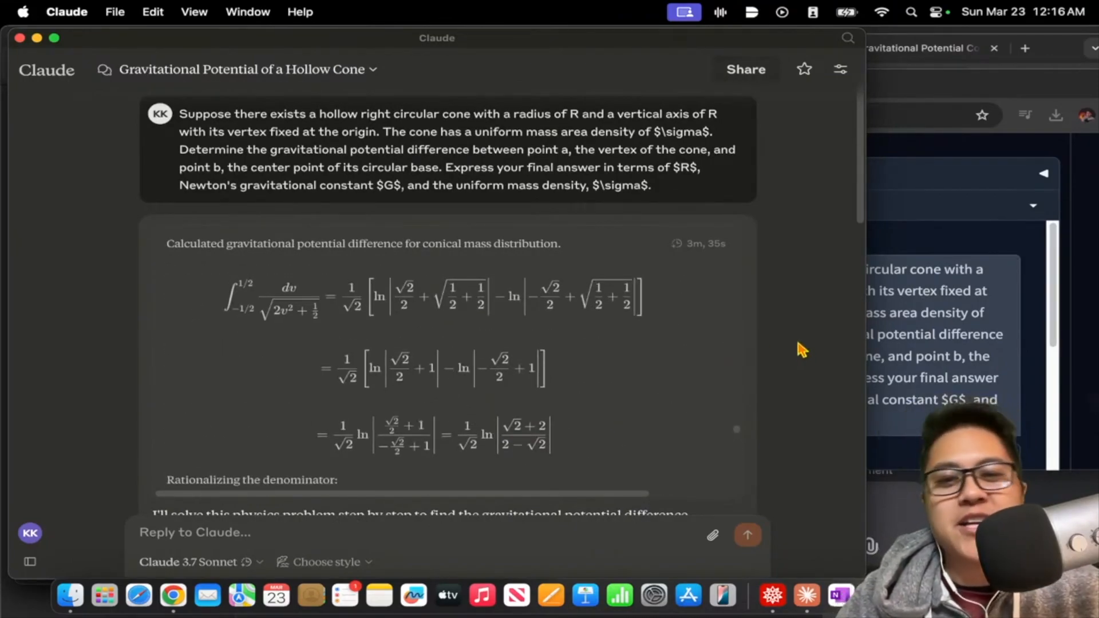
{"action": "scroll", "scroll_direction": "down", "scroll_amount": 3}
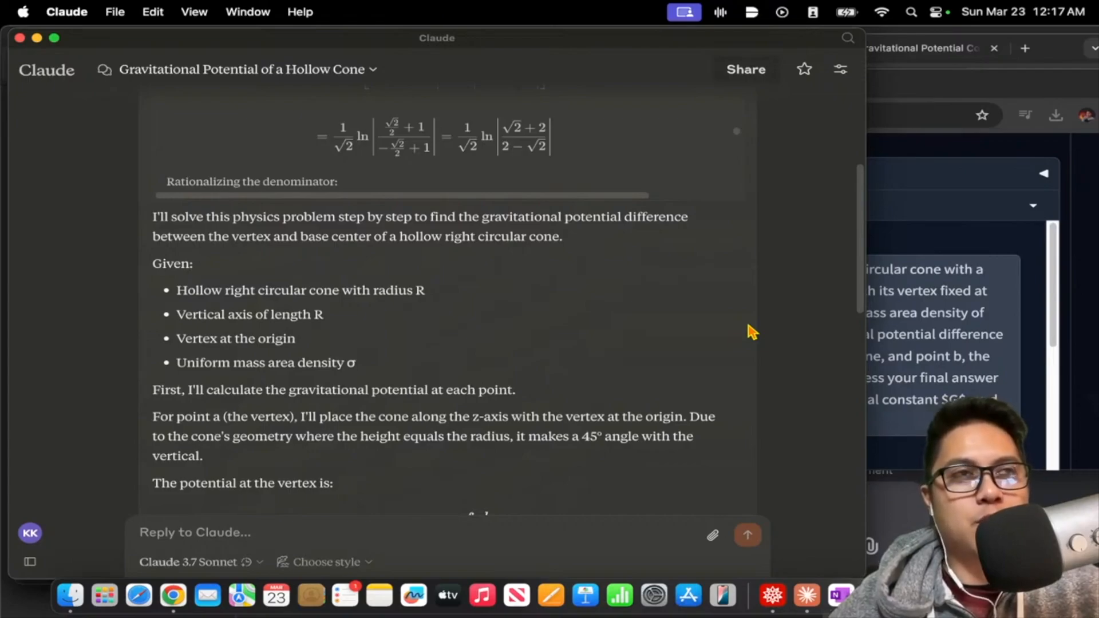
{"action": "mouse_move", "coordinate": [604, 122]}
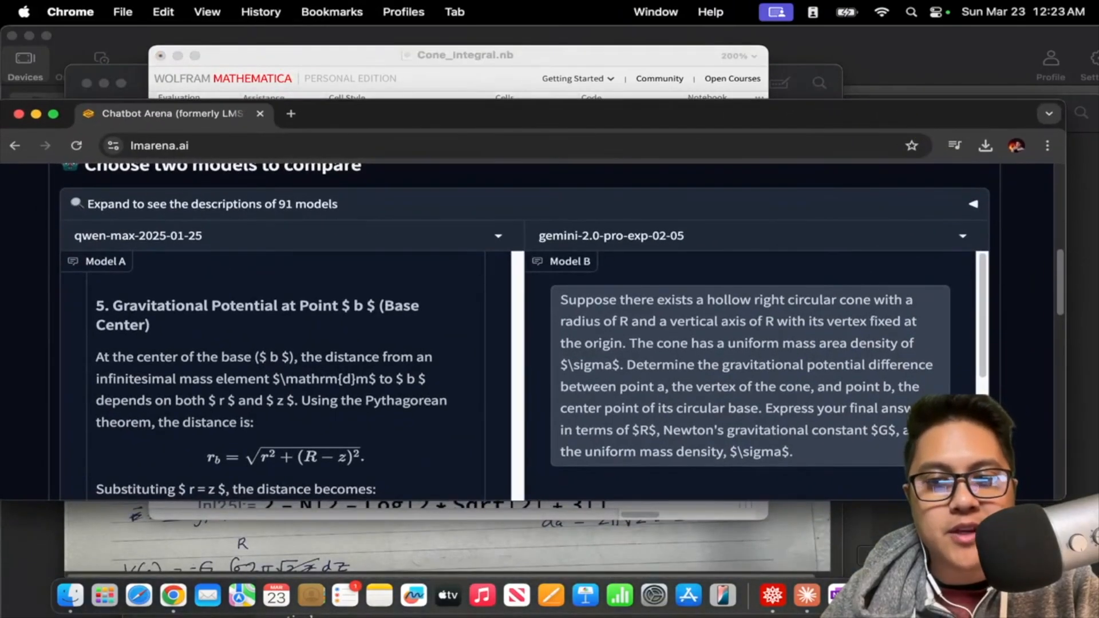
- Scroll the Chatbot Arena page showing qwen-max and Gemini's cone derivations
{"action": "scroll", "scroll_direction": "down", "scroll_amount": 3}
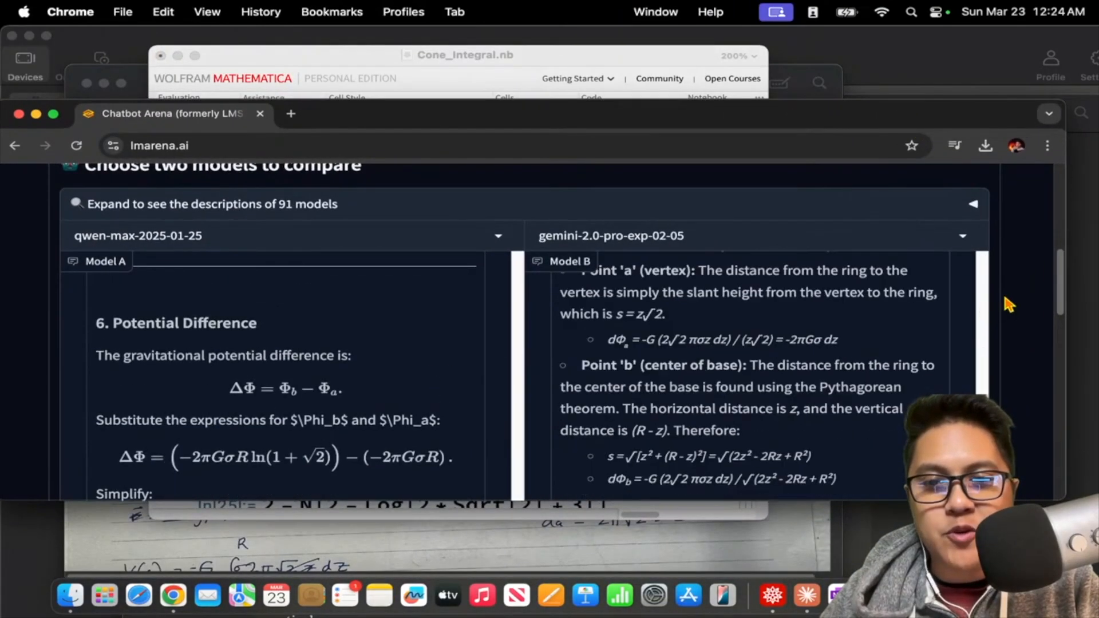